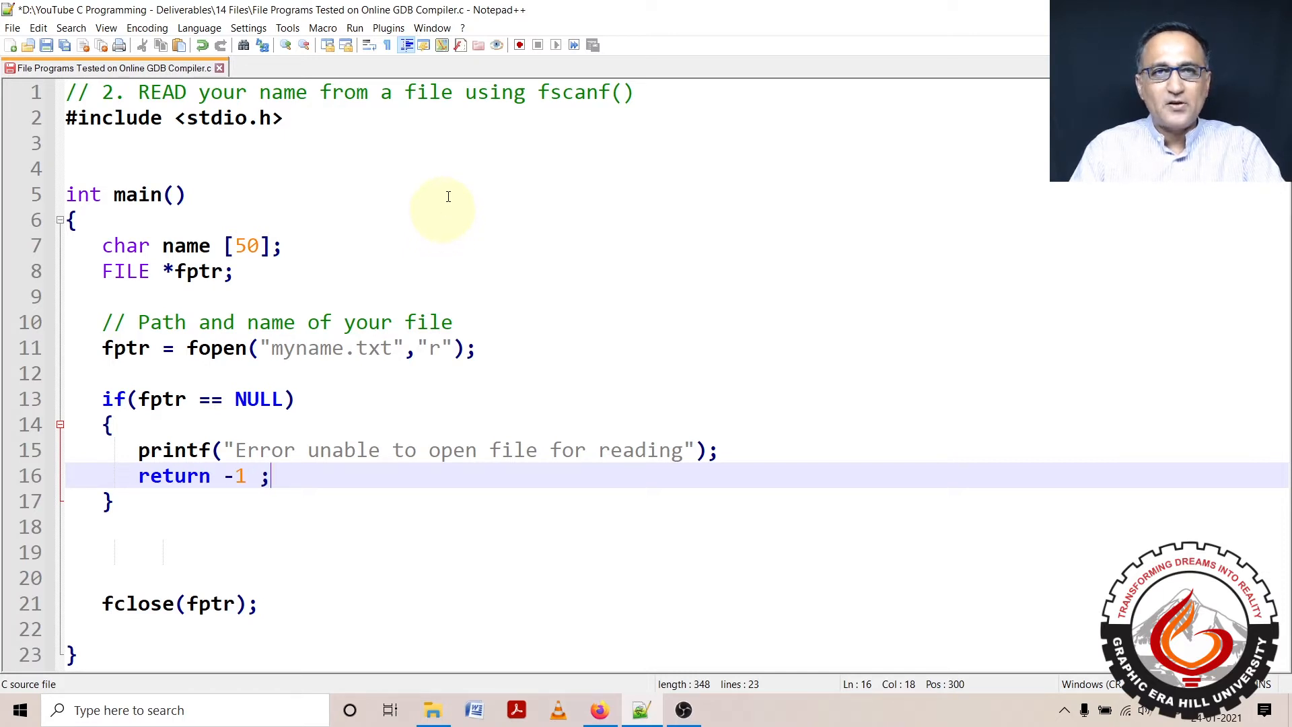
{"action": "mouse_move", "coordinate": [548, 91]}
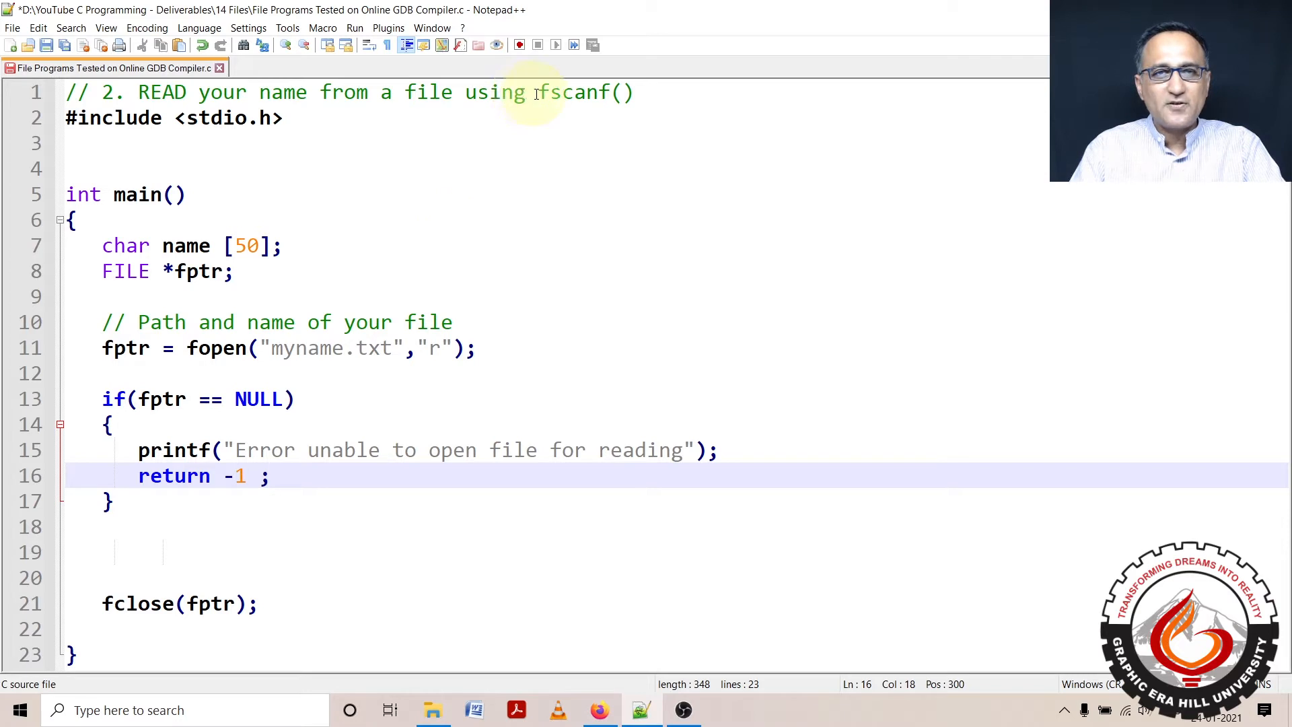
Look over the fscanf mention in the comment and the name variable on line 7
{"action": "left_click", "coordinate": [533, 93]}
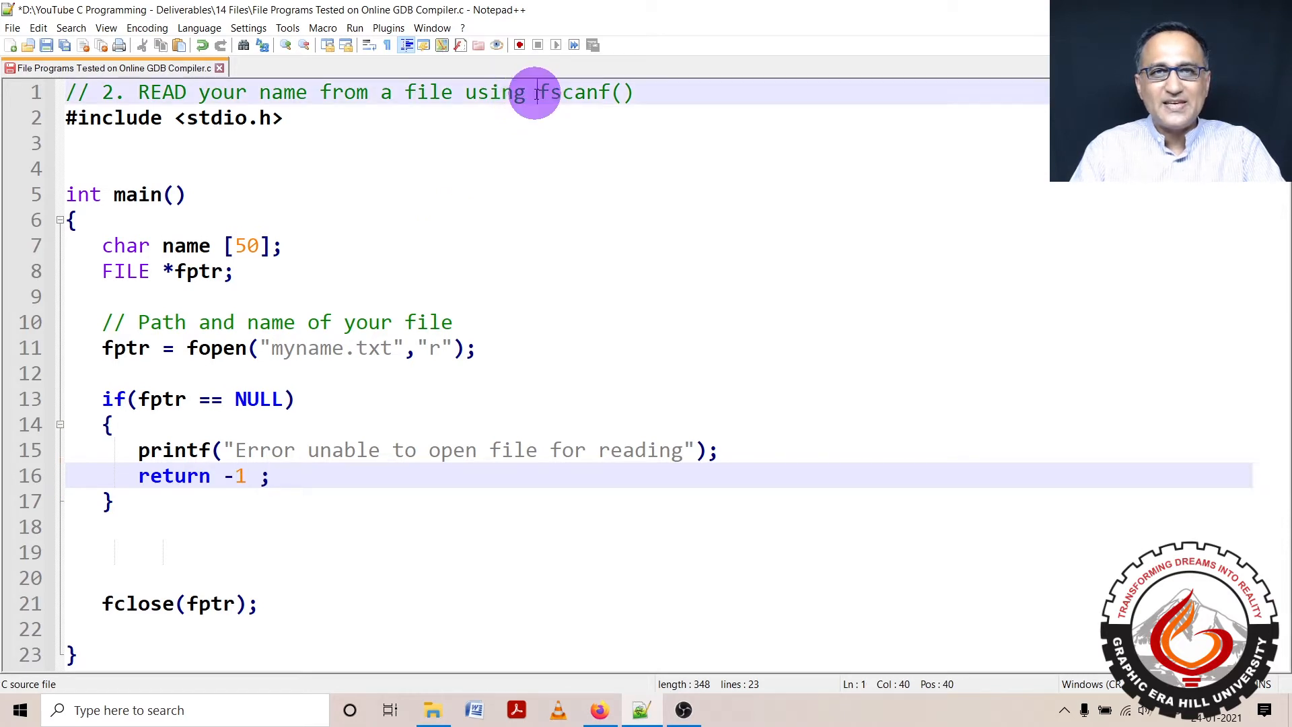
{"action": "double_click", "coordinate": [583, 92]}
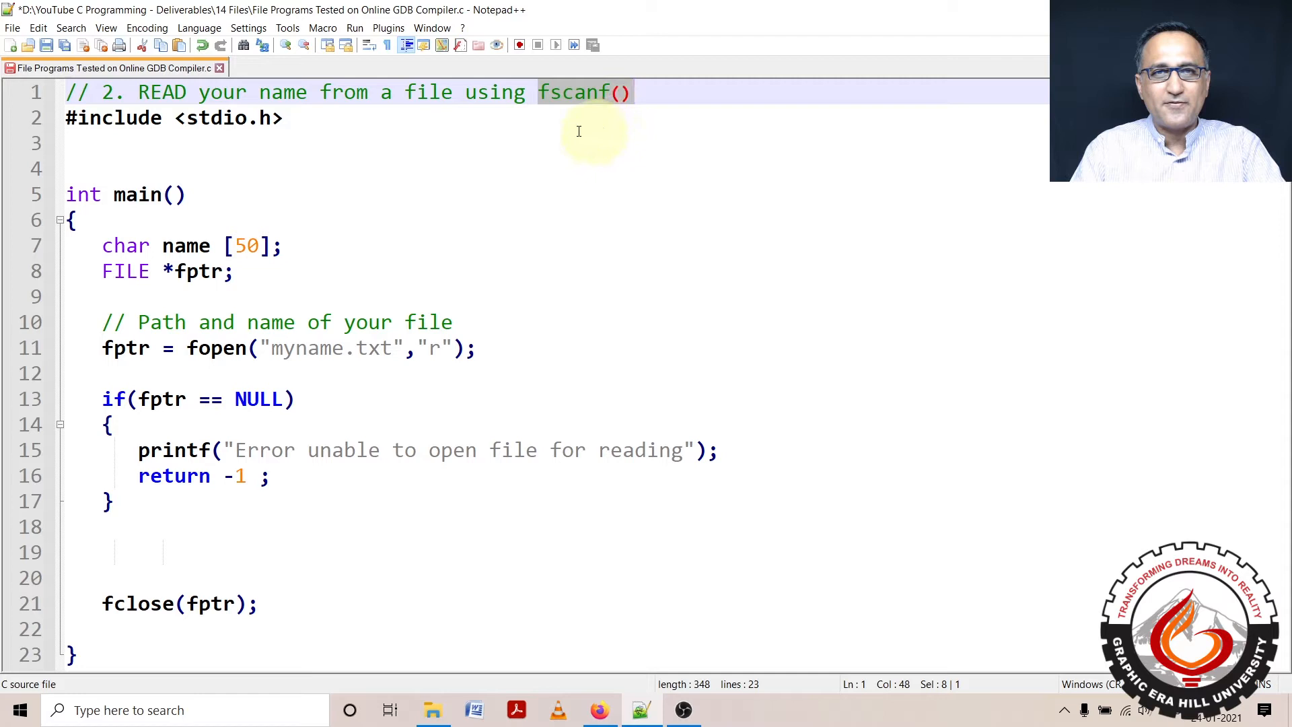
{"action": "left_click", "coordinate": [548, 92]}
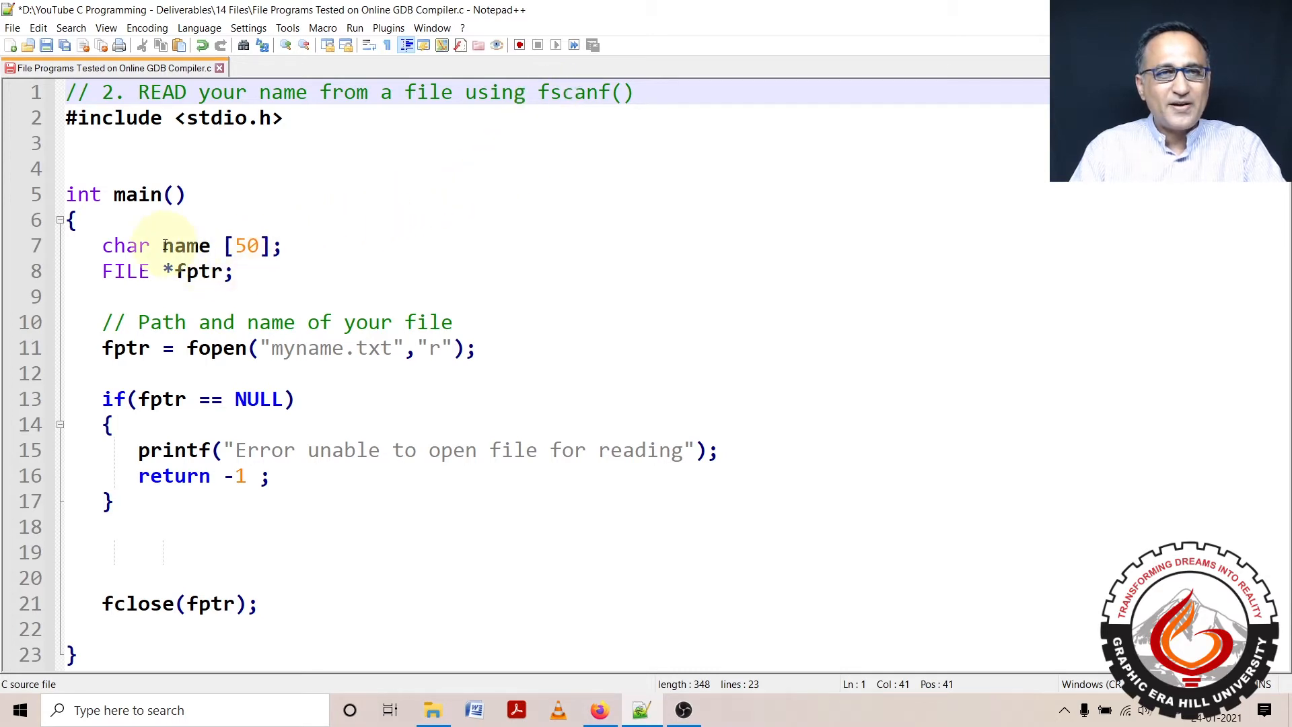
{"action": "double_click", "coordinate": [185, 246]}
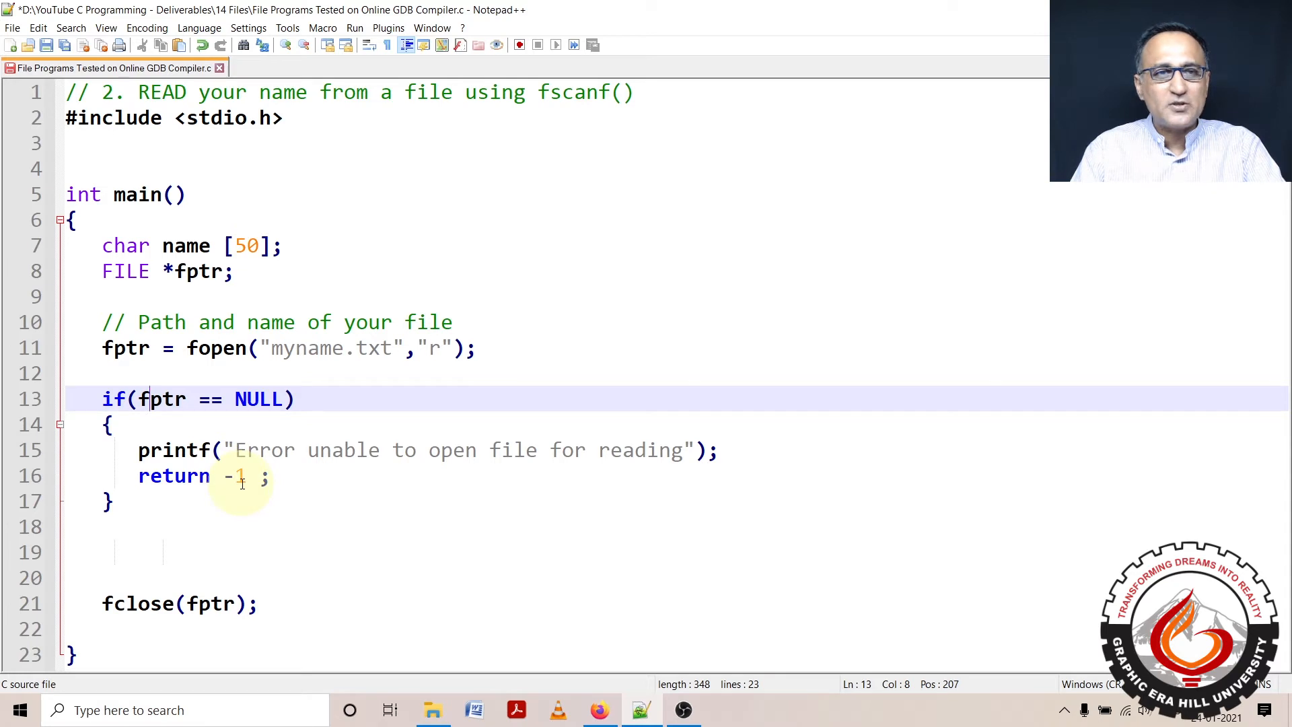
On a new line after the error check, type while ( fscanf(fptr,"%s\n", name) != EOF)
{"action": "left_click", "coordinate": [146, 526]}
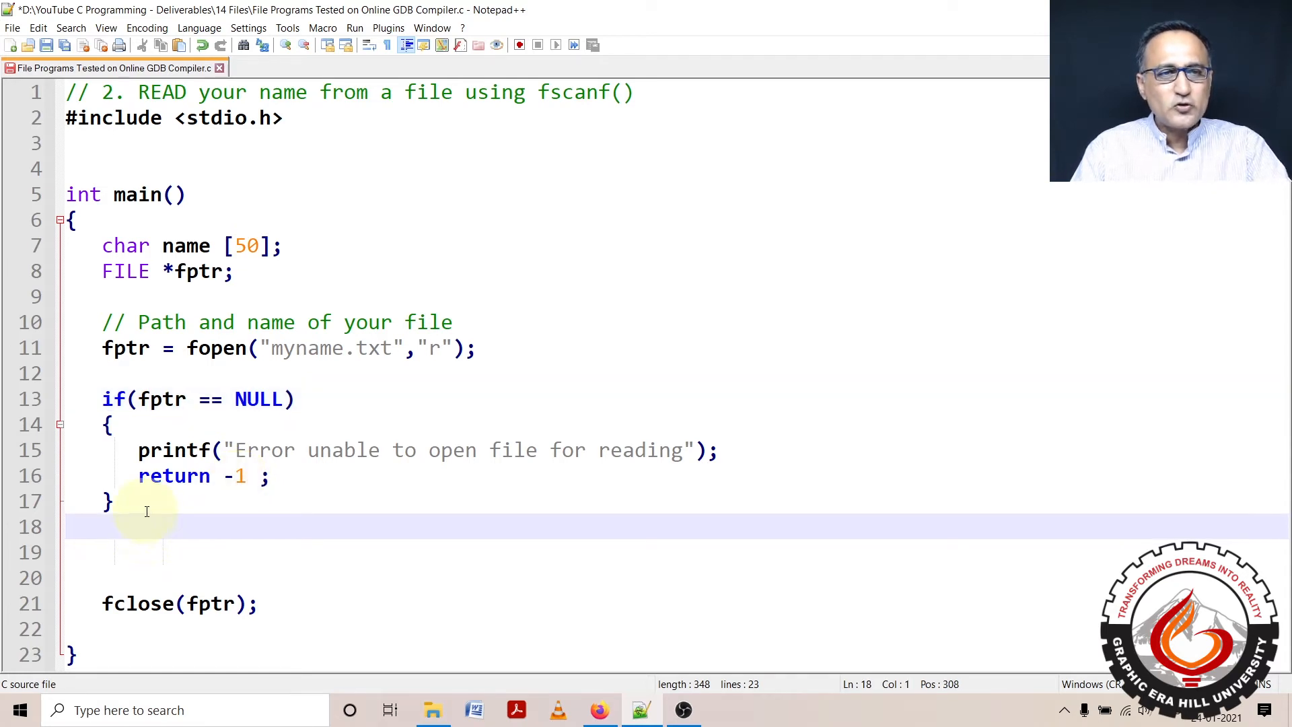
{"action": "key", "text": "enter"}
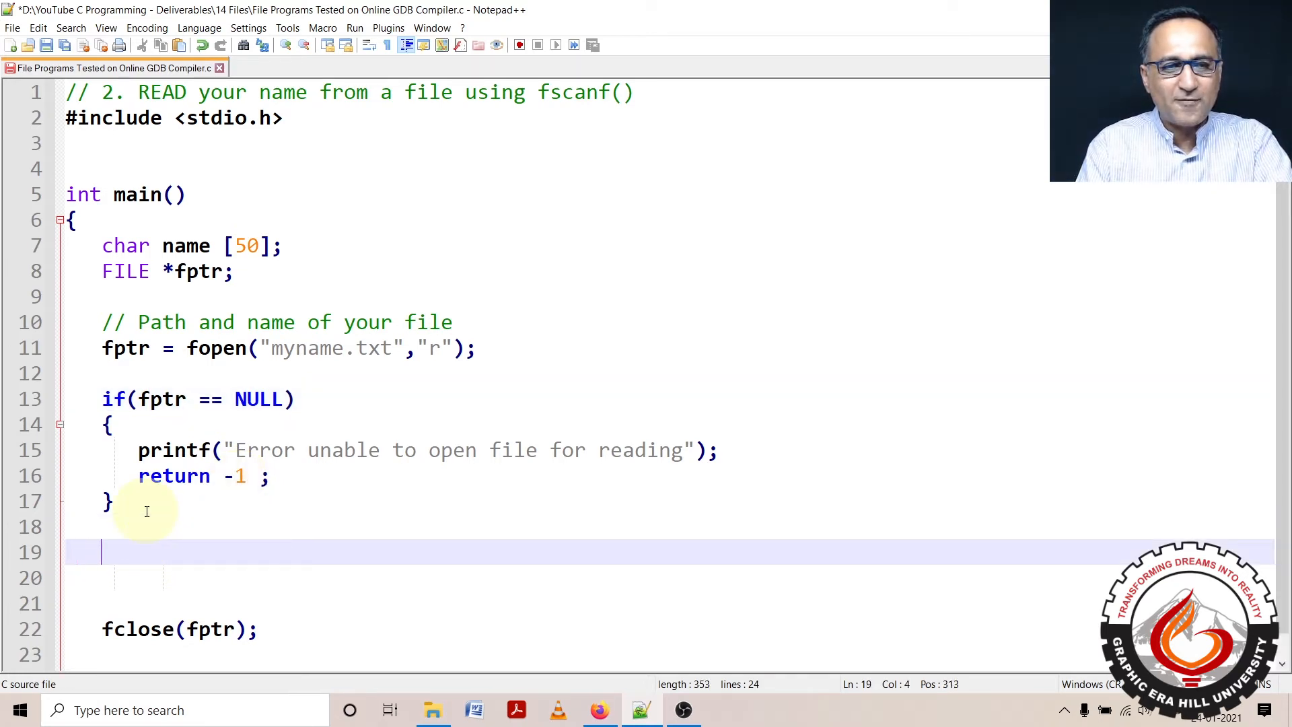
{"action": "type", "text": "while ("}
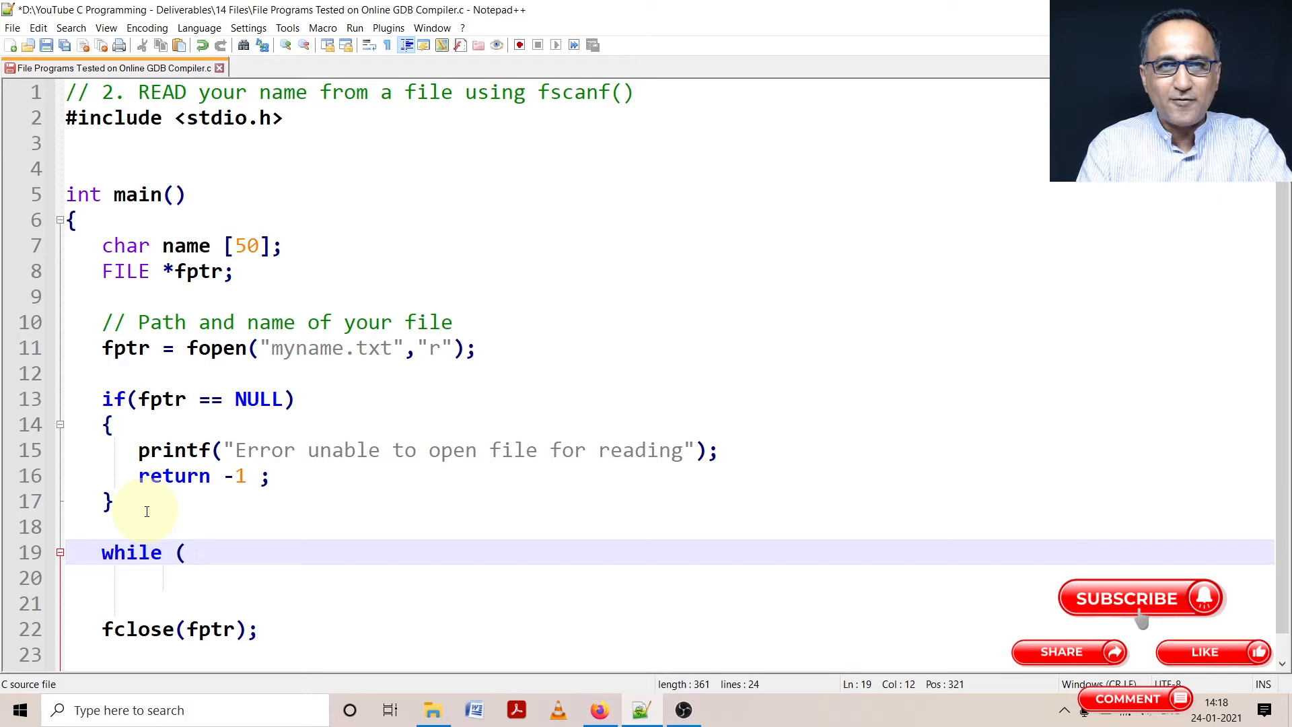
{"action": "type", "text": "fscanf("}
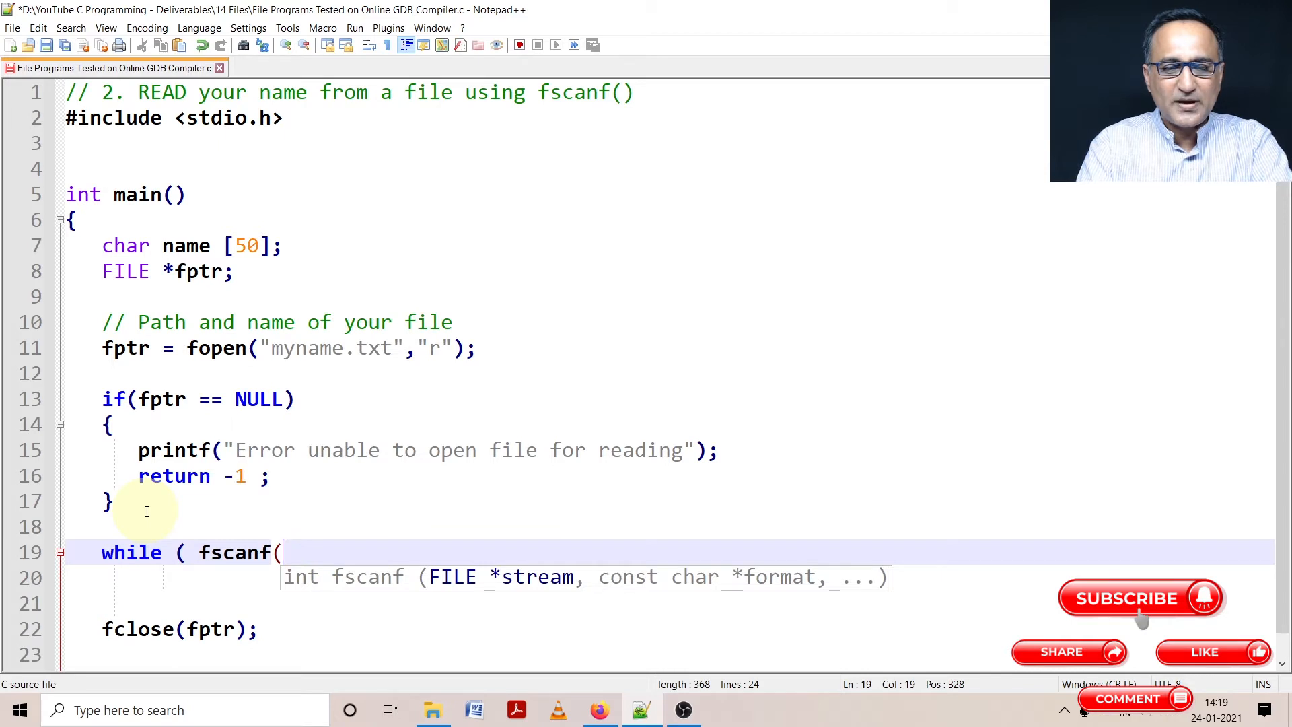
{"action": "type", "text": "fptr"}
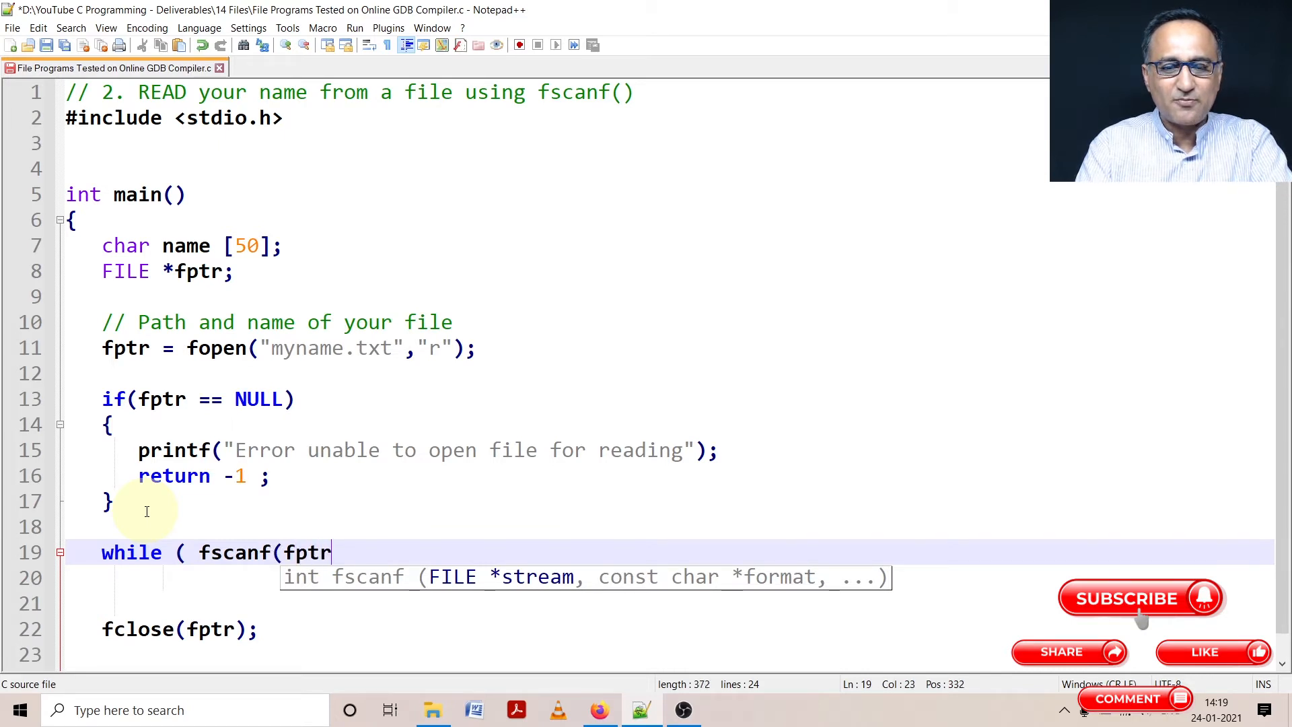
{"action": "type", "text": ",\""}
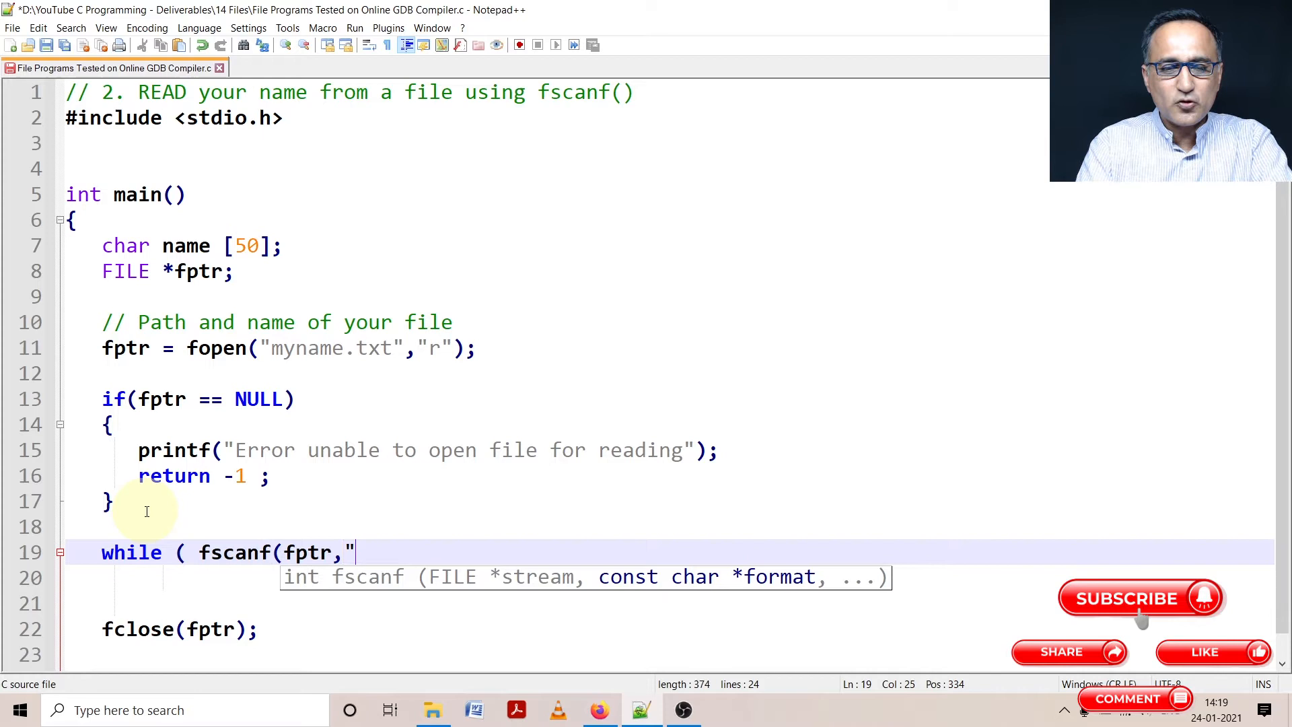
{"action": "type", "text": "%s"}
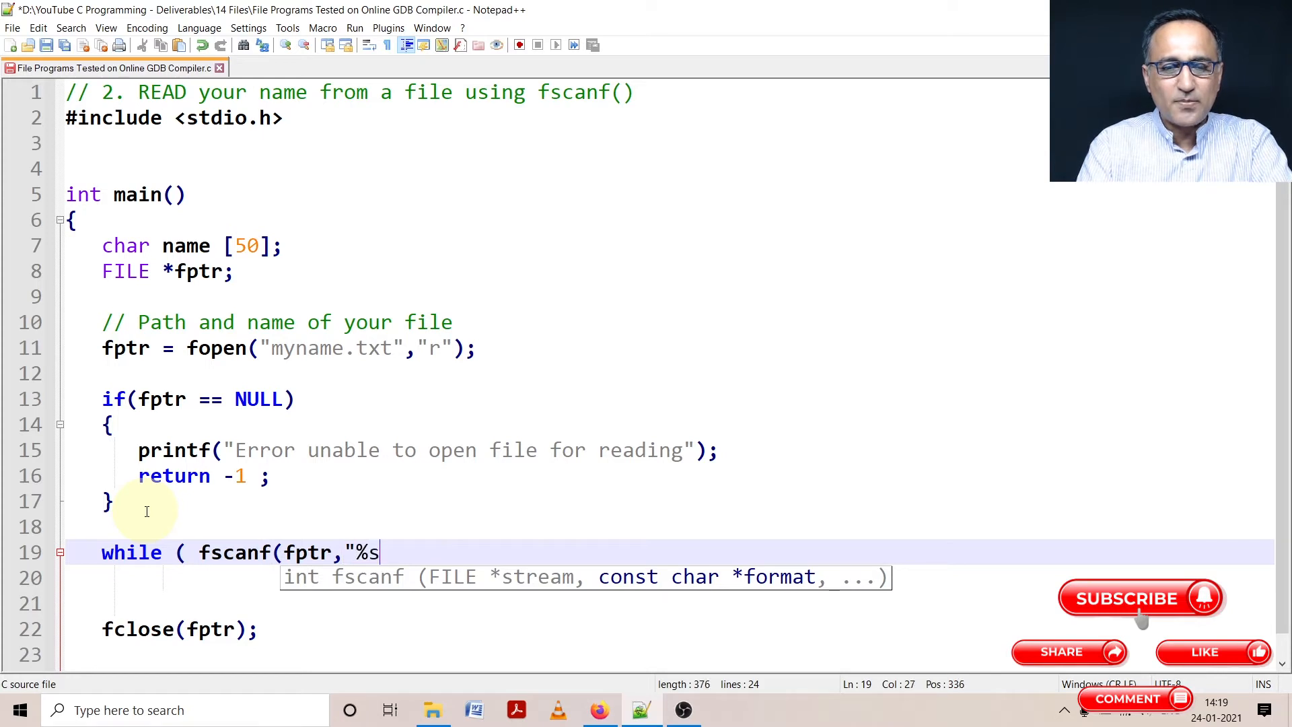
{"action": "type", "text": "\\n"}
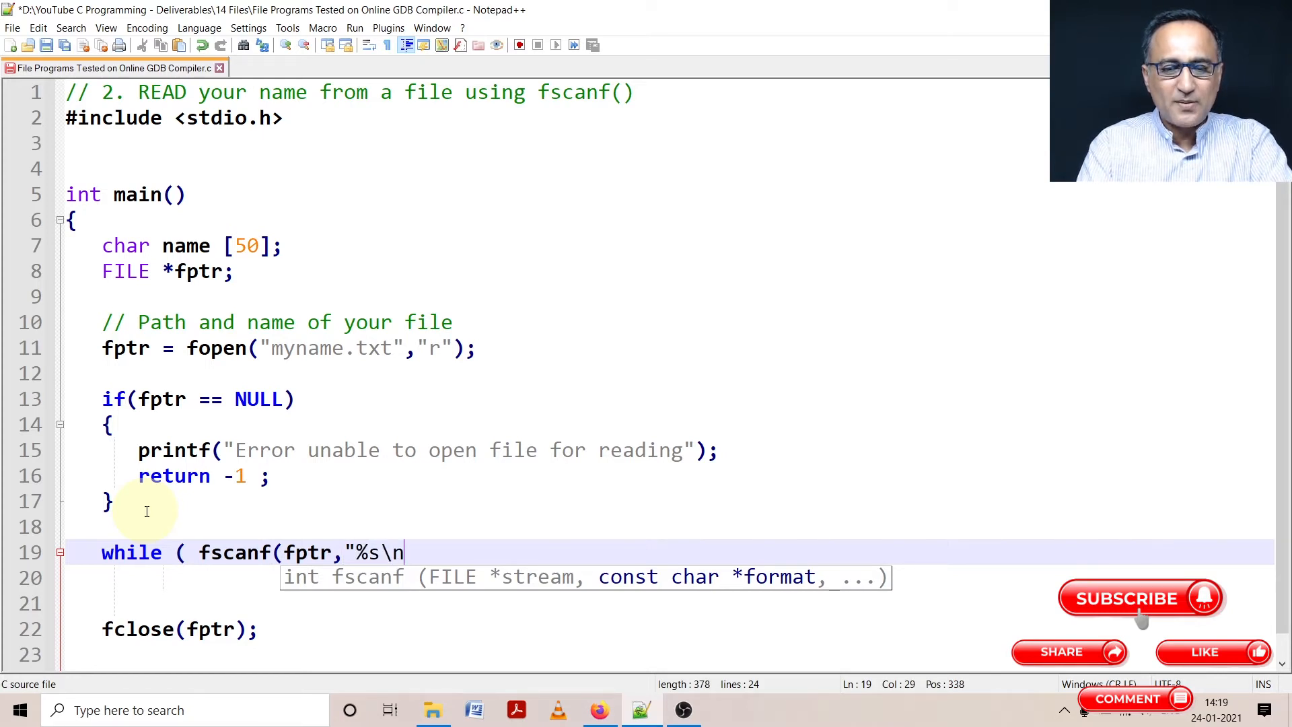
{"action": "type", "text": "\","}
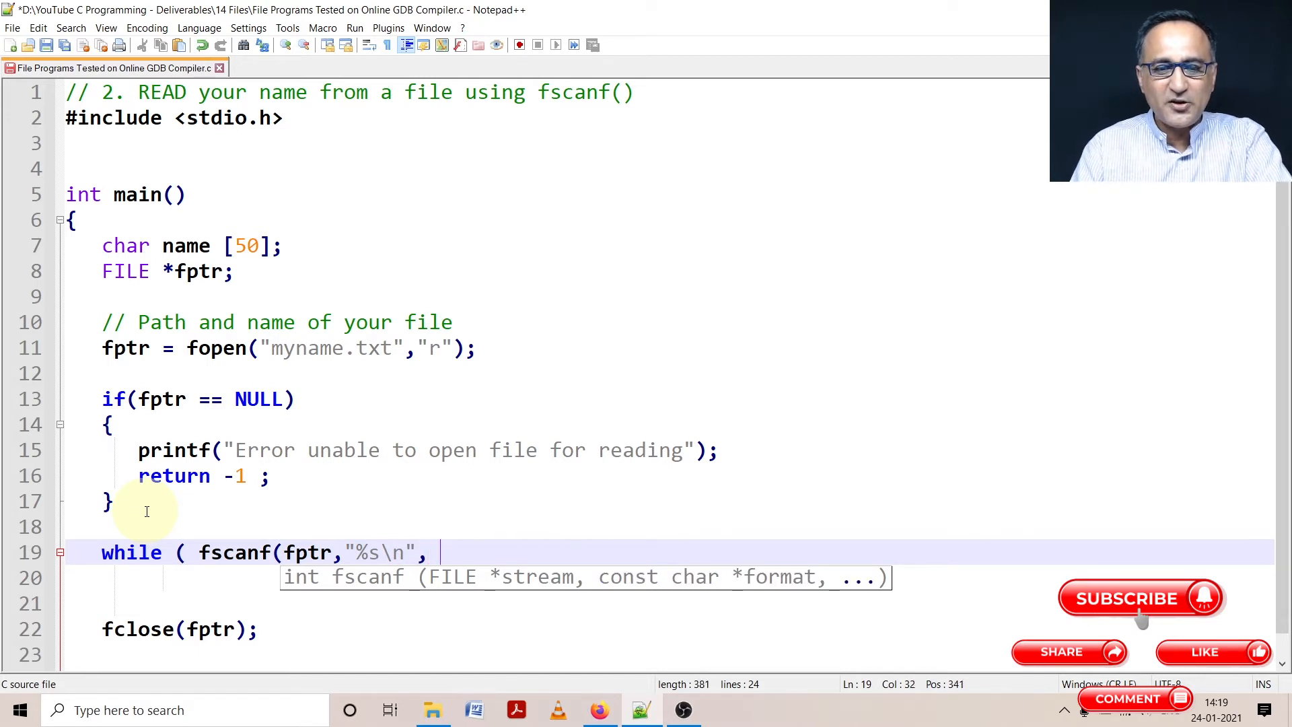
{"action": "type", "text": "name"}
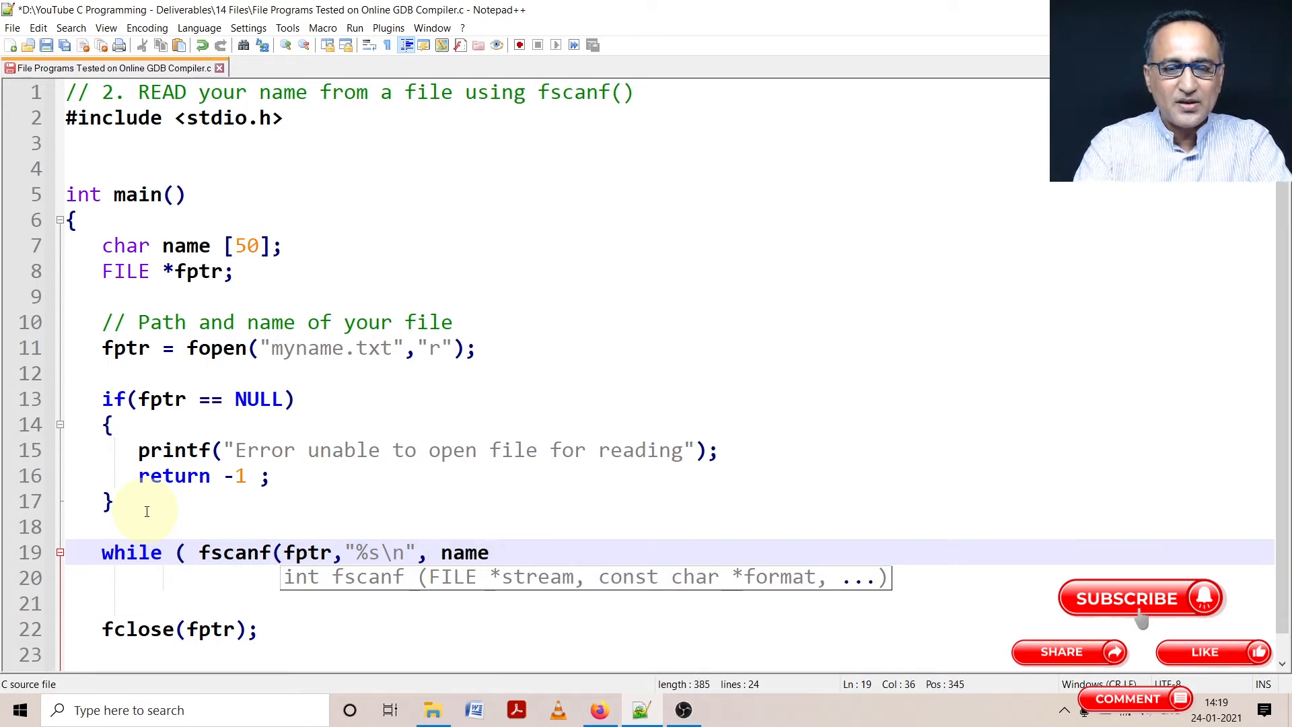
{"action": "type", "text": ")"}
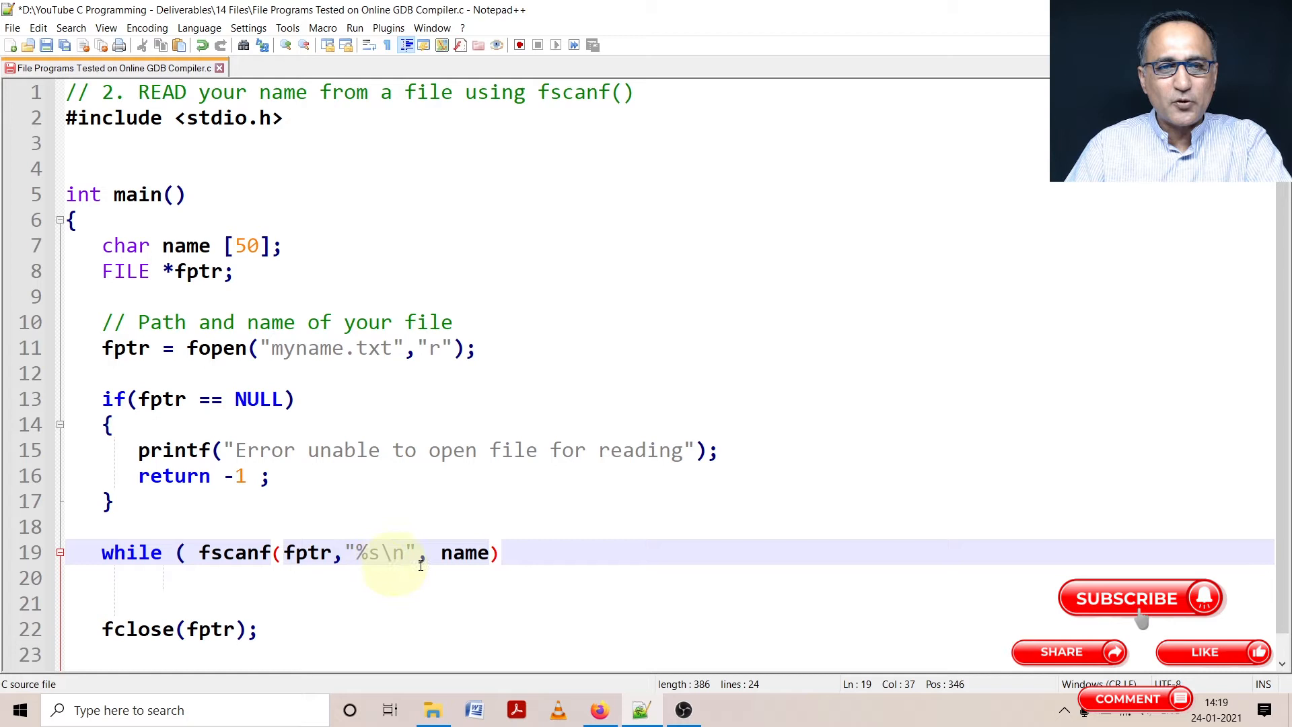
{"action": "double_click", "coordinate": [466, 552]}
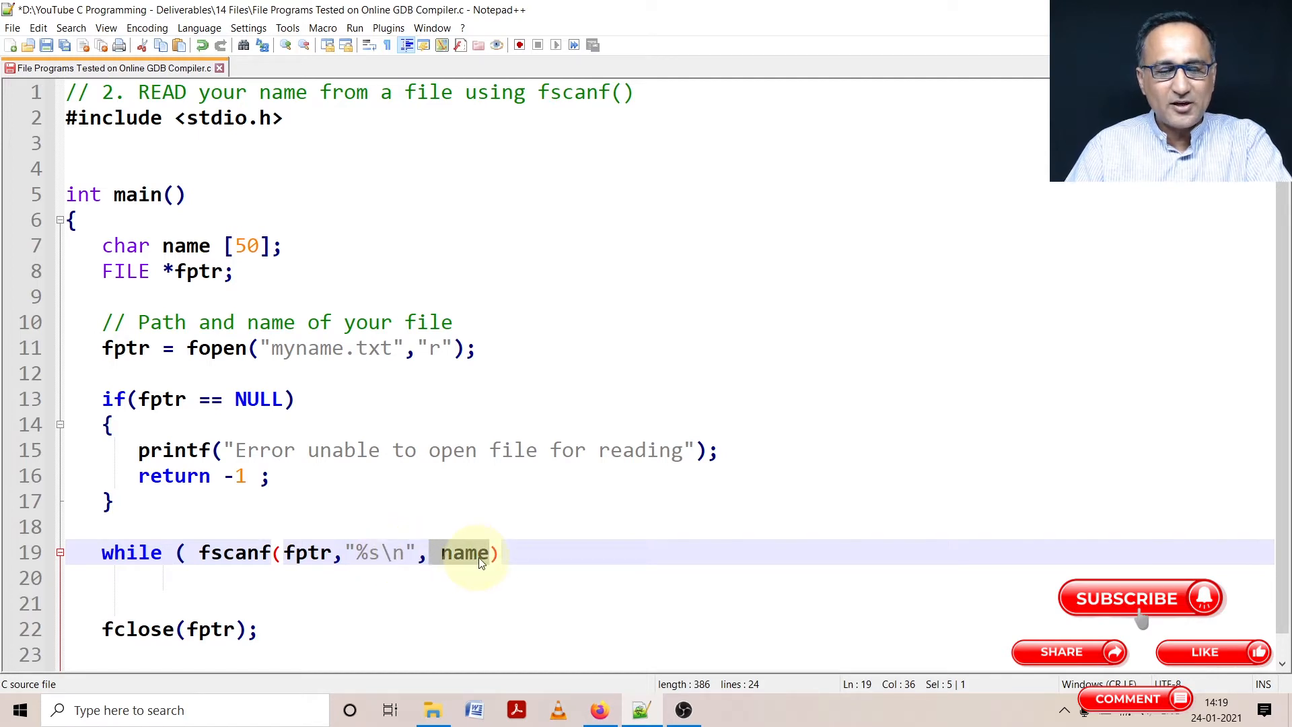
{"action": "type", "text": "!"}
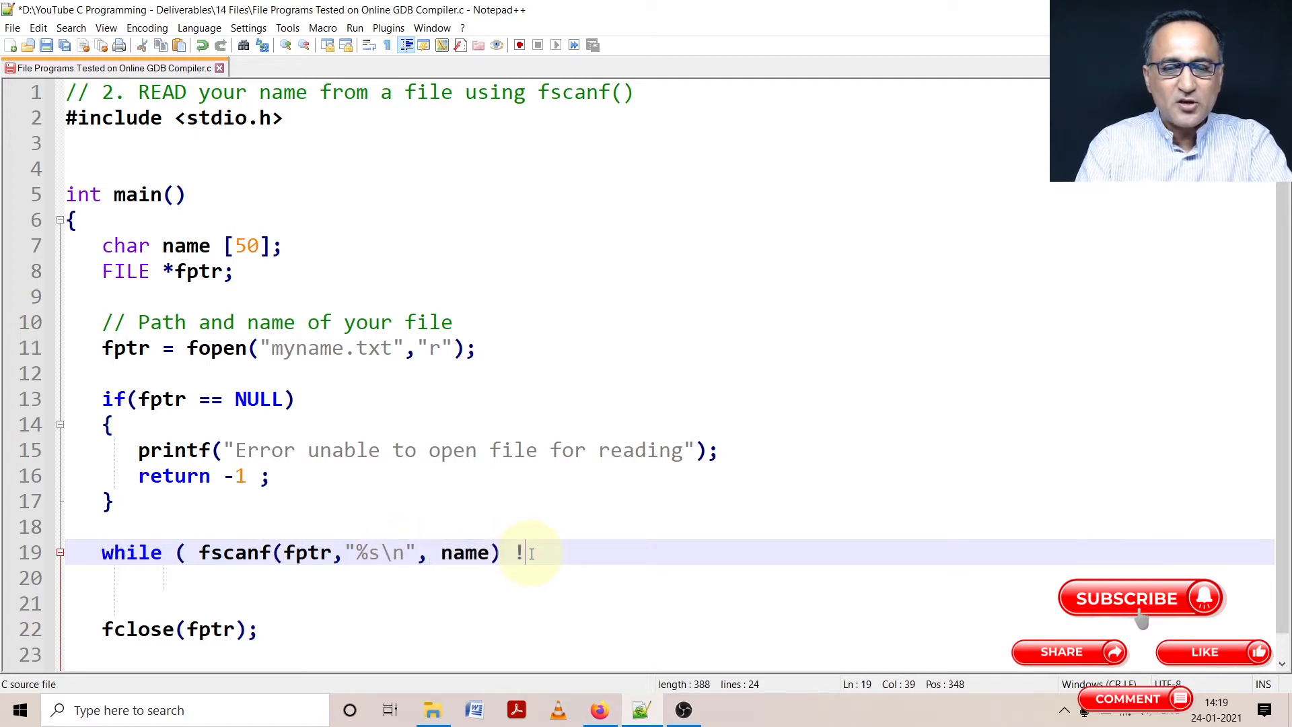
{"action": "type", "text": "= E"}
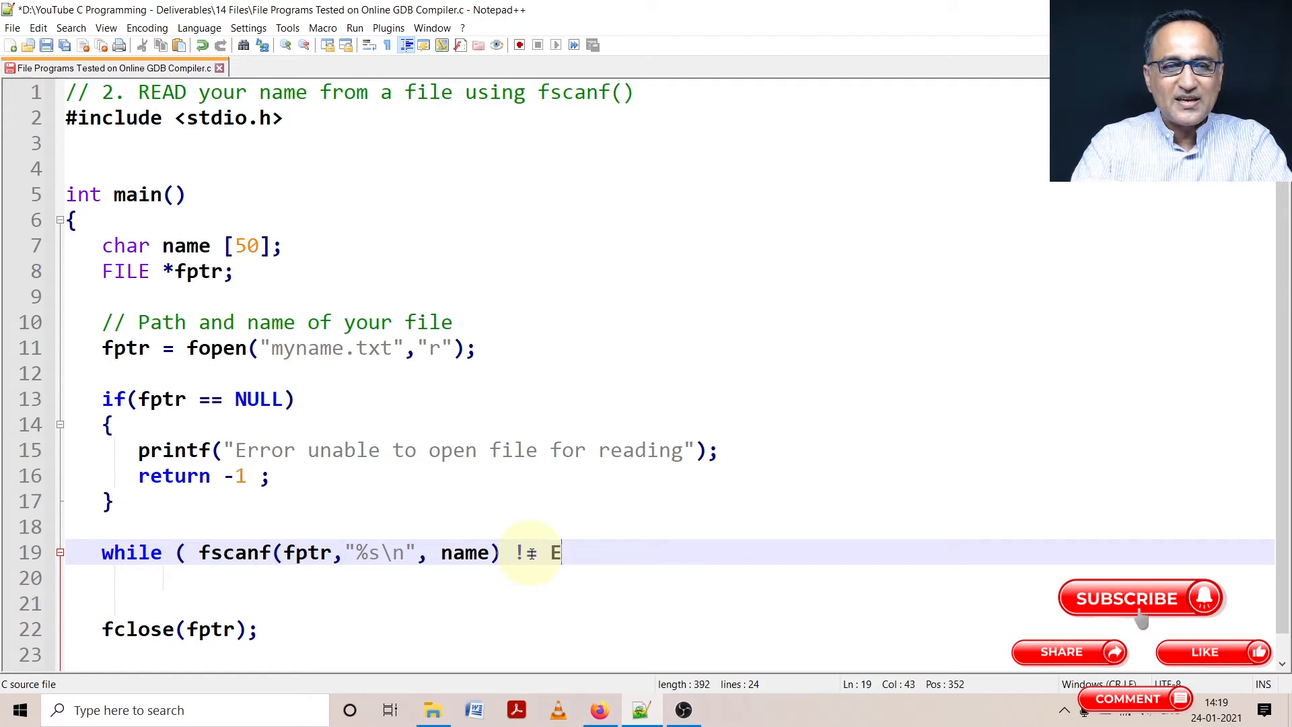
{"action": "type", "text": "OF)"}
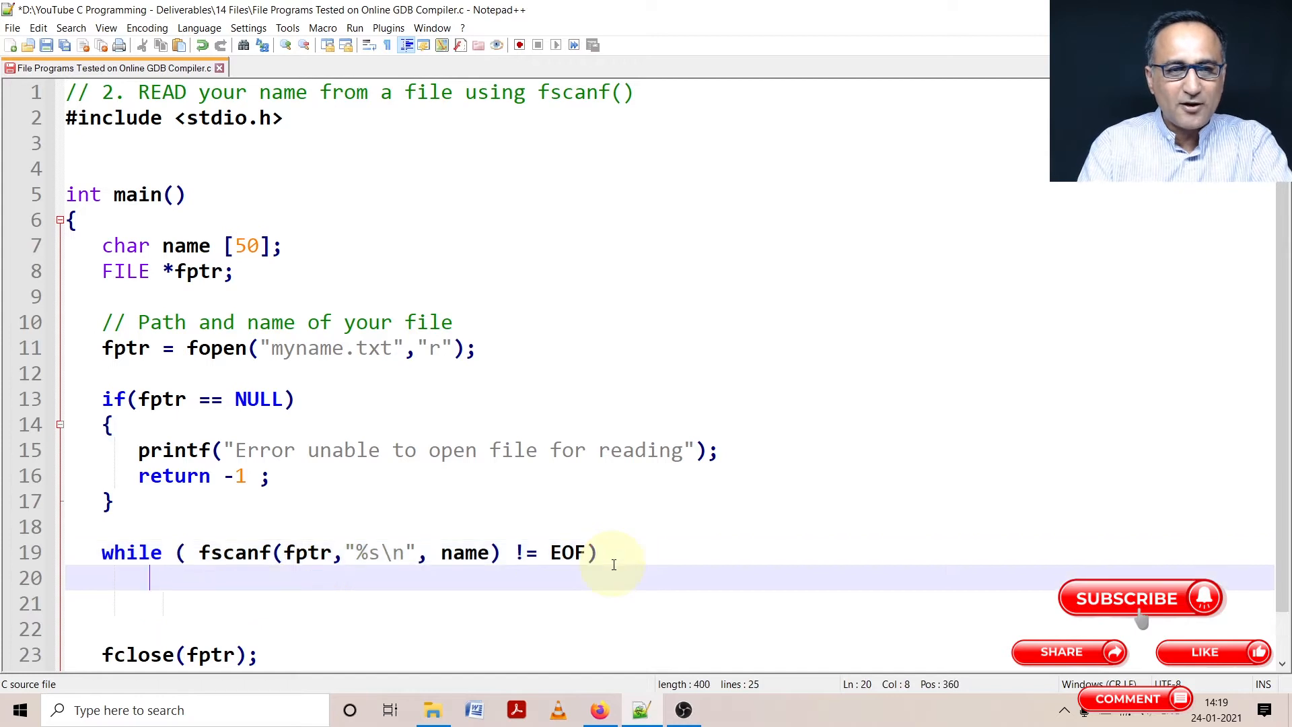
Write printf("%s", name); as the loop body
{"action": "type", "text": "printf(\""}
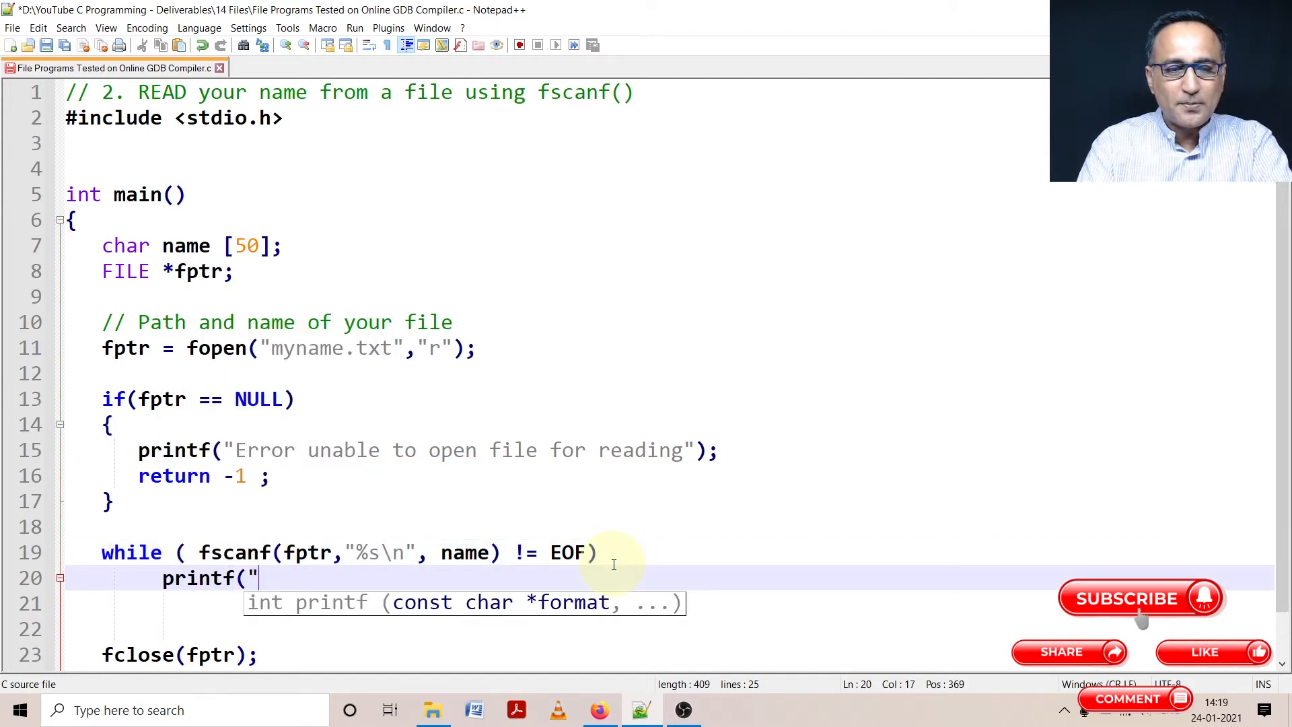
{"action": "type", "text": "%s\""}
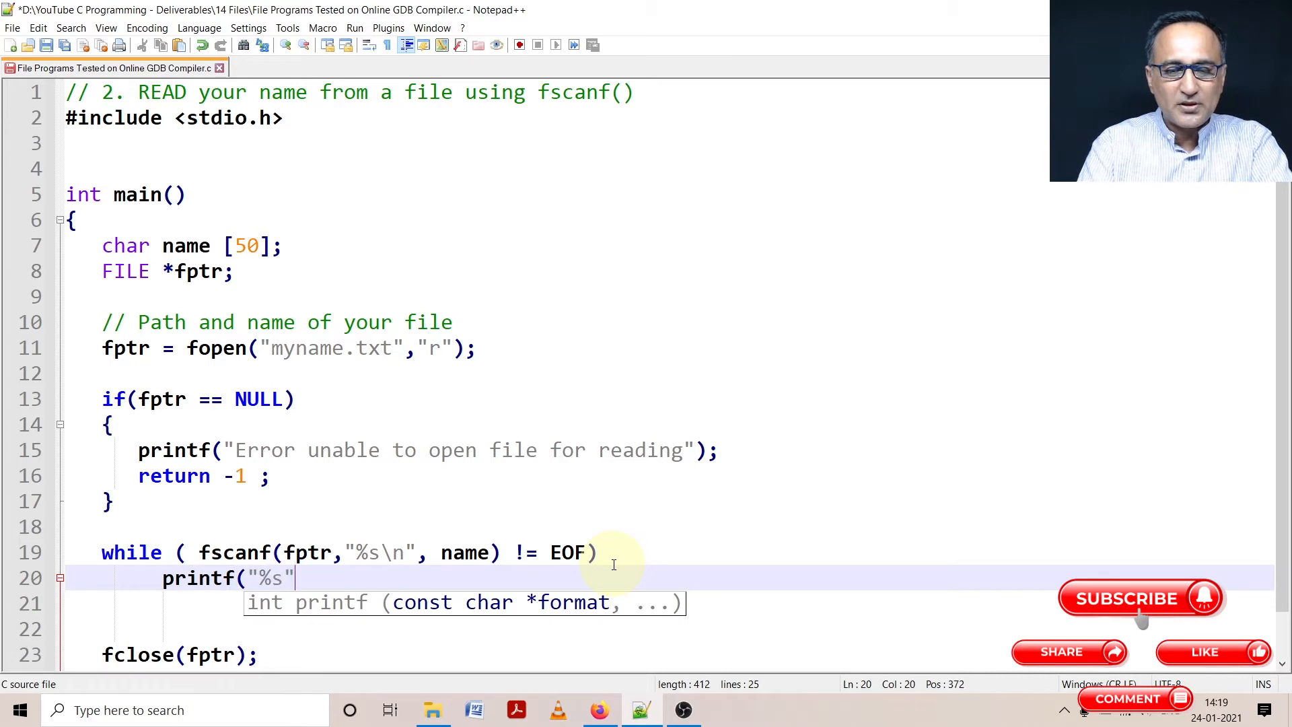
{"action": "type", "text": ", name)"}
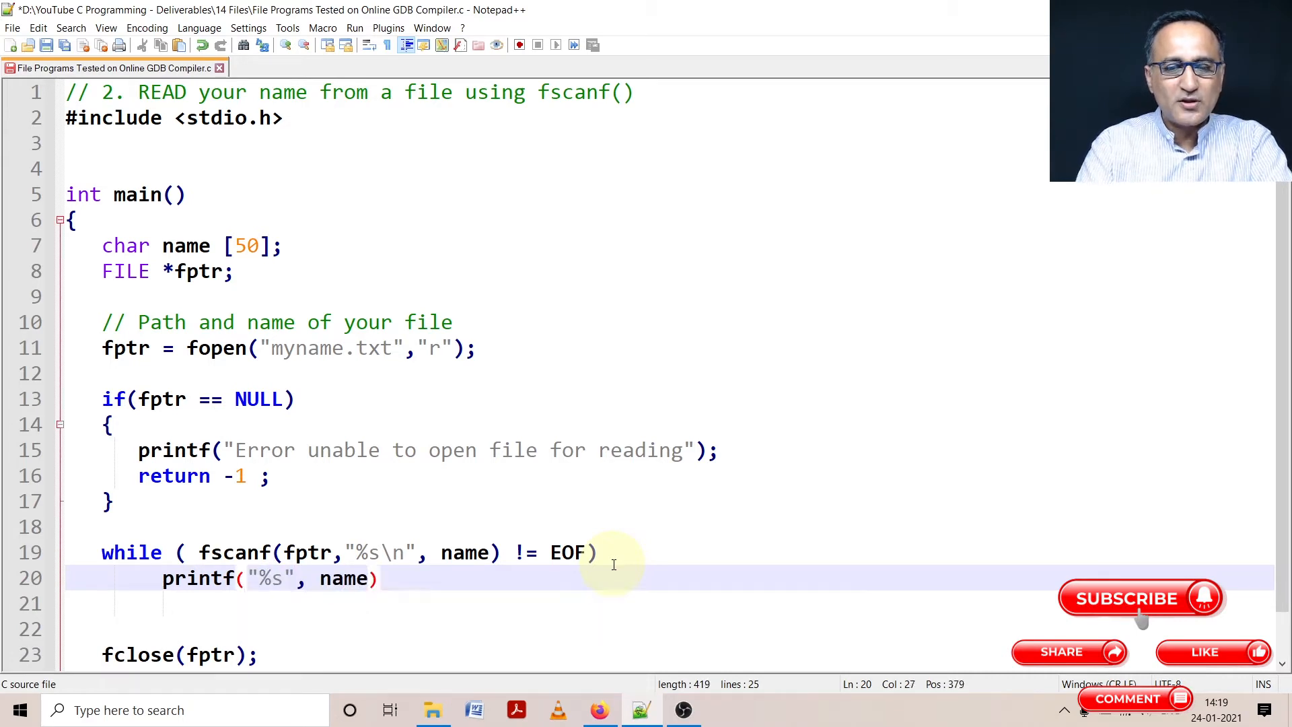
{"action": "type", "text": ";"}
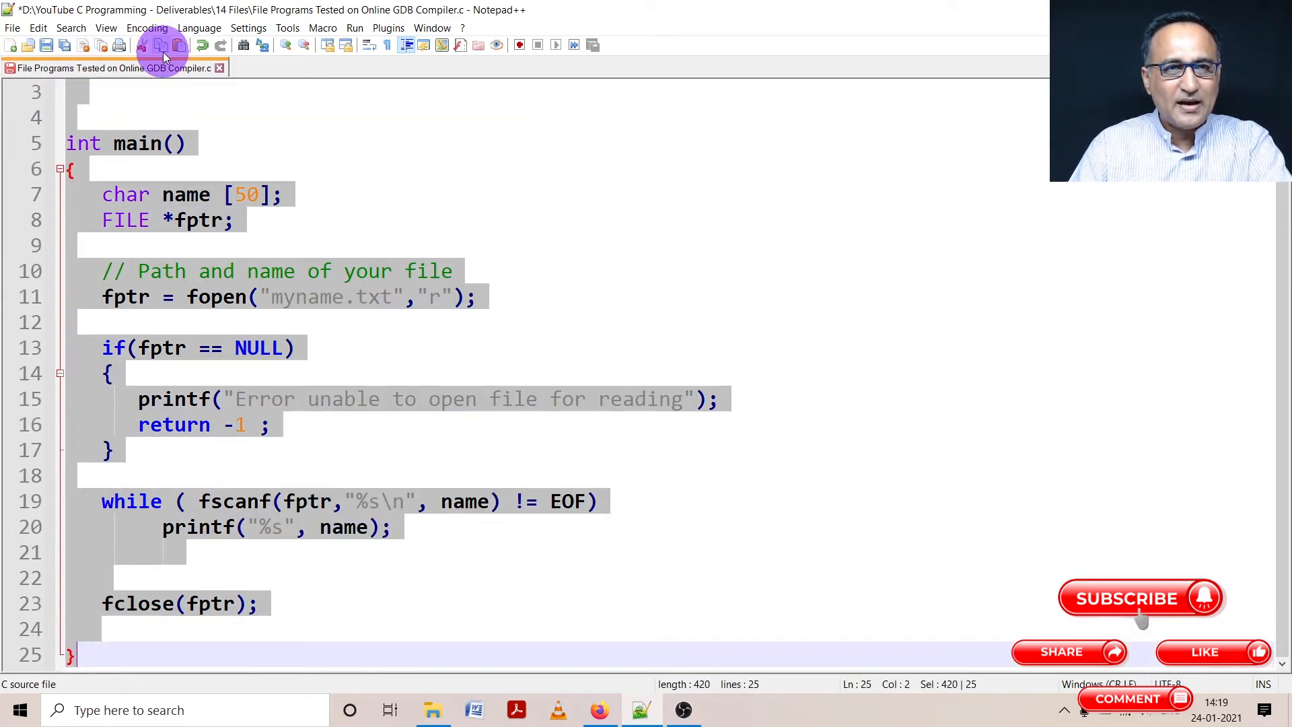
{"action": "mouse_move", "coordinate": [600, 709]}
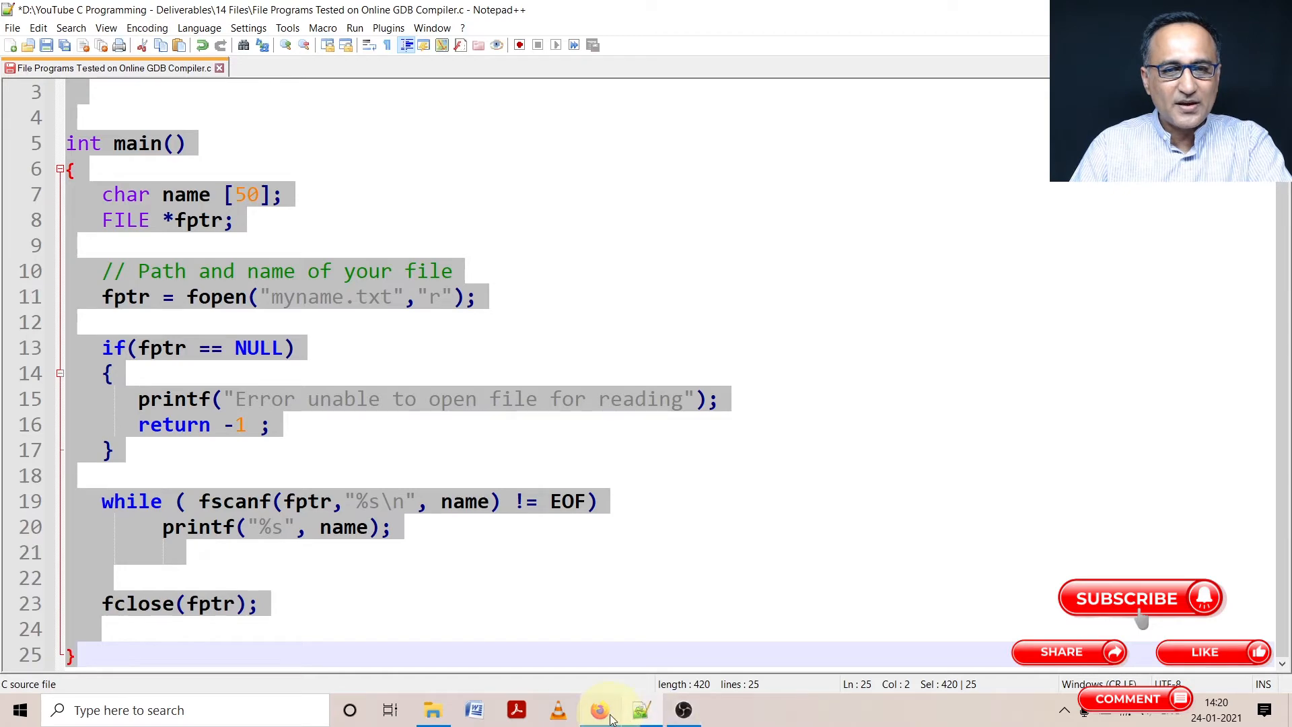
Review the existing main.c code and the names in myname.txt, then return to main.c
{"action": "left_click", "coordinate": [600, 709]}
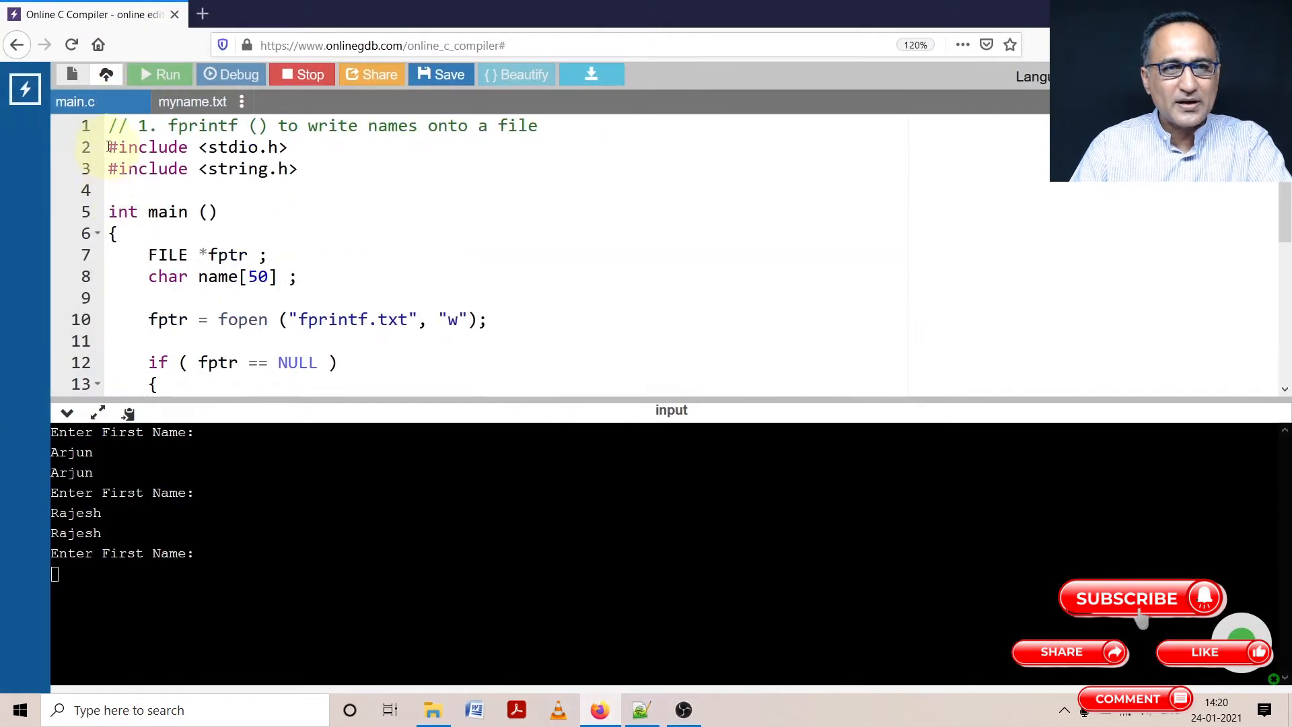
{"action": "scroll", "scroll_direction": "down", "scroll_amount": 3}
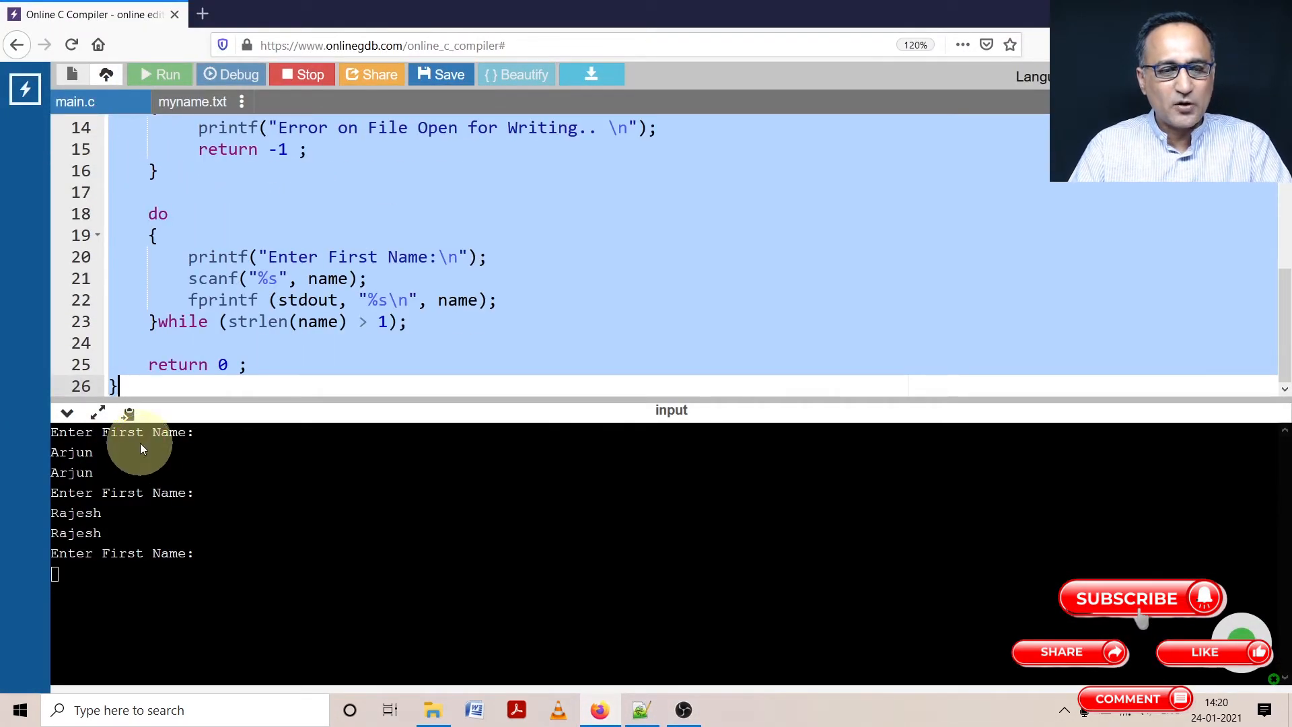
{"action": "mouse_move", "coordinate": [367, 360]}
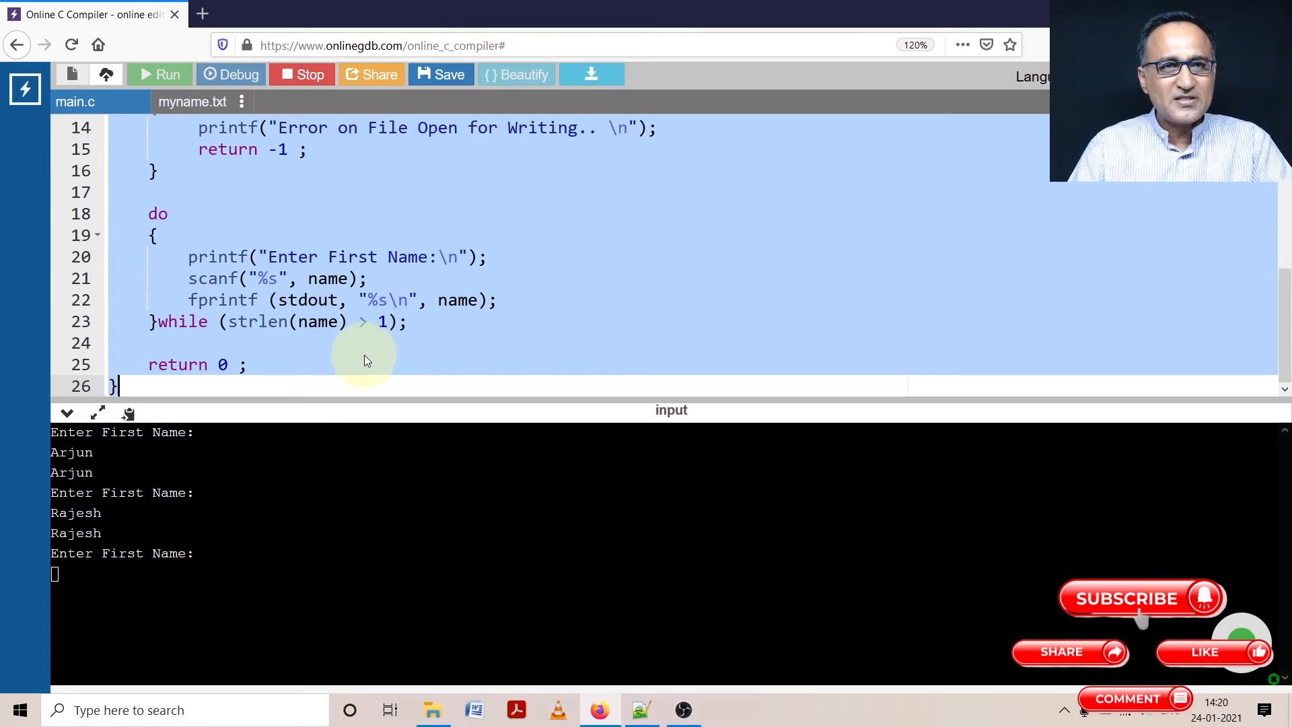
{"action": "mouse_move", "coordinate": [356, 345]}
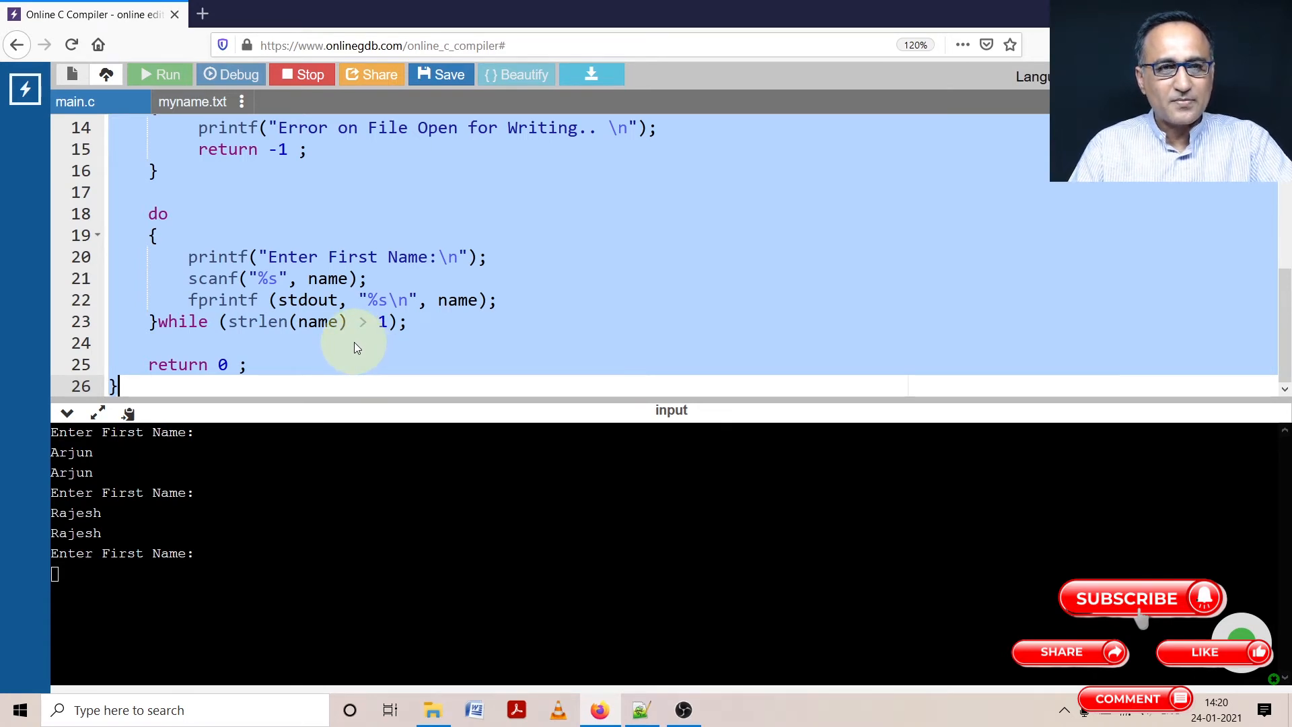
{"action": "mouse_move", "coordinate": [256, 576]}
{"action": "type", "text": "q"}
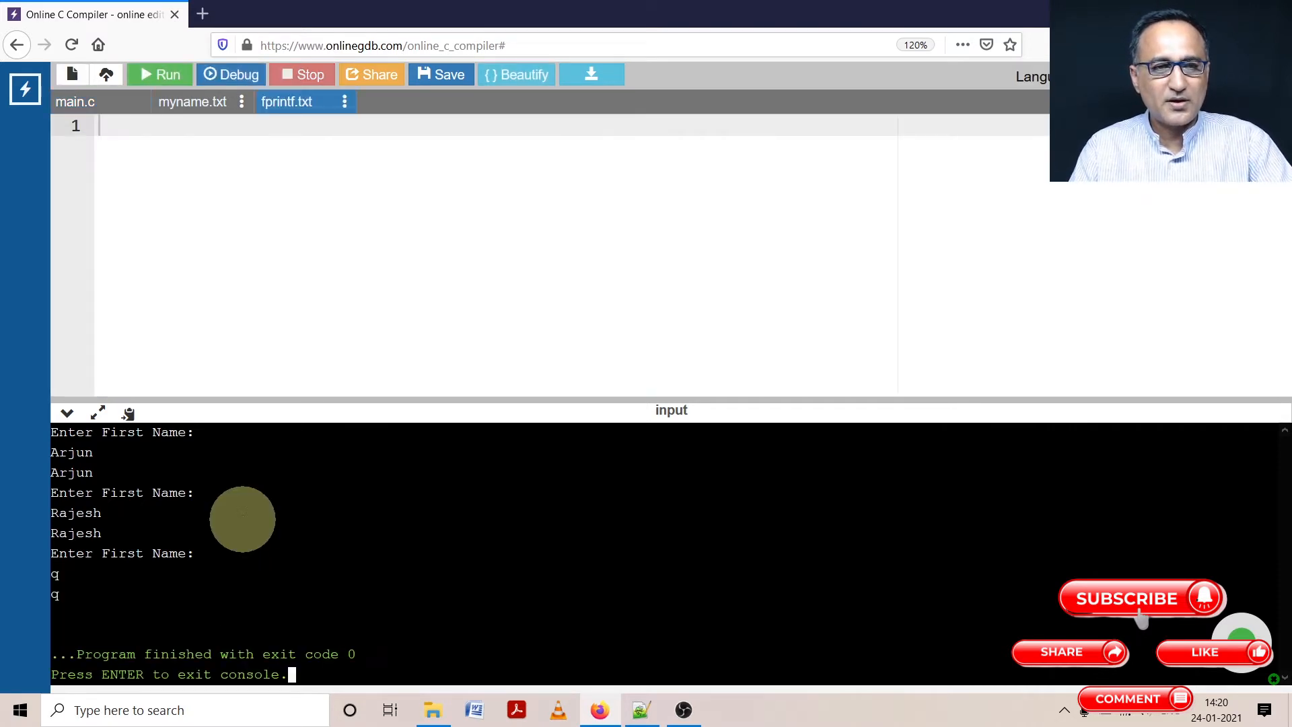
{"action": "left_click", "coordinate": [344, 101]}
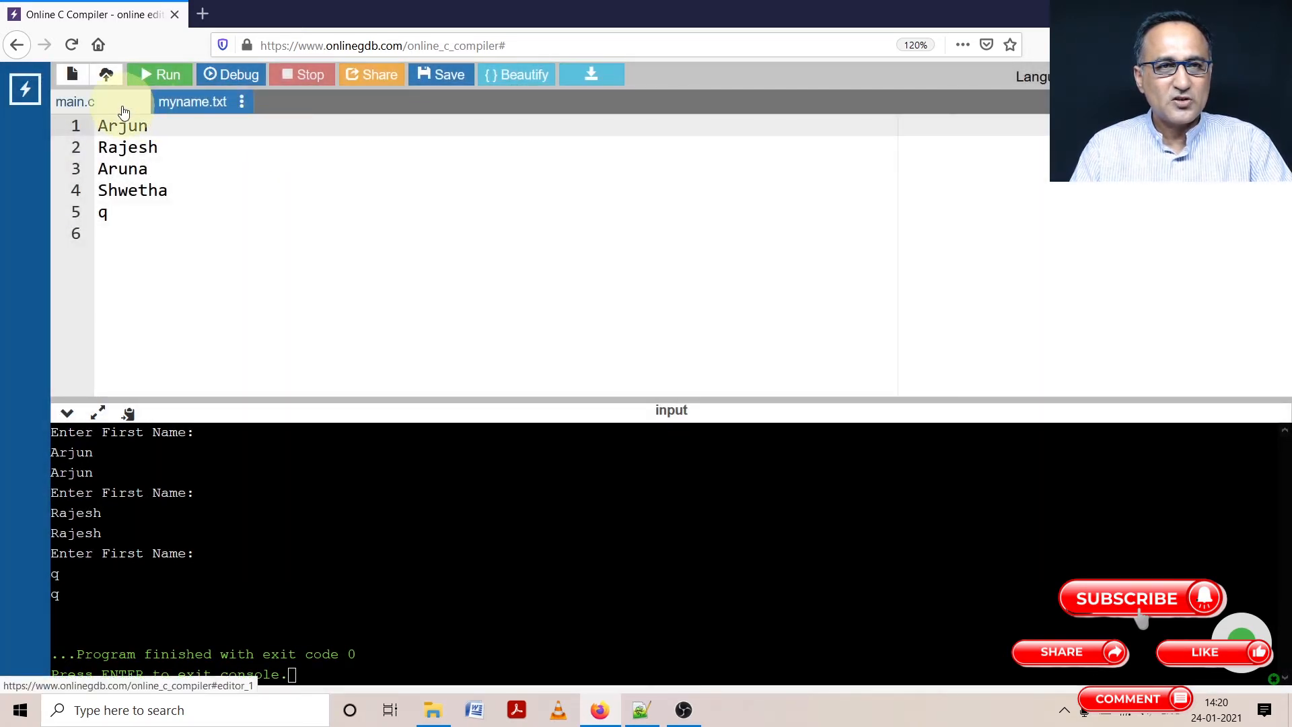
{"action": "left_click", "coordinate": [74, 101]}
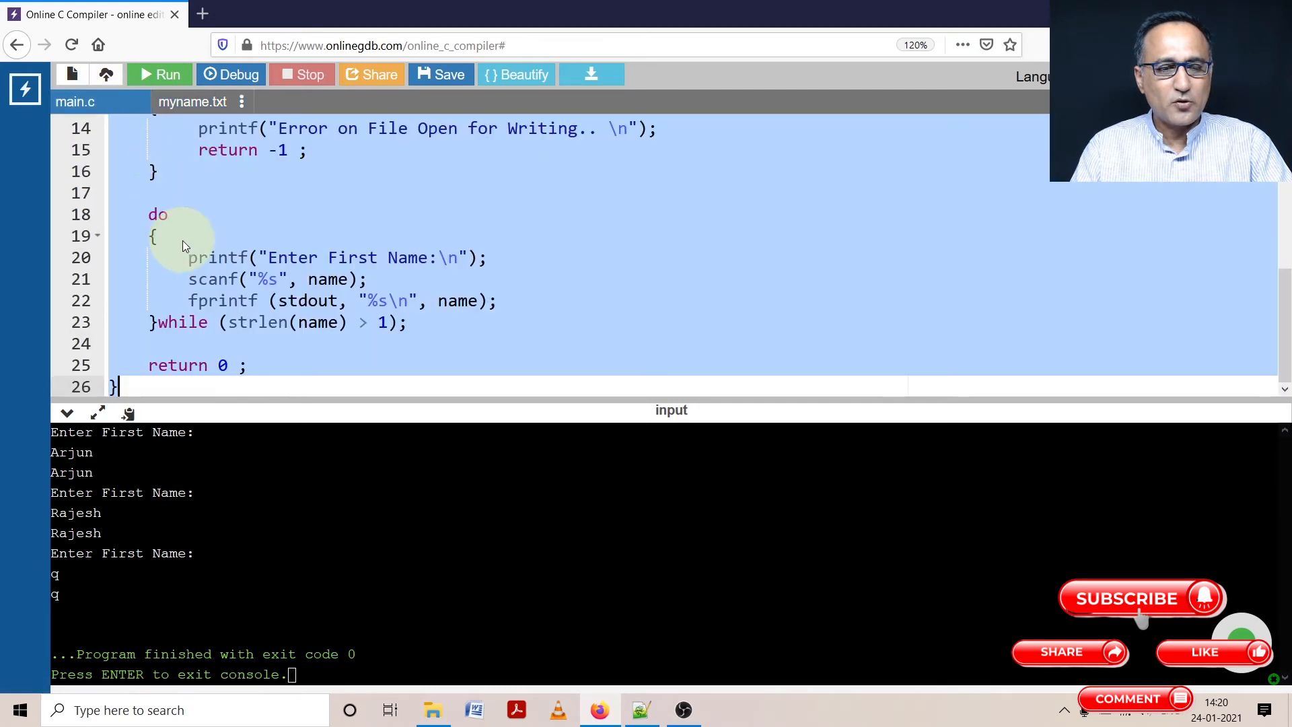
{"action": "scroll", "scroll_direction": "up", "scroll_amount": 3}
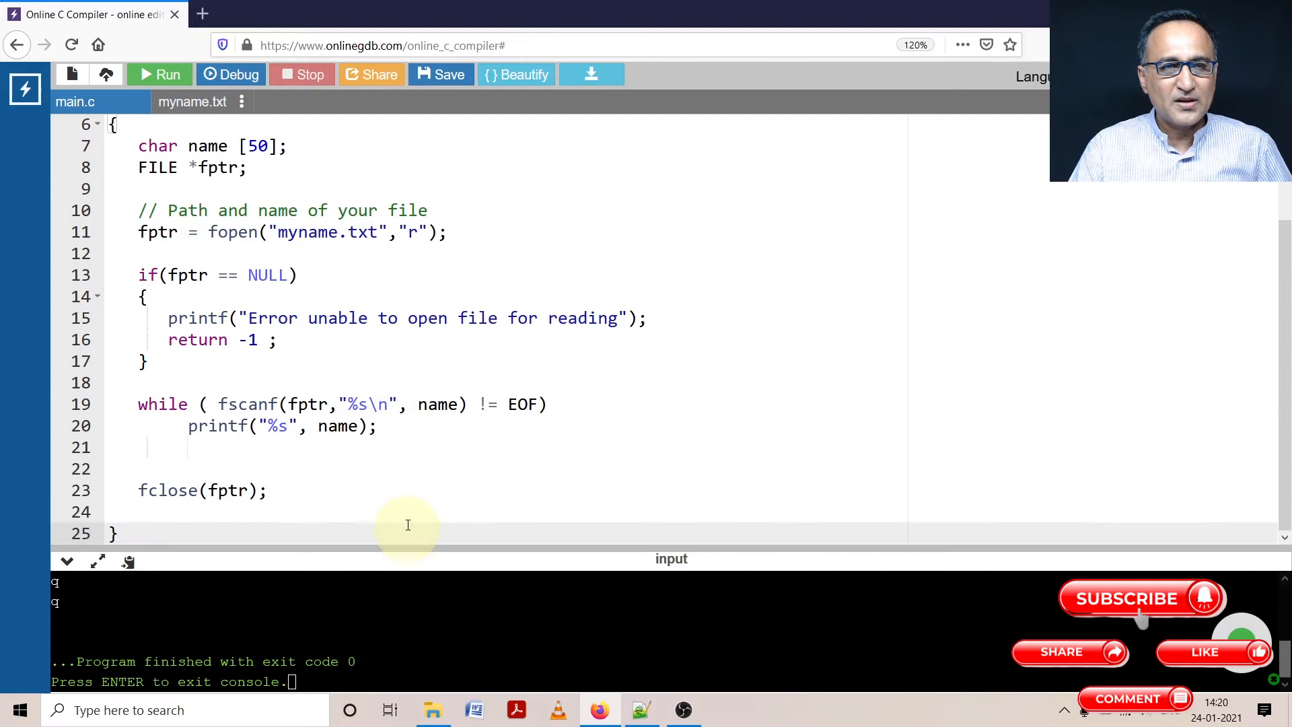
Change the last name in myname.txt from q to Ramandeep
{"action": "scroll", "scroll_direction": "up", "scroll_amount": 3}
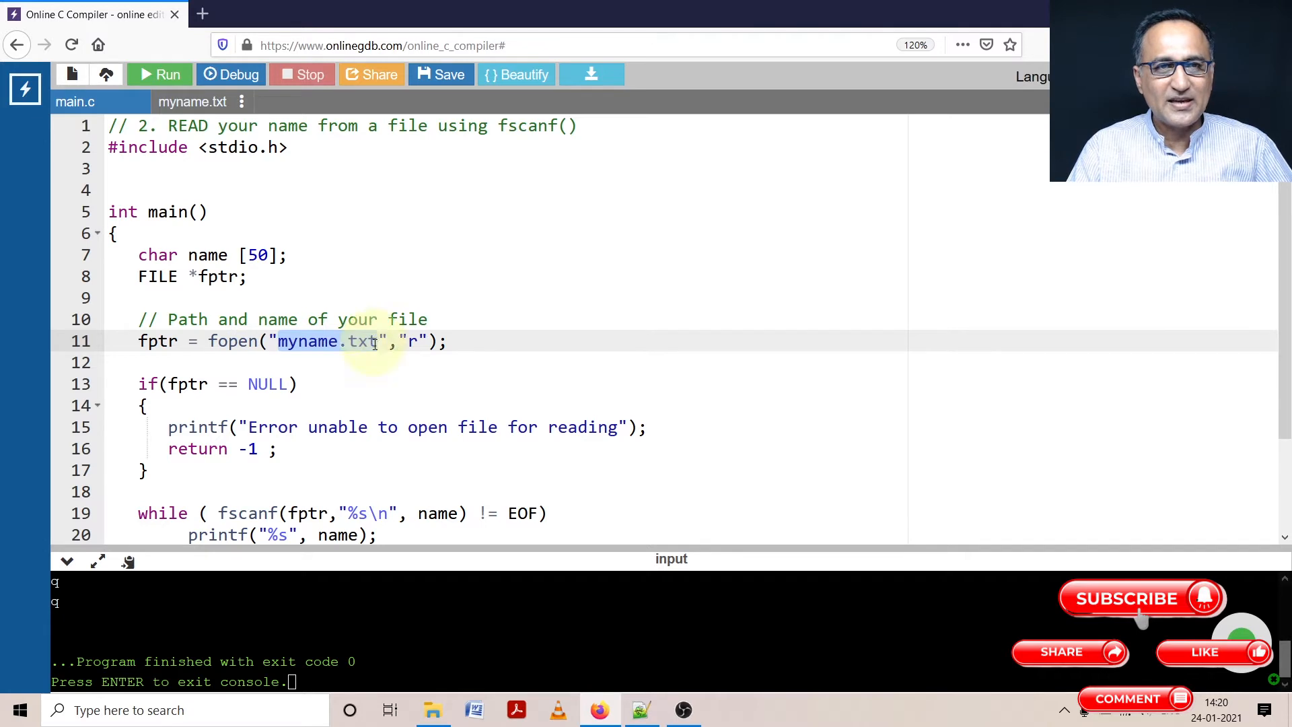
{"action": "left_click", "coordinate": [192, 101]}
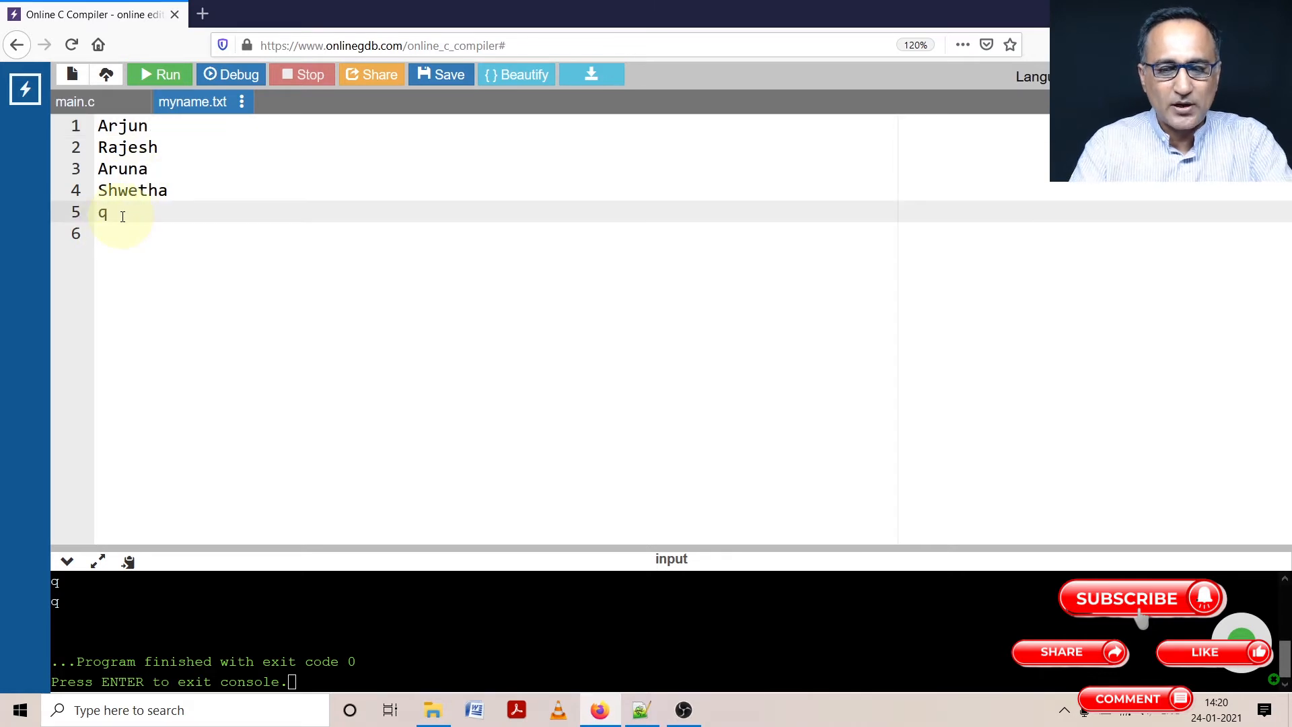
{"action": "type", "text": "Raman"}
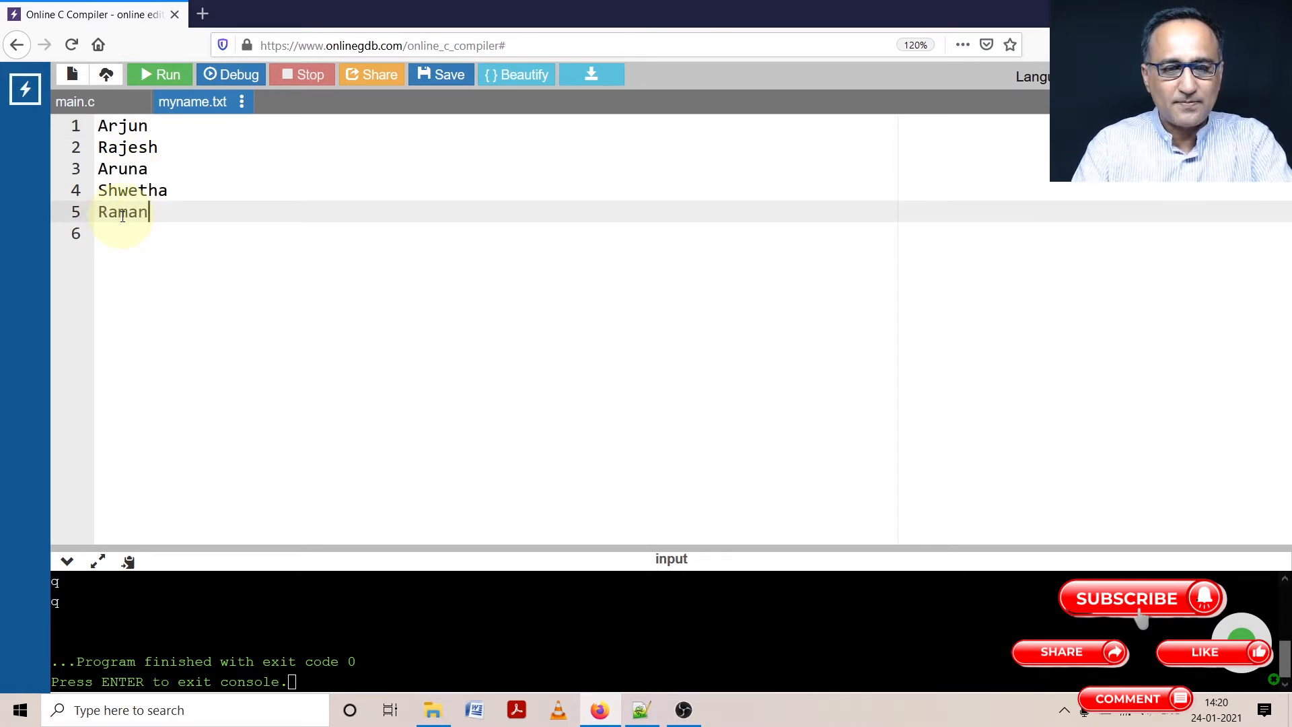
{"action": "type", "text": "deep"}
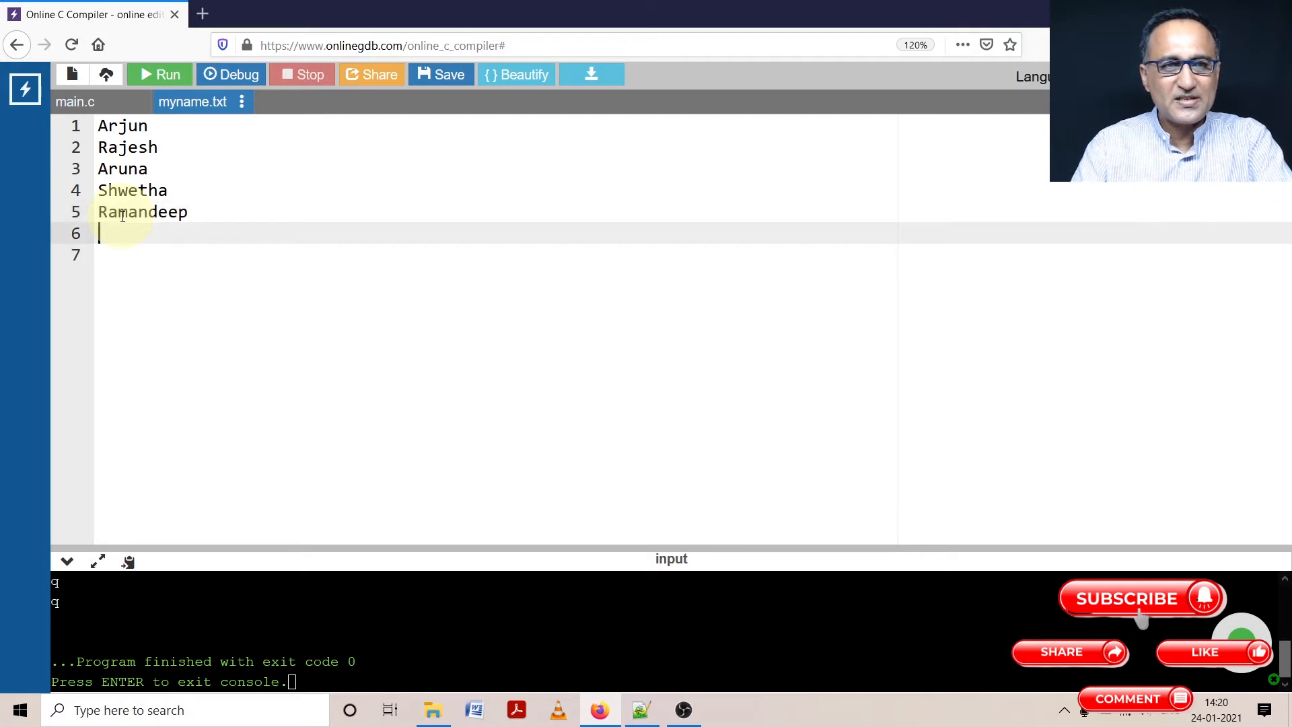
{"action": "mouse_move", "coordinate": [265, 223]}
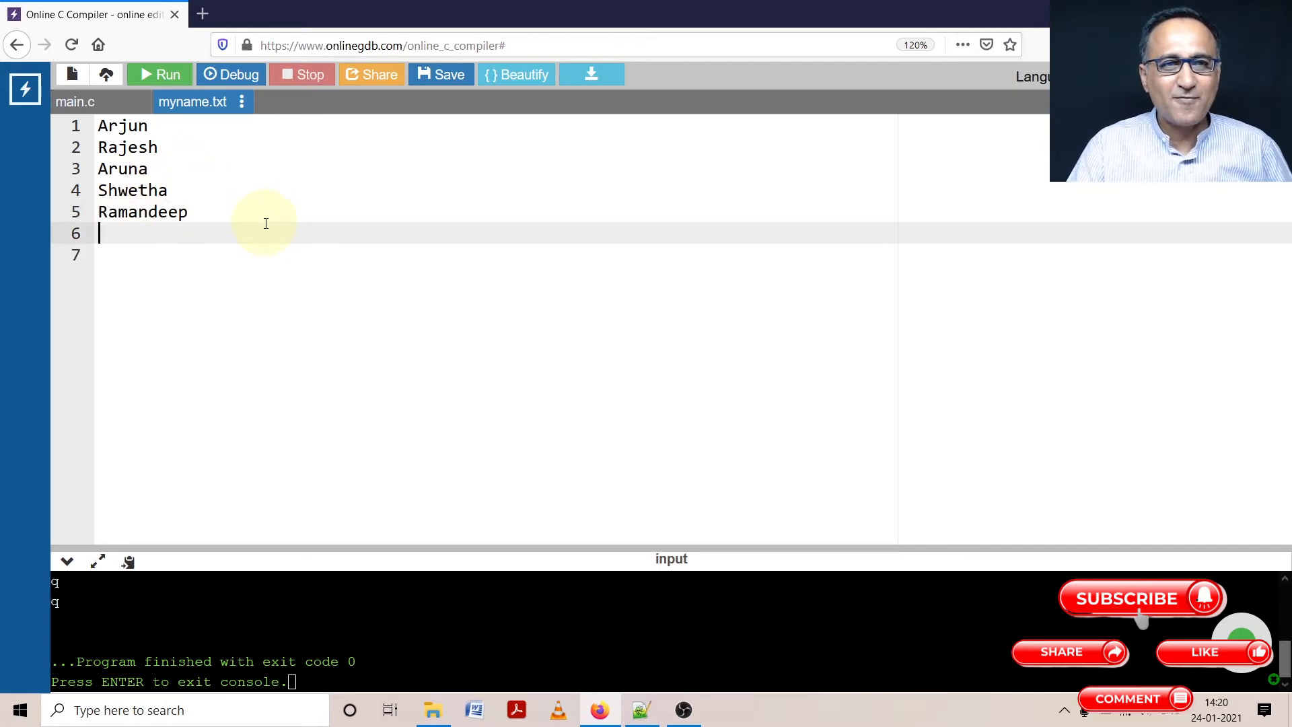
Delete the trailing empty line in myname.txt, compare it with main.c, and end on main.c
{"action": "key", "text": "Backspace"}
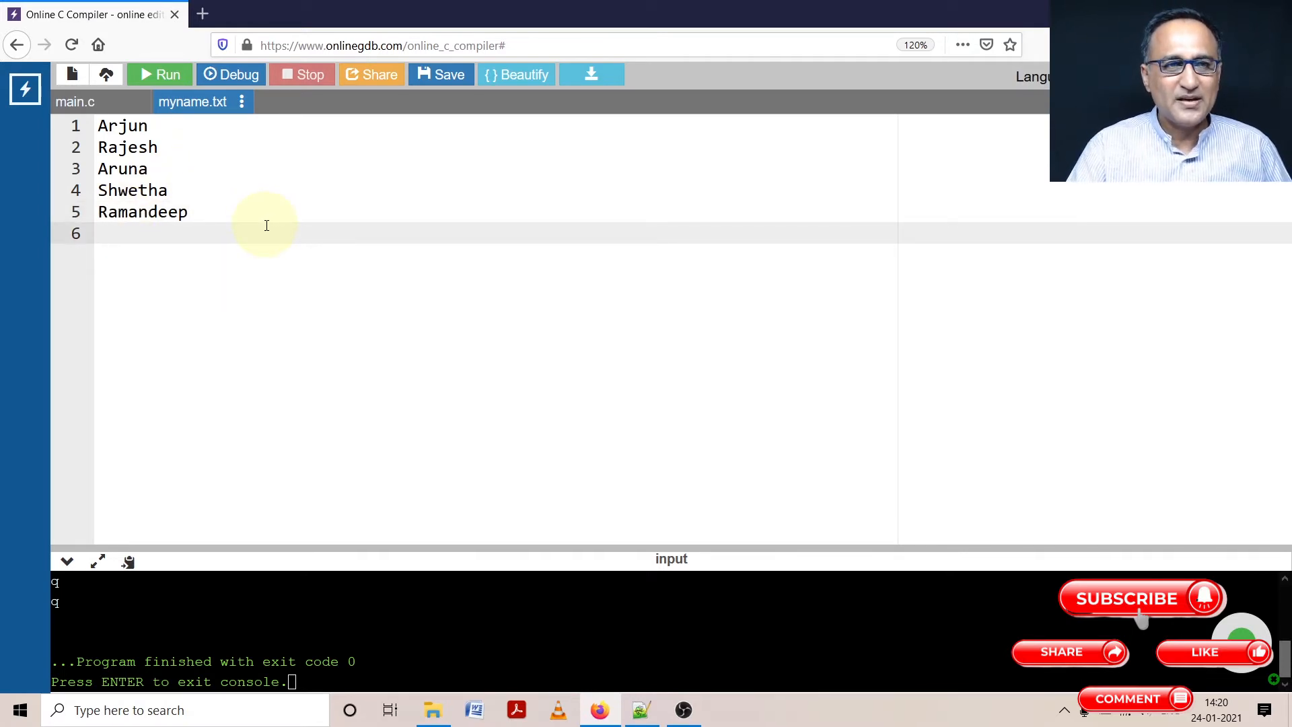
{"action": "mouse_move", "coordinate": [247, 241]}
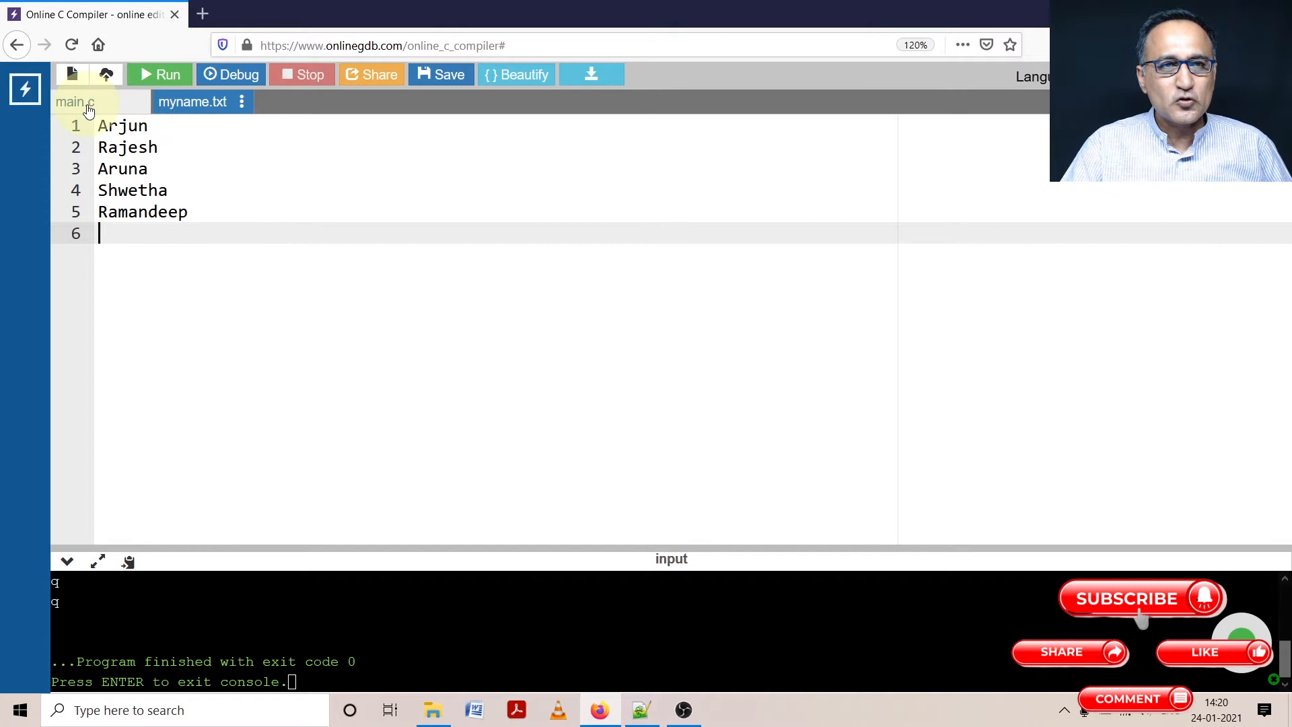
{"action": "left_click", "coordinate": [74, 101]}
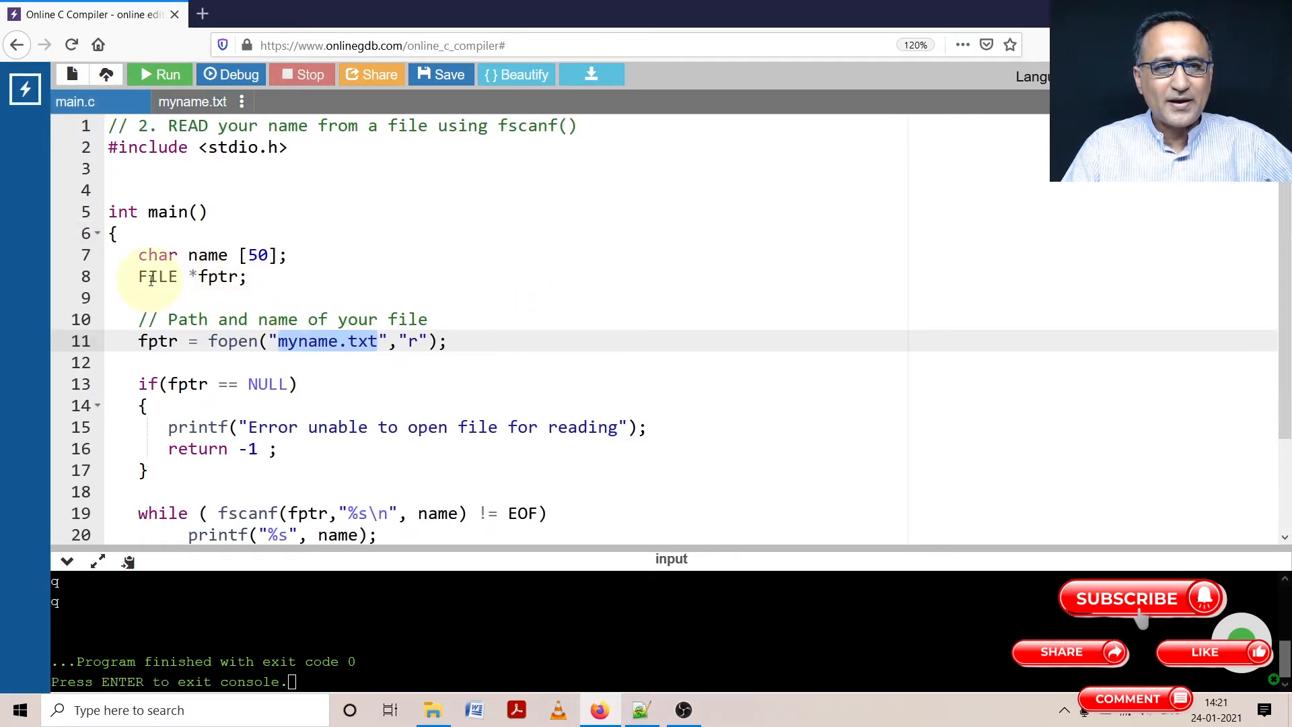
{"action": "scroll", "scroll_direction": "down", "scroll_amount": 3}
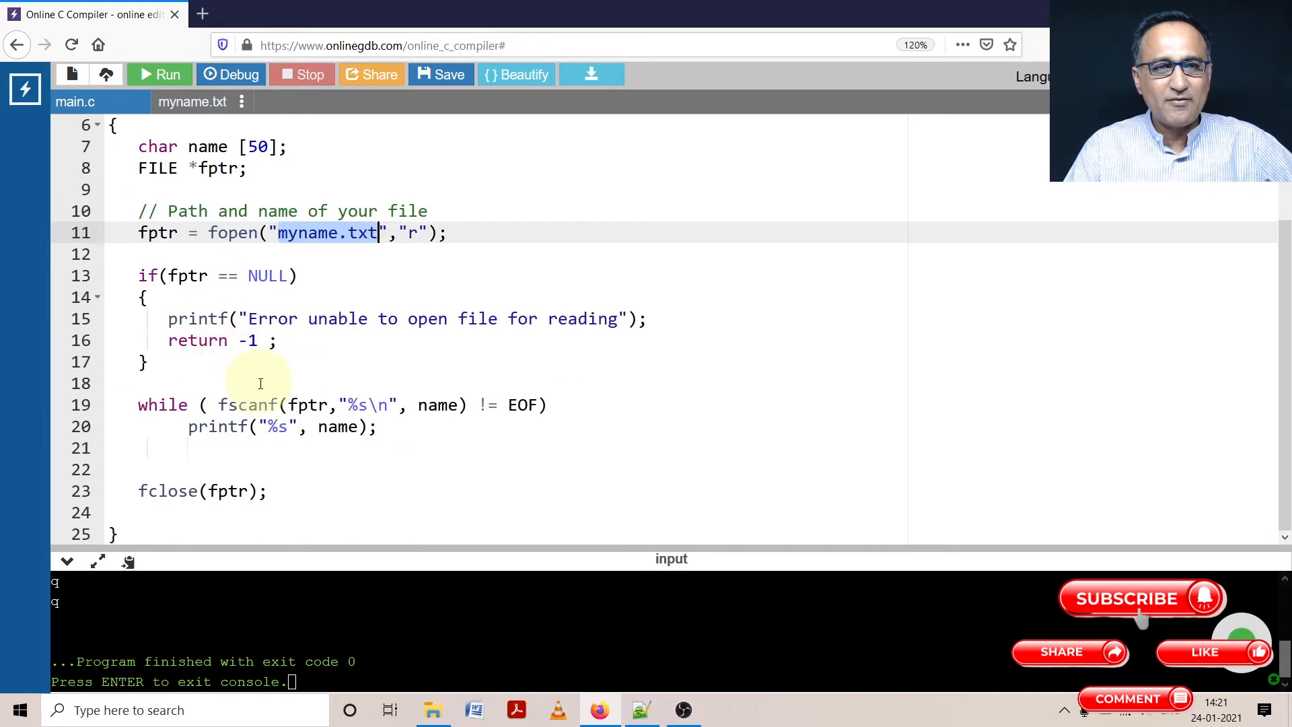
{"action": "mouse_move", "coordinate": [223, 404]}
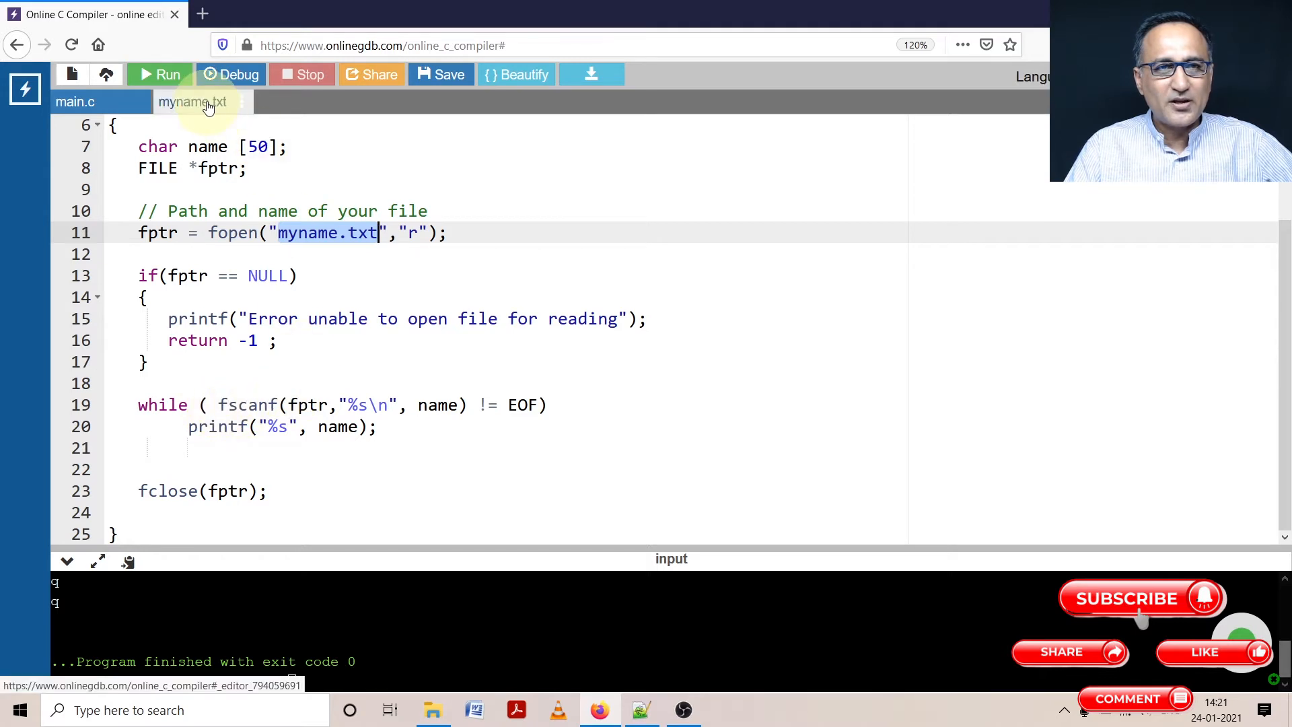
{"action": "left_click", "coordinate": [192, 102]}
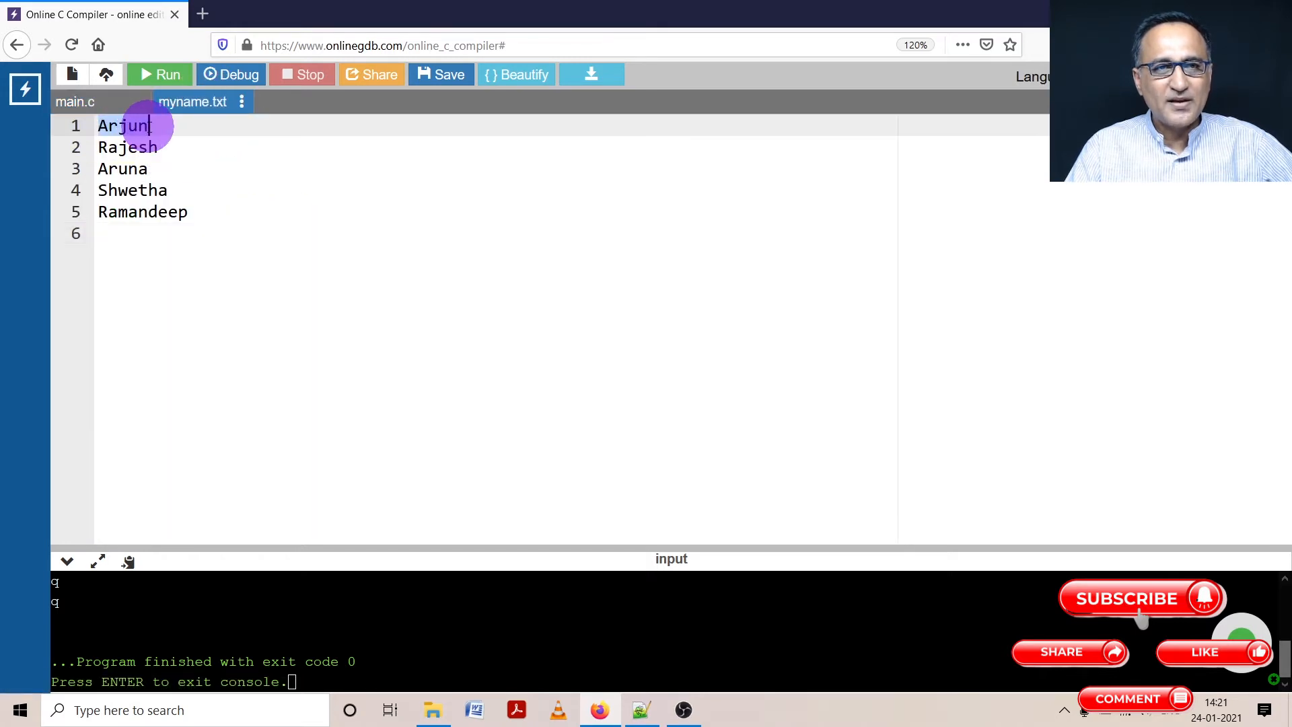
{"action": "left_click", "coordinate": [74, 101]}
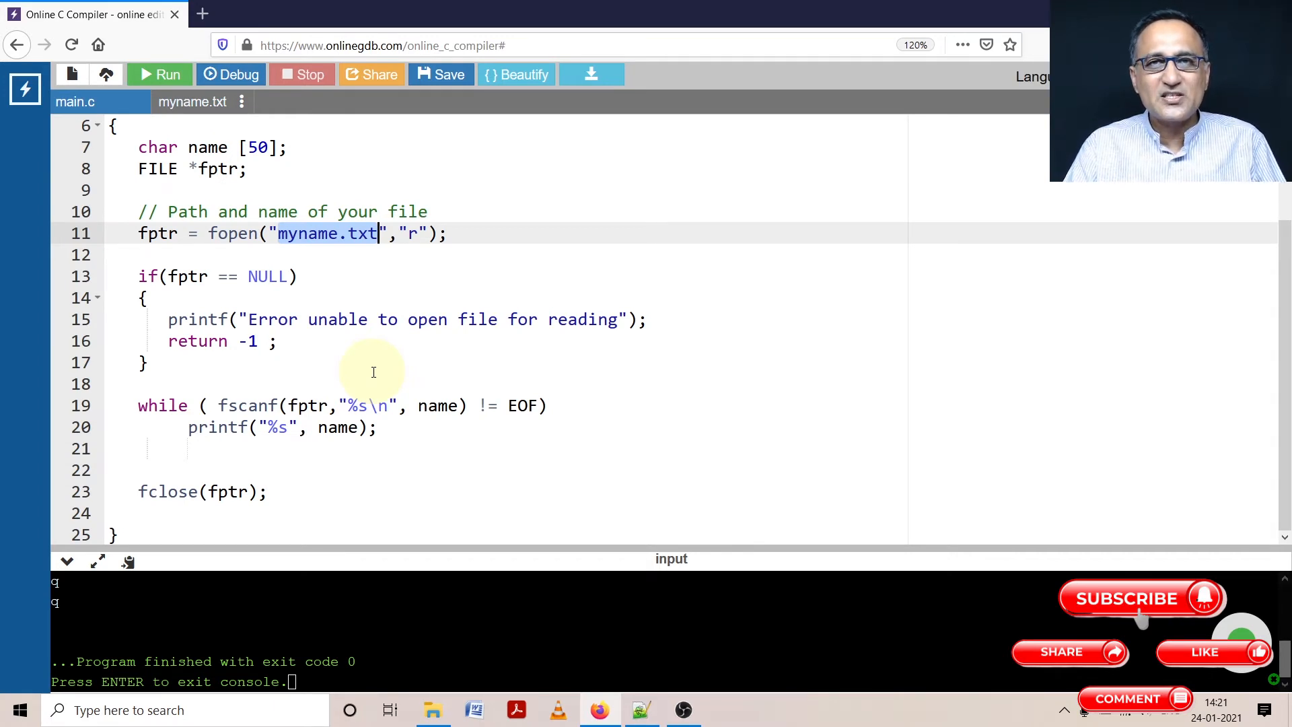
{"action": "mouse_move", "coordinate": [189, 107]}
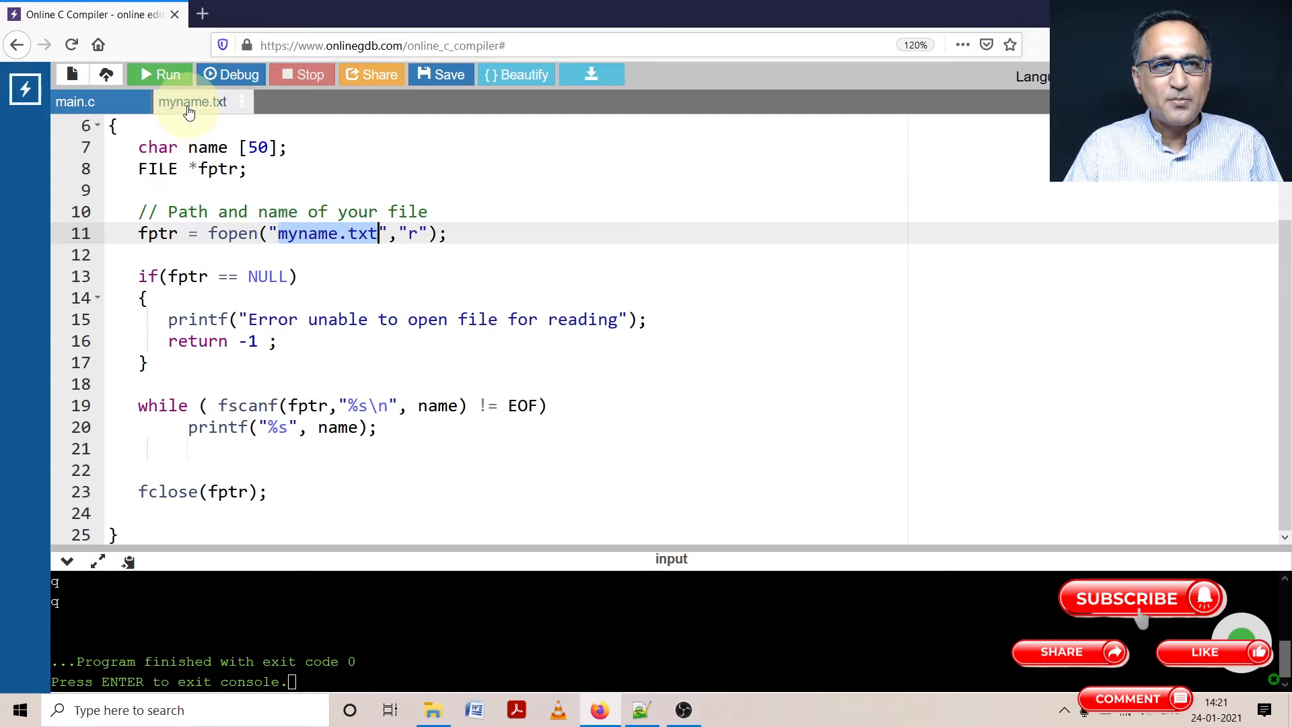
{"action": "left_click", "coordinate": [193, 102]}
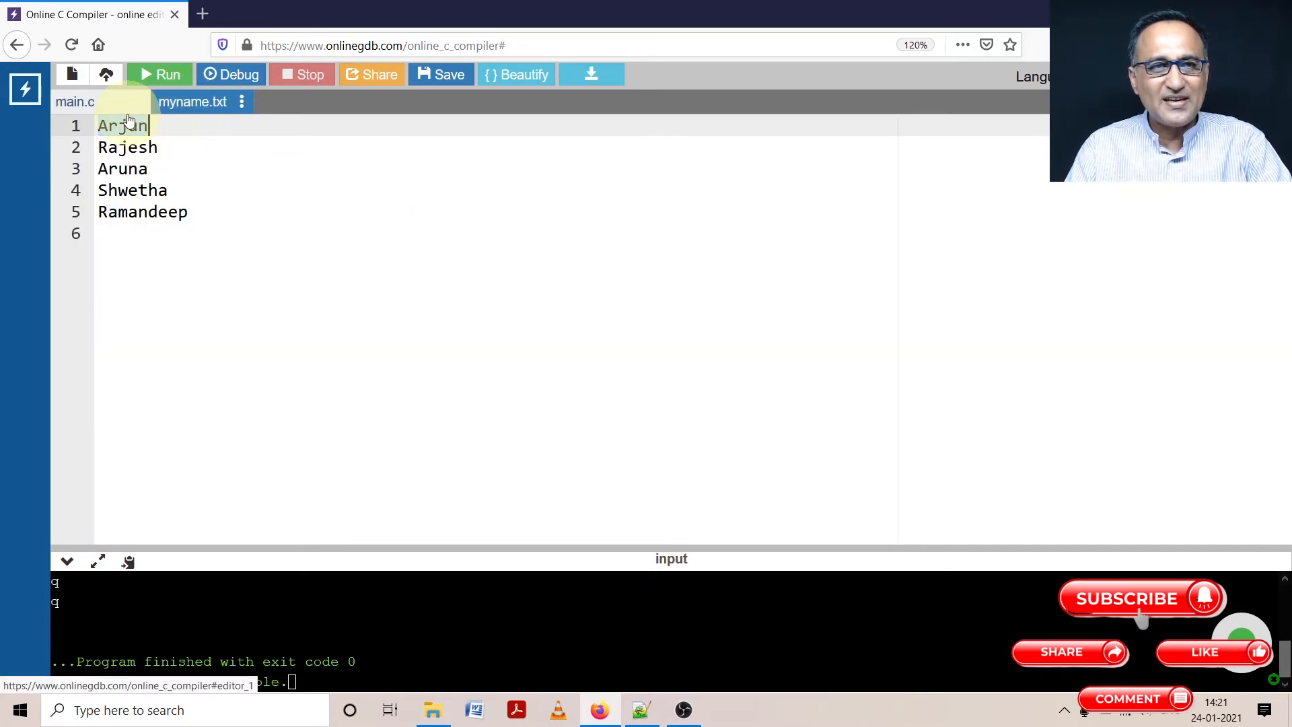
{"action": "left_click", "coordinate": [74, 102]}
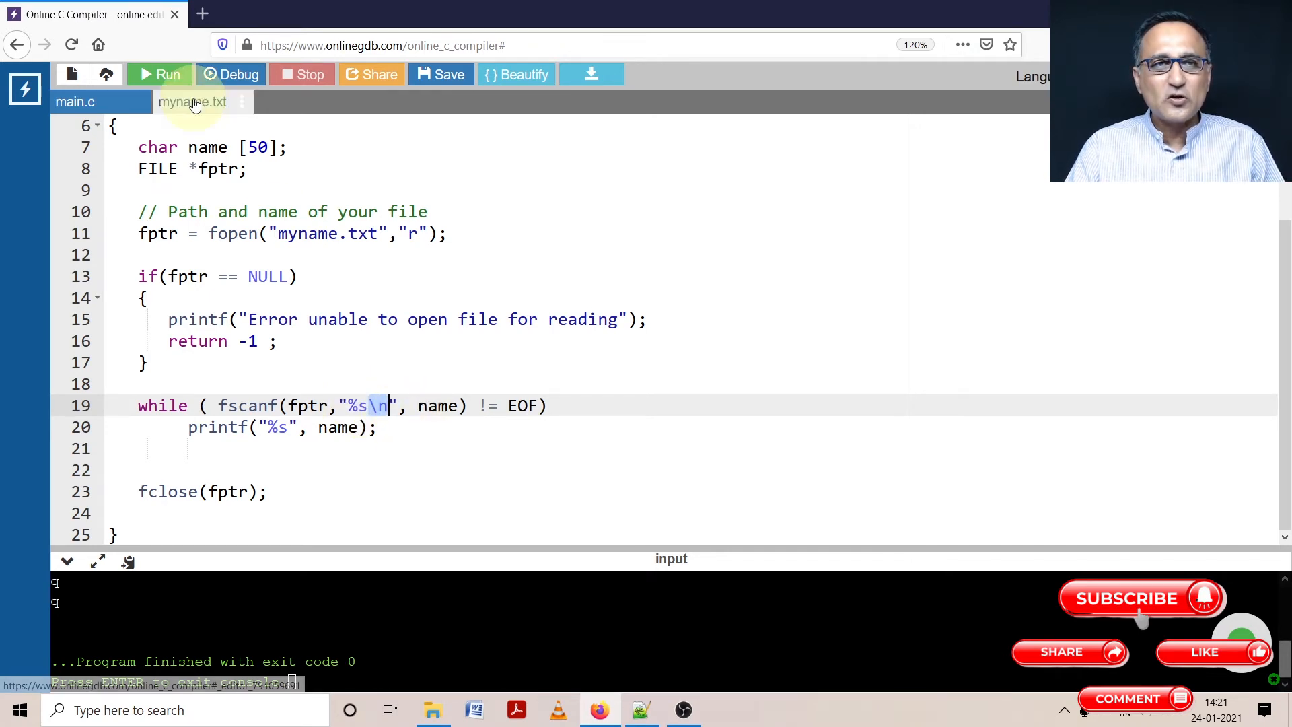
Check the names in myname.txt and go back to main.c
{"action": "left_click", "coordinate": [192, 101]}
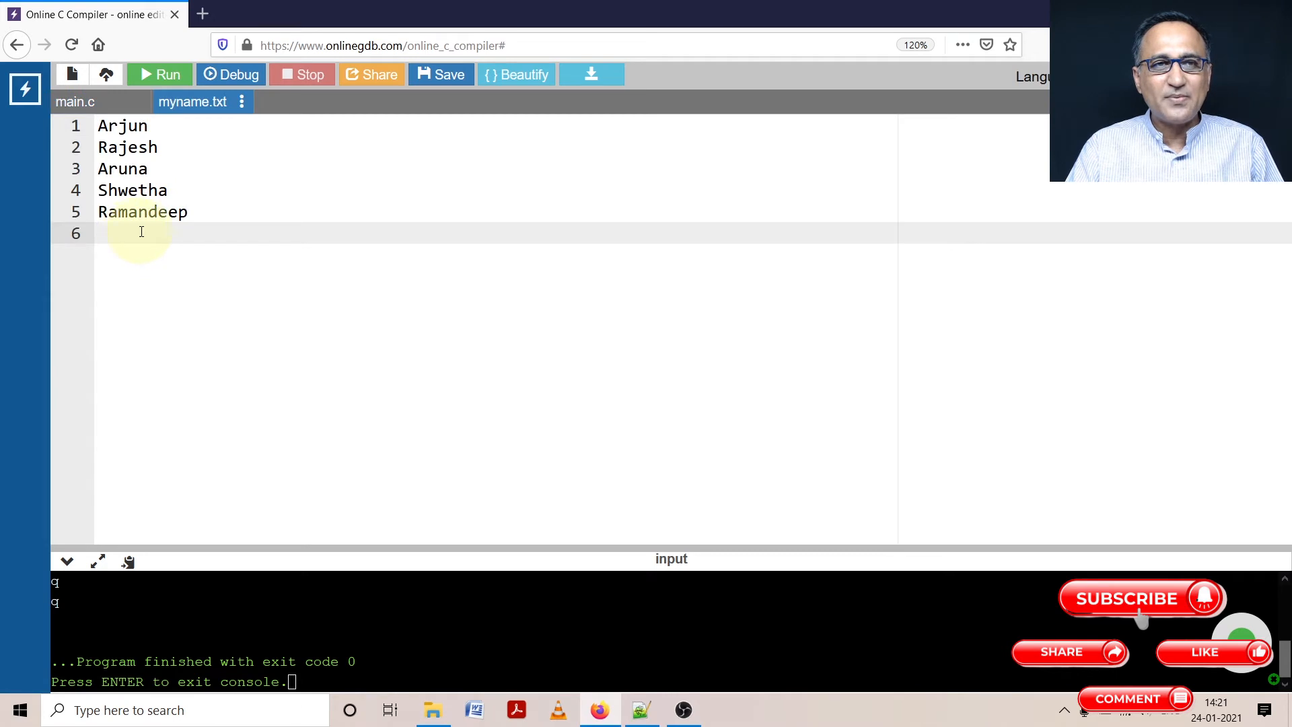
{"action": "left_click", "coordinate": [74, 101]}
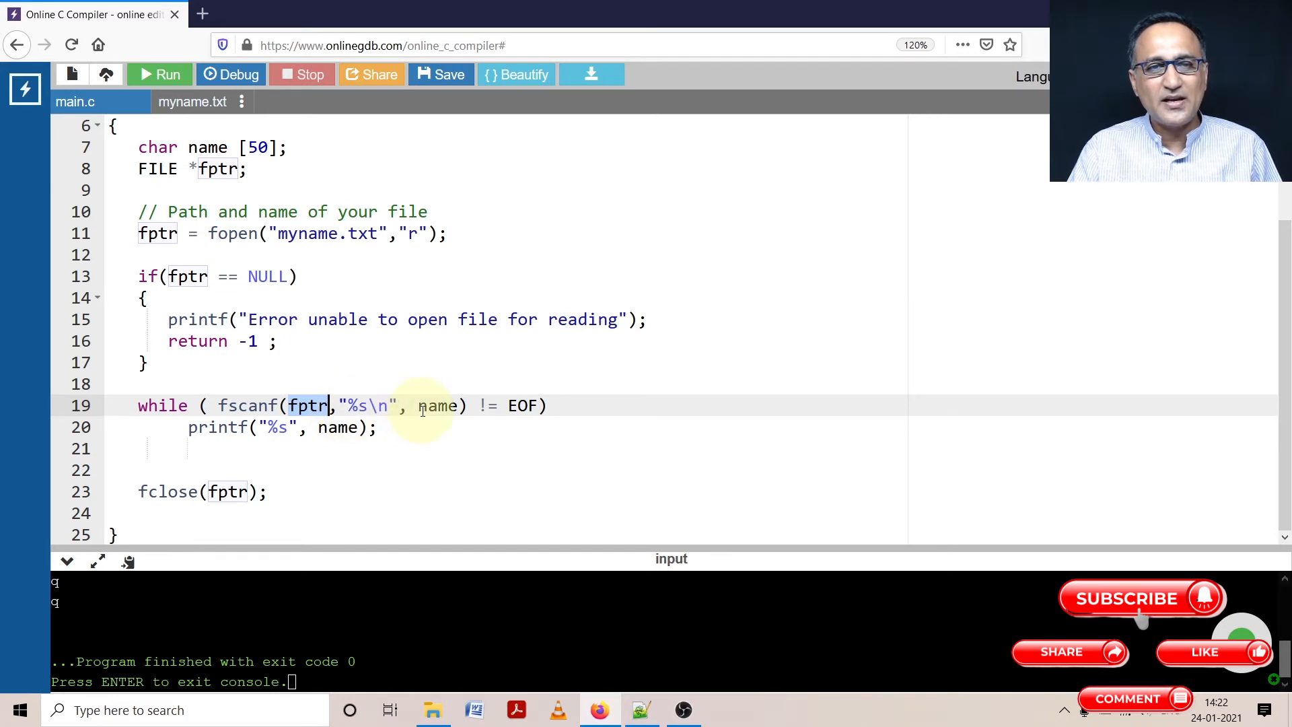
{"action": "mouse_move", "coordinate": [466, 416]}
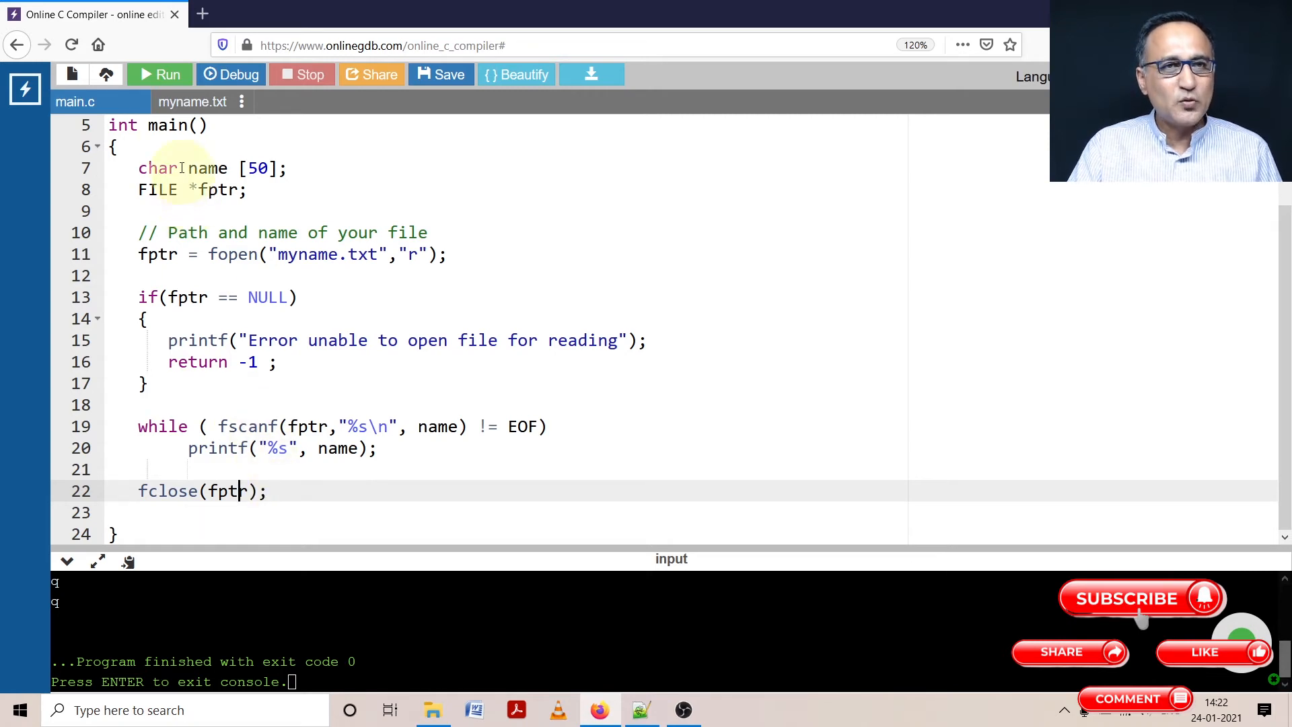
Add \n to the printf format string and take it out of the fscanf format
{"action": "left_click", "coordinate": [159, 74]}
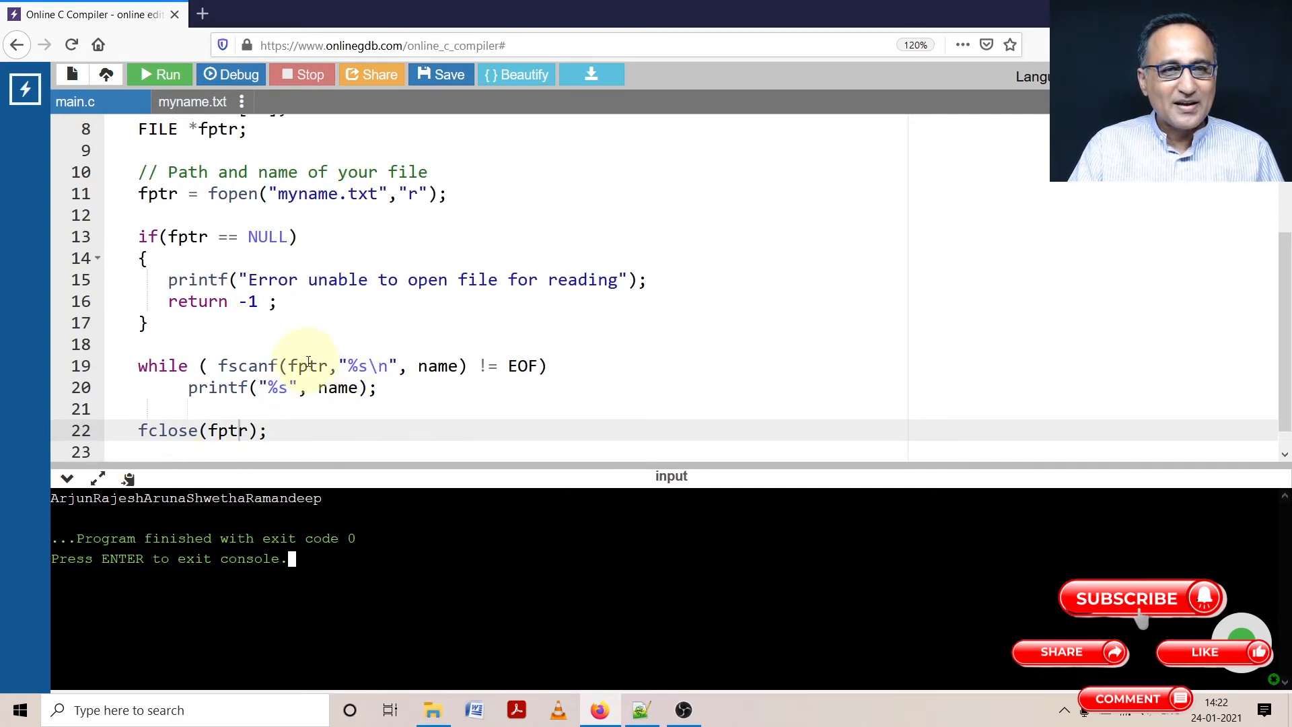
{"action": "mouse_move", "coordinate": [363, 370]}
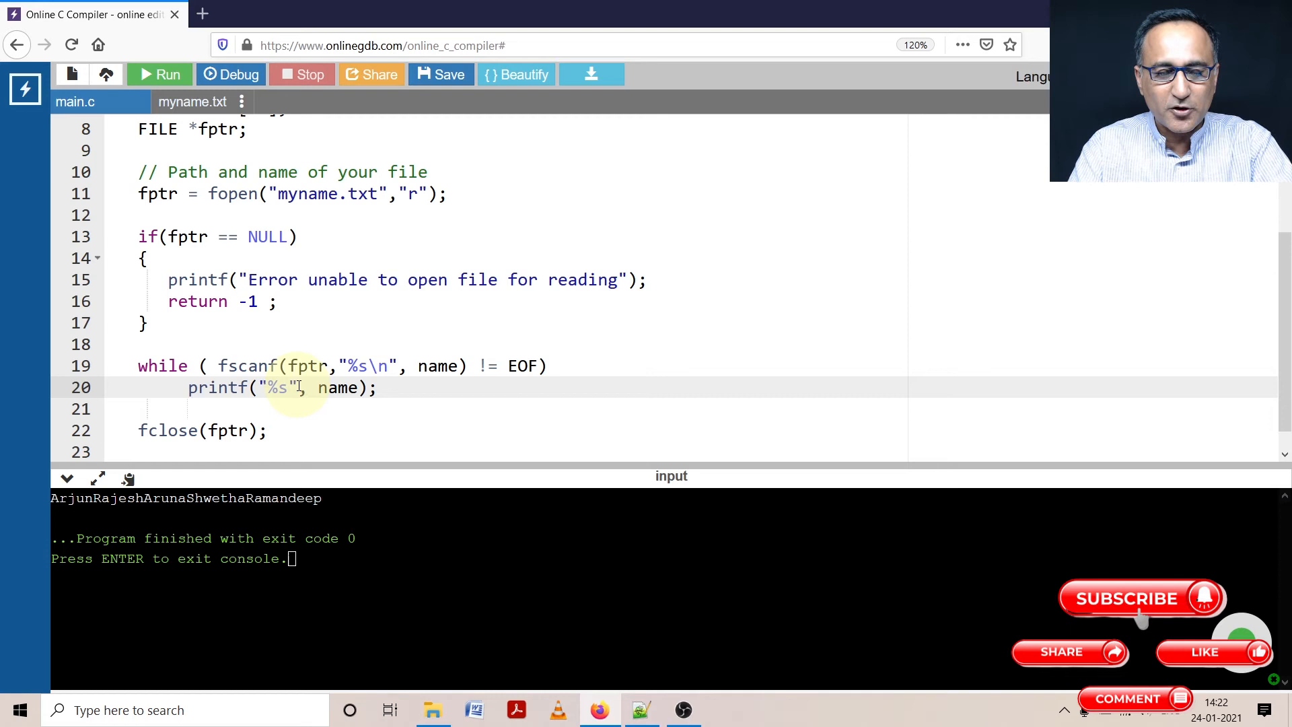
{"action": "type", "text": "\\n"}
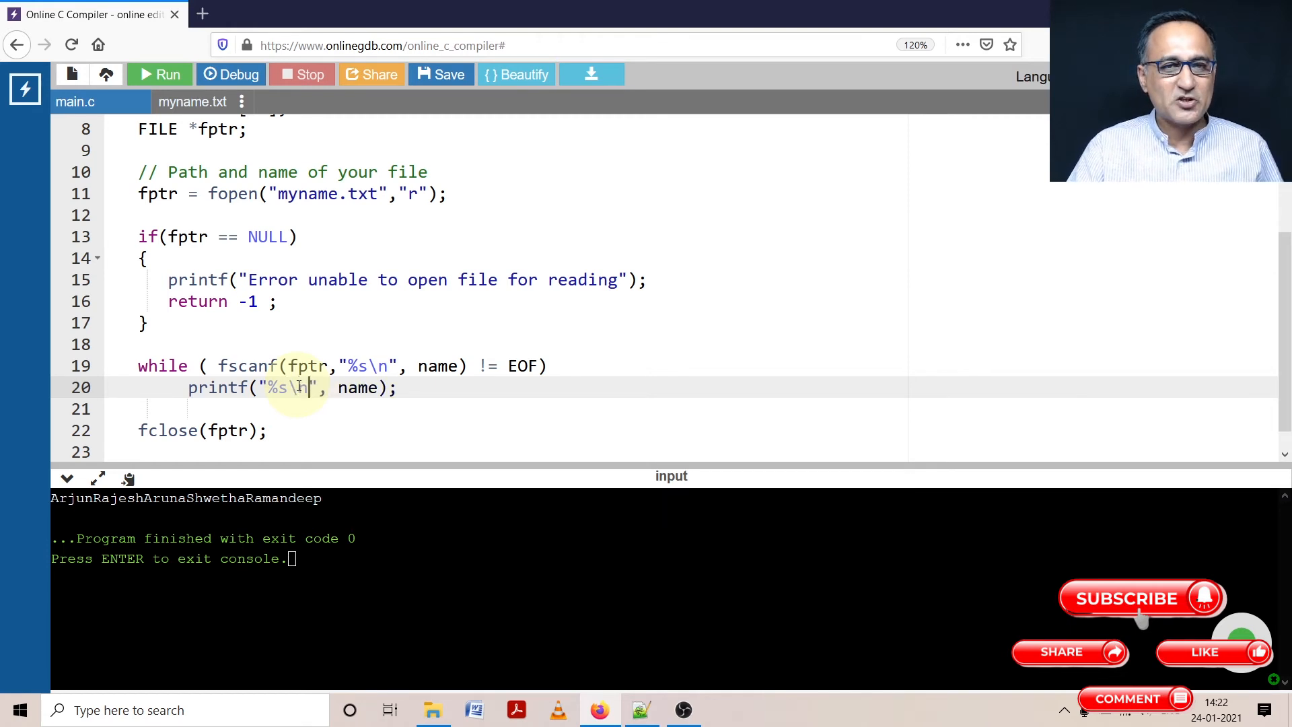
{"action": "left_click", "coordinate": [158, 74]}
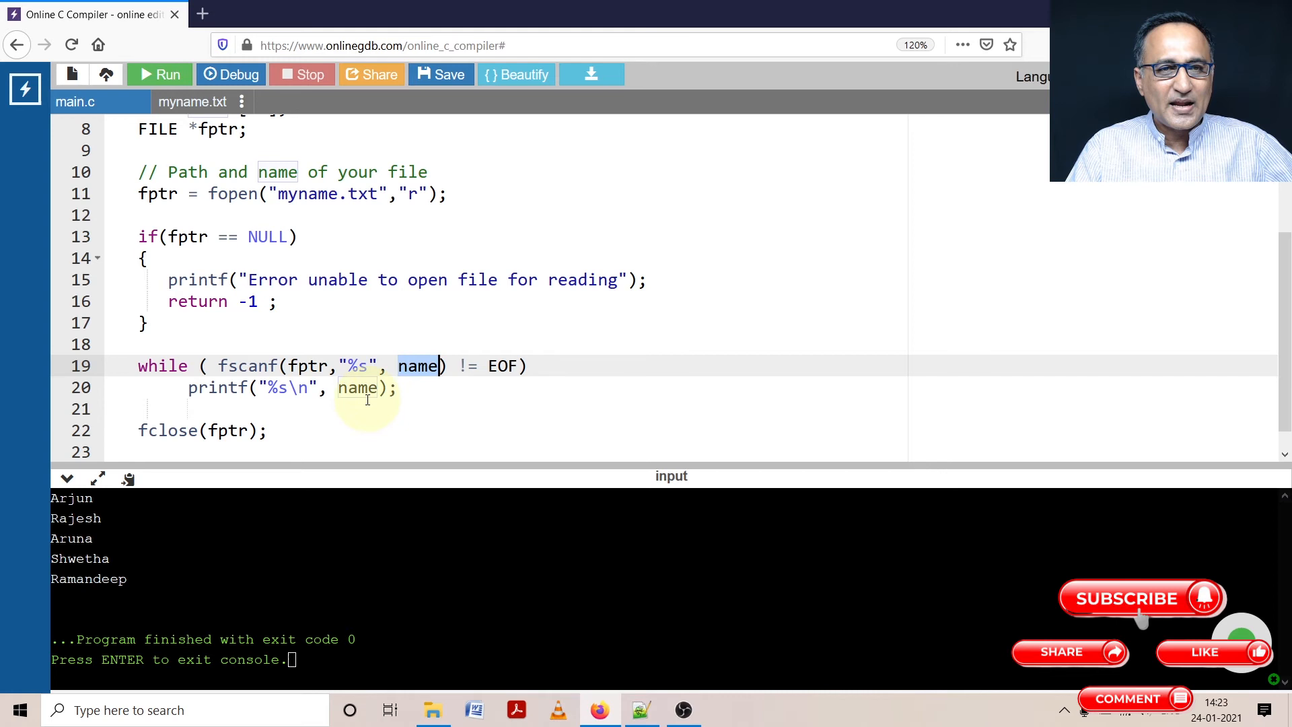
{"action": "mouse_move", "coordinate": [280, 430]}
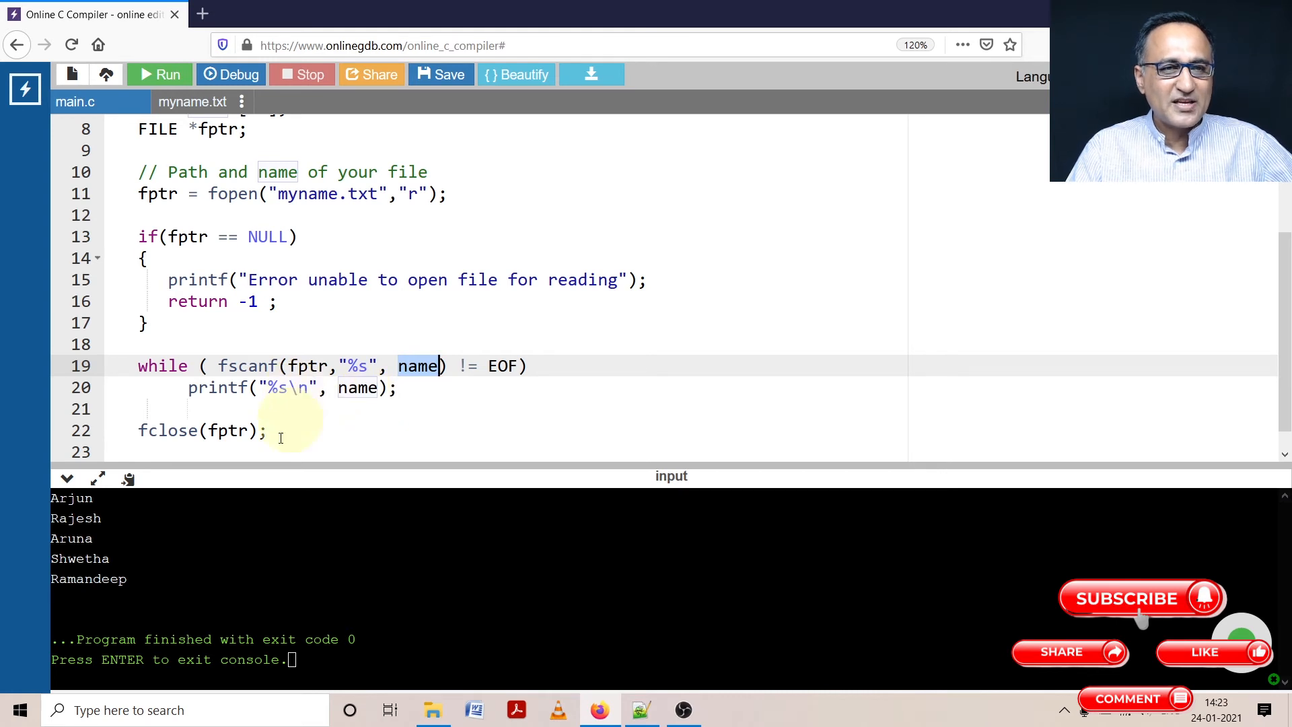
{"action": "mouse_move", "coordinate": [144, 572]}
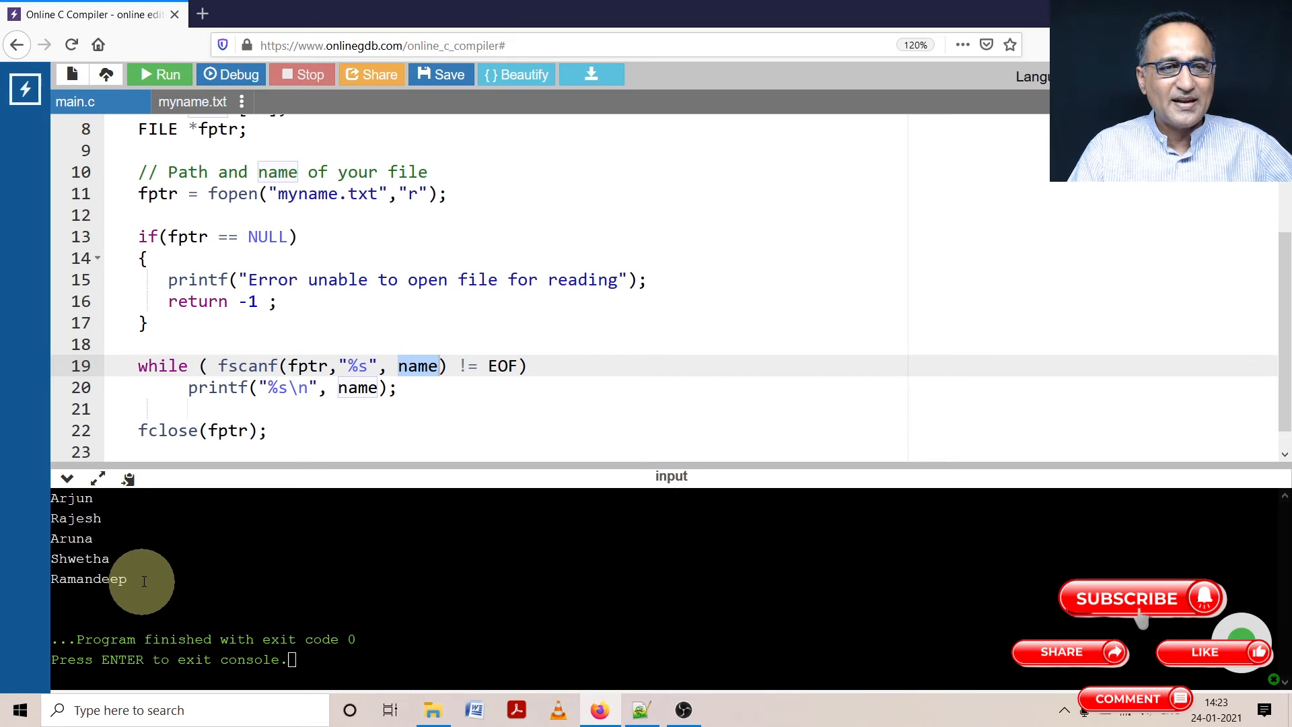
{"action": "left_click", "coordinate": [158, 74]}
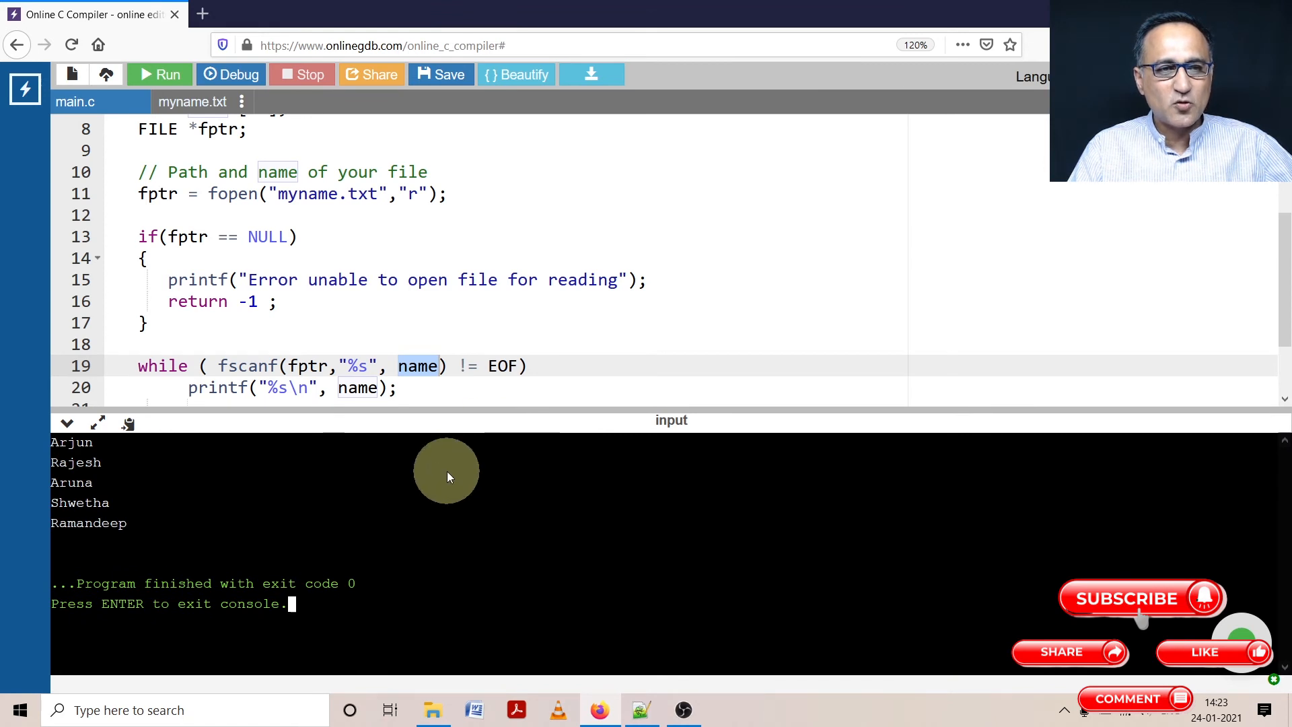
{"action": "mouse_move", "coordinate": [335, 500]}
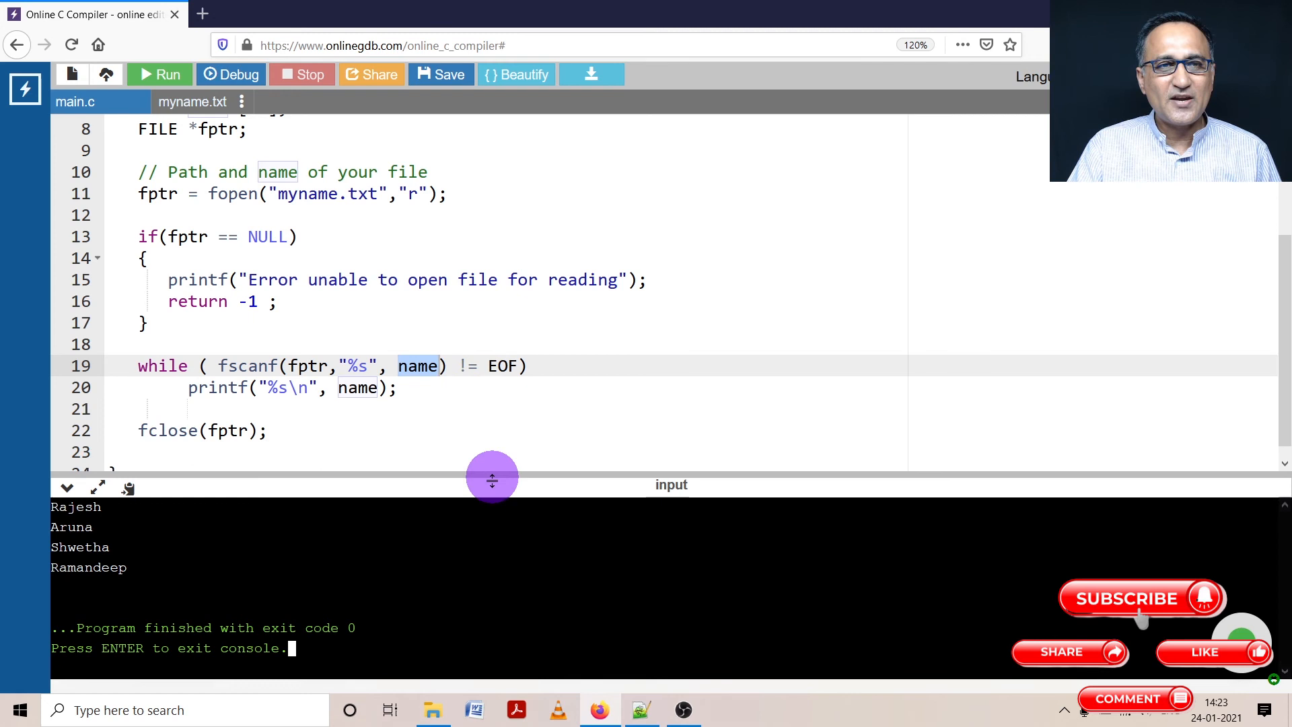
{"action": "scroll", "scroll_direction": "up", "scroll_amount": 3}
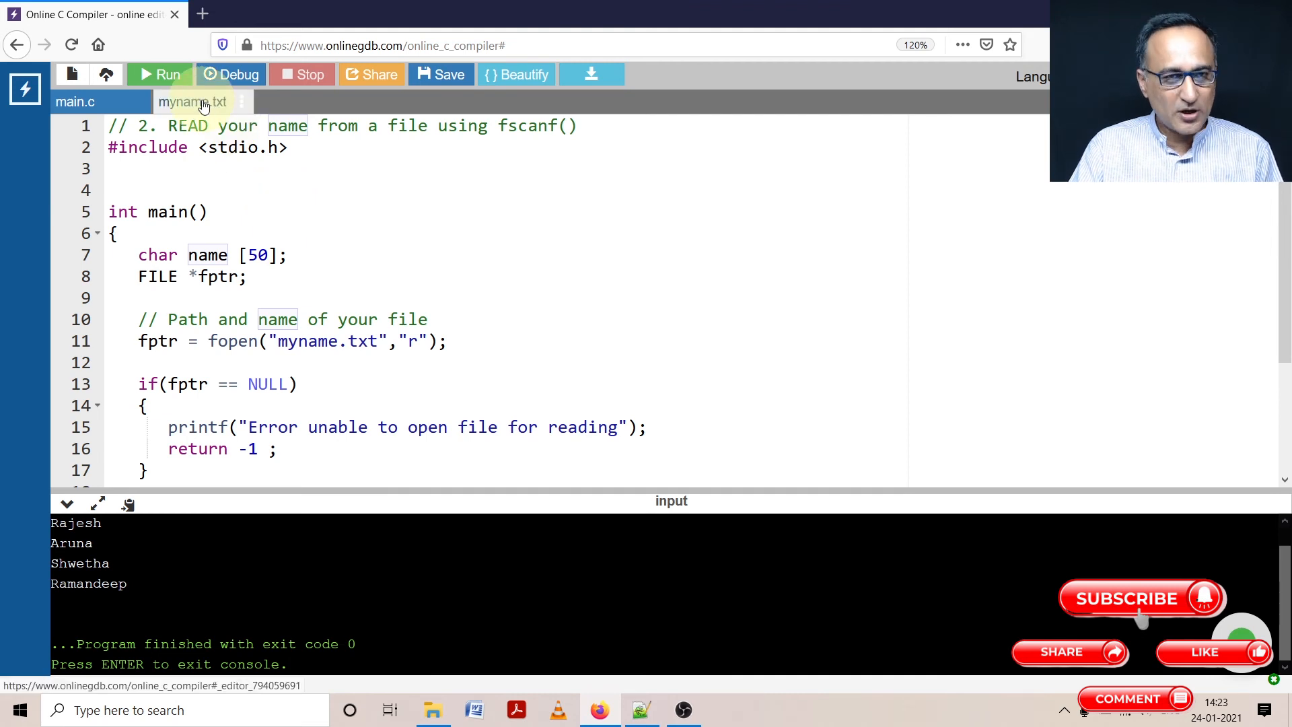
Add Reema and Sobha after Arjun on the first line of myname.txt
{"action": "left_click", "coordinate": [192, 102]}
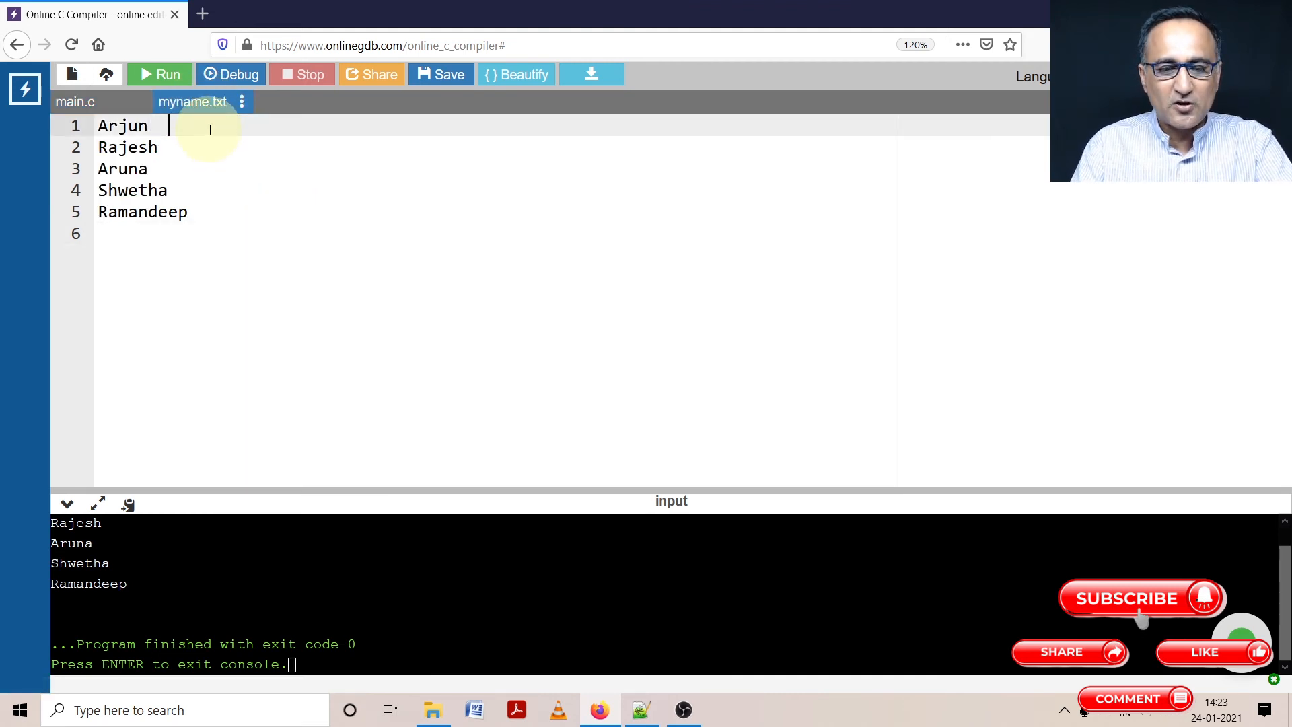
{"action": "type", "text": "R"}
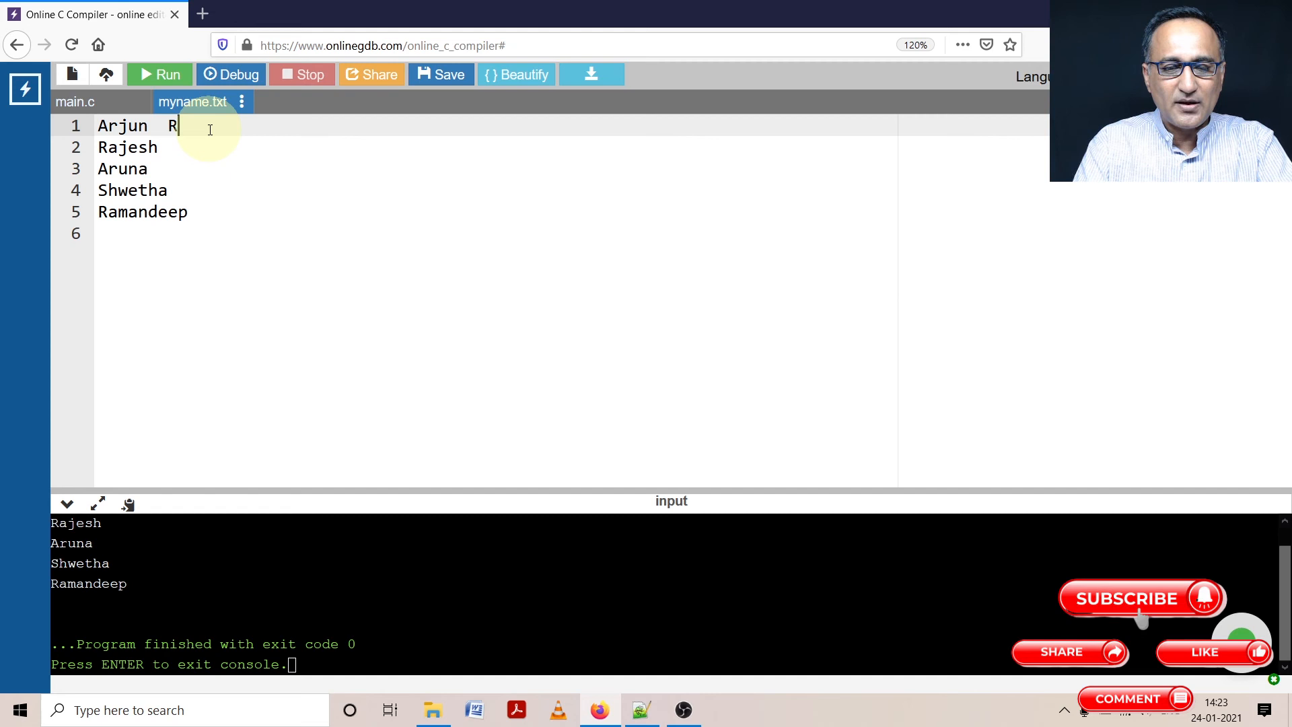
{"action": "type", "text": "eema"}
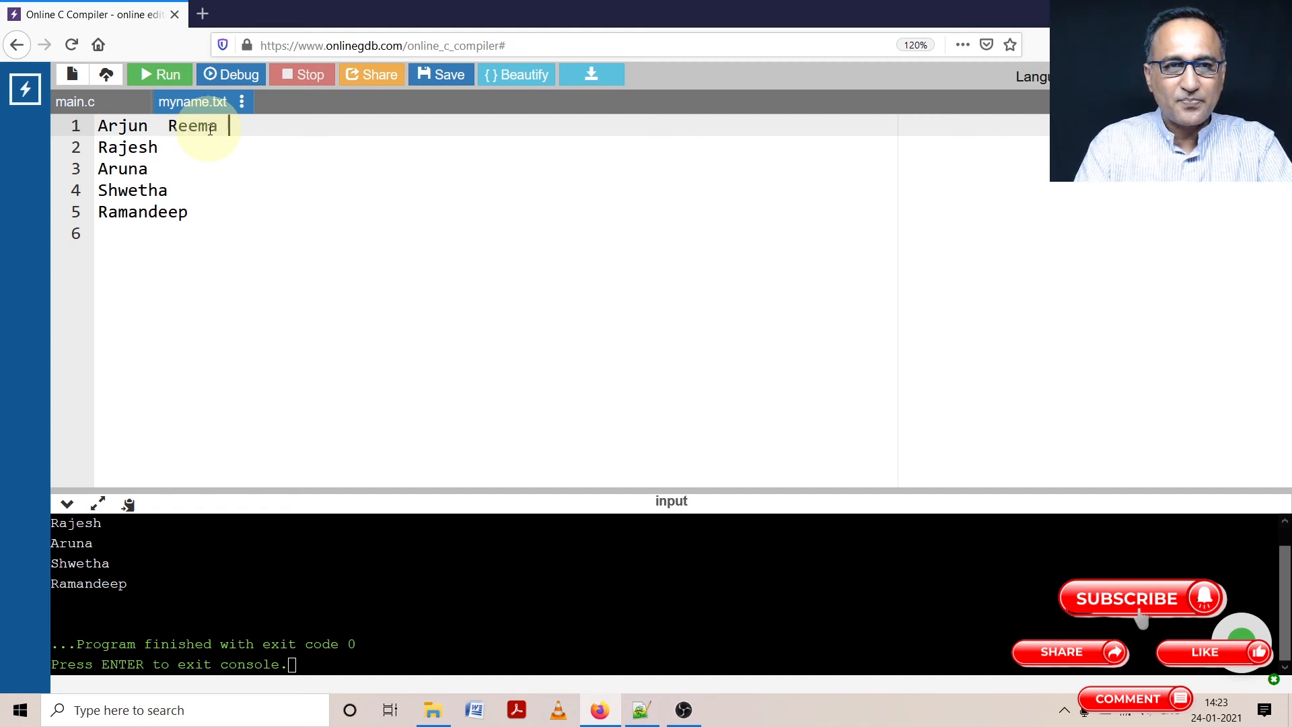
{"action": "type", "text": "Sob"}
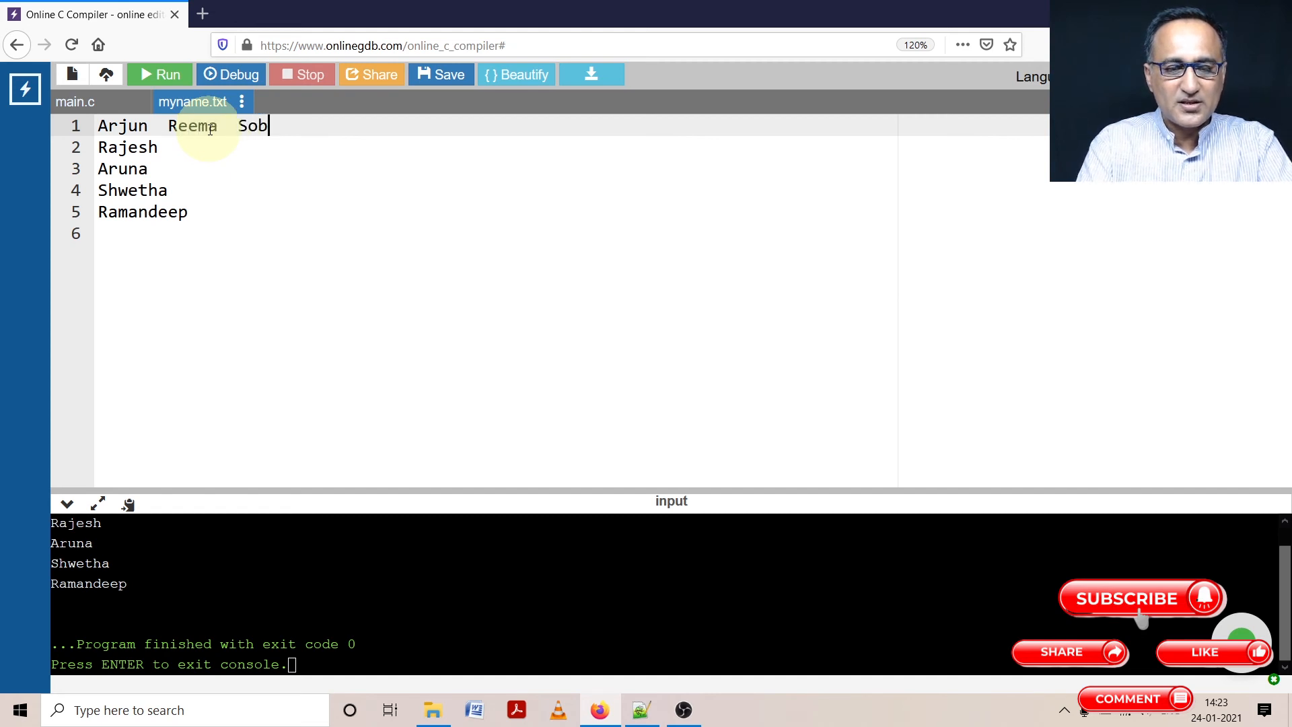
{"action": "type", "text": "ha"}
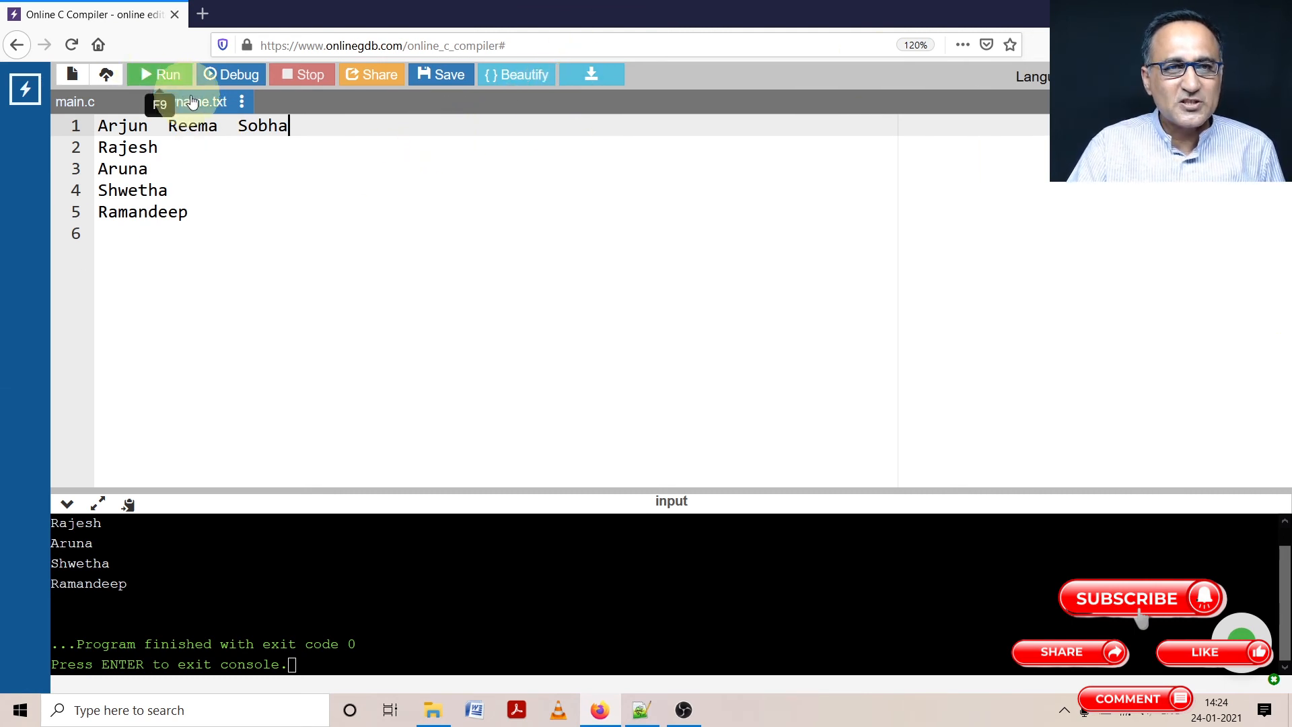
{"action": "left_click", "coordinate": [241, 101]}
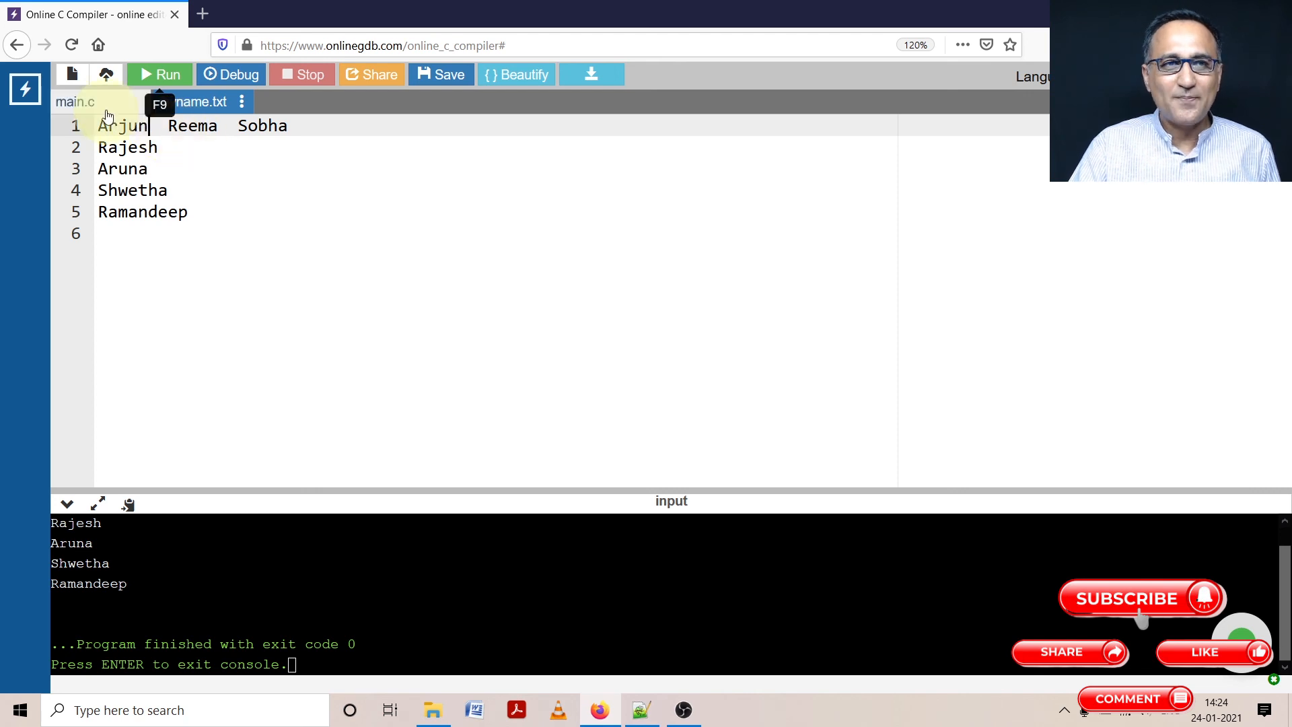
Run main.c with the updated names file, then view myname.txt again
{"action": "left_click", "coordinate": [74, 101]}
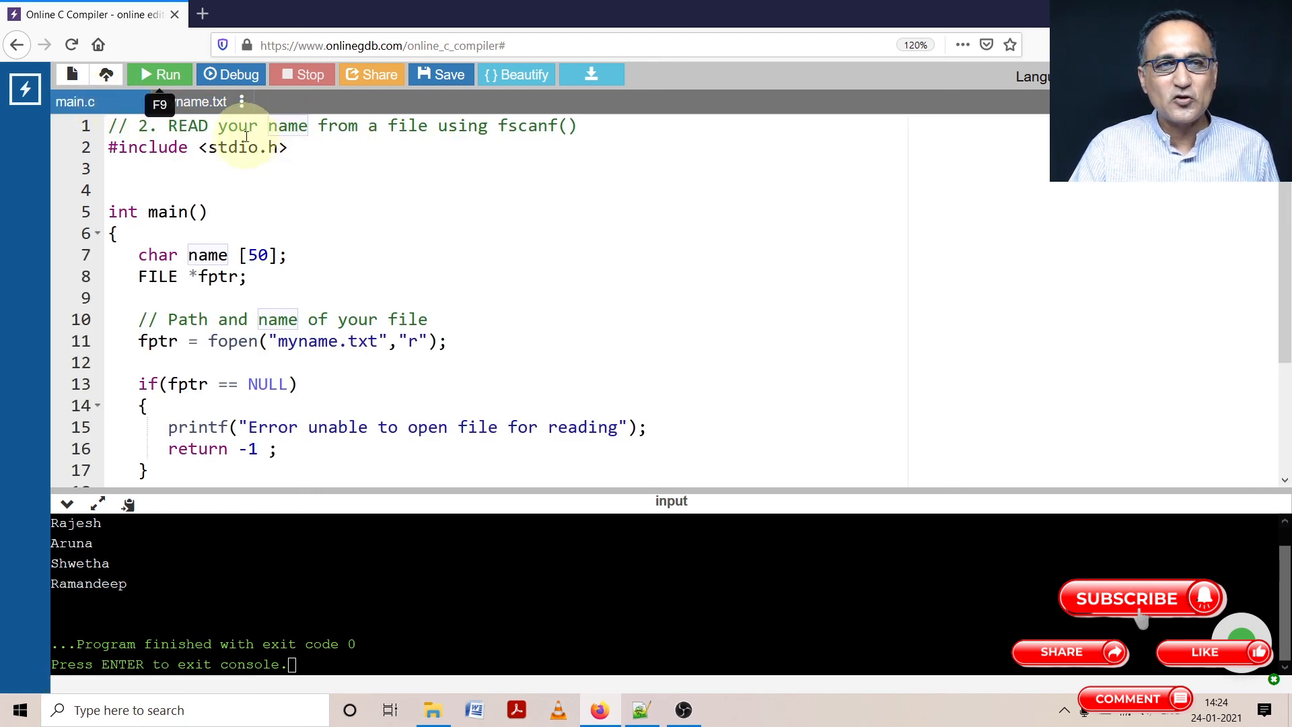
{"action": "left_click", "coordinate": [158, 73]}
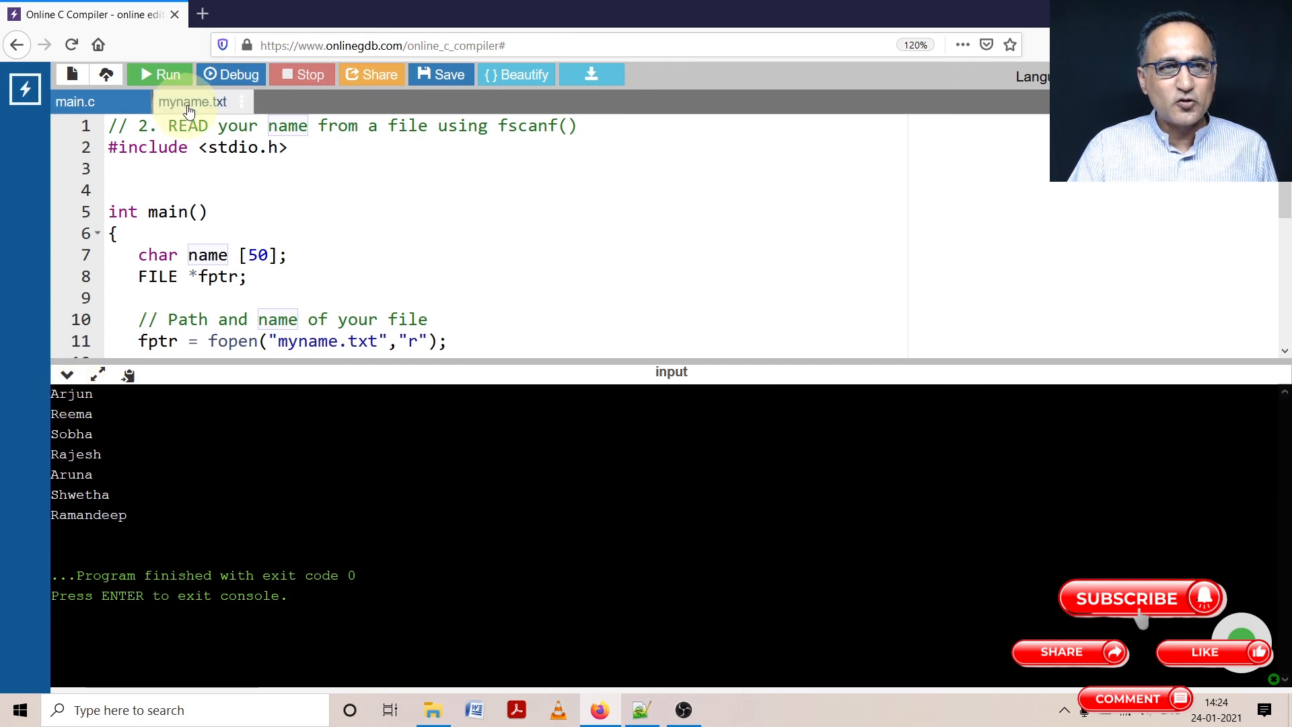
{"action": "left_click", "coordinate": [193, 102]}
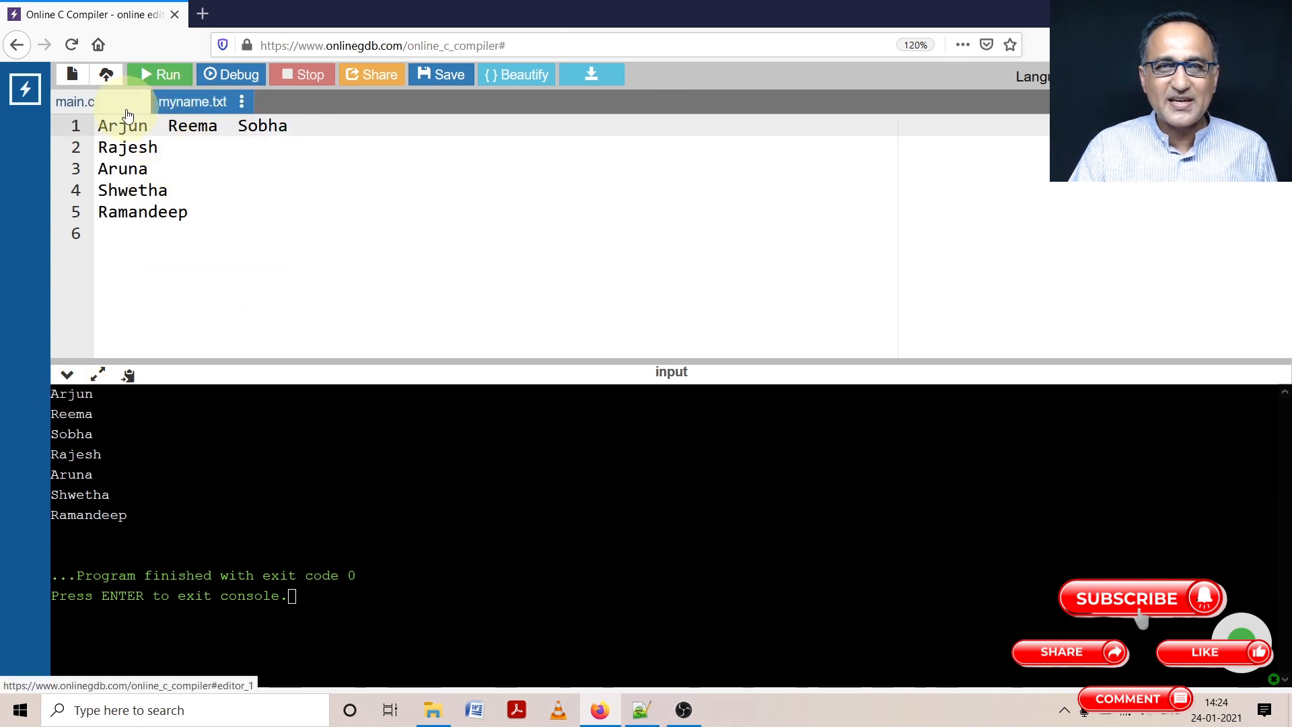
Compare main.c with myname.txt once more and scroll up through the main.c code
{"action": "left_click", "coordinate": [74, 101]}
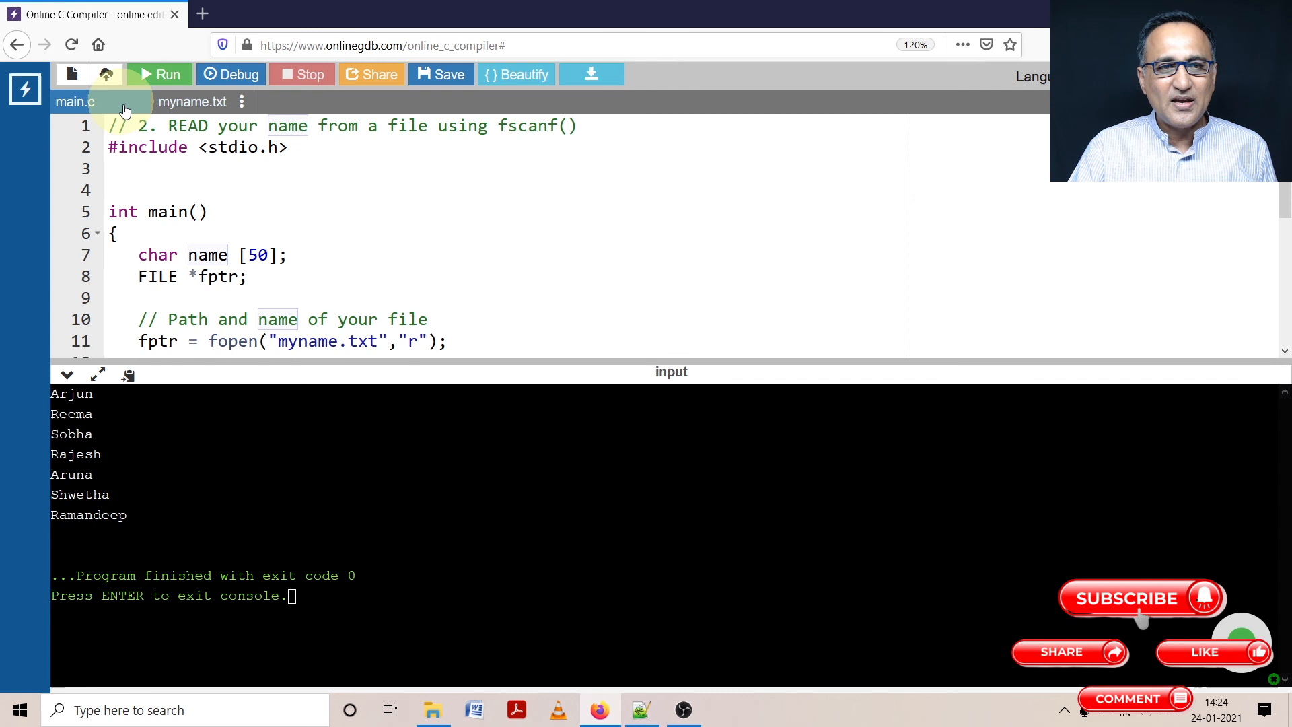
{"action": "left_click", "coordinate": [192, 101]}
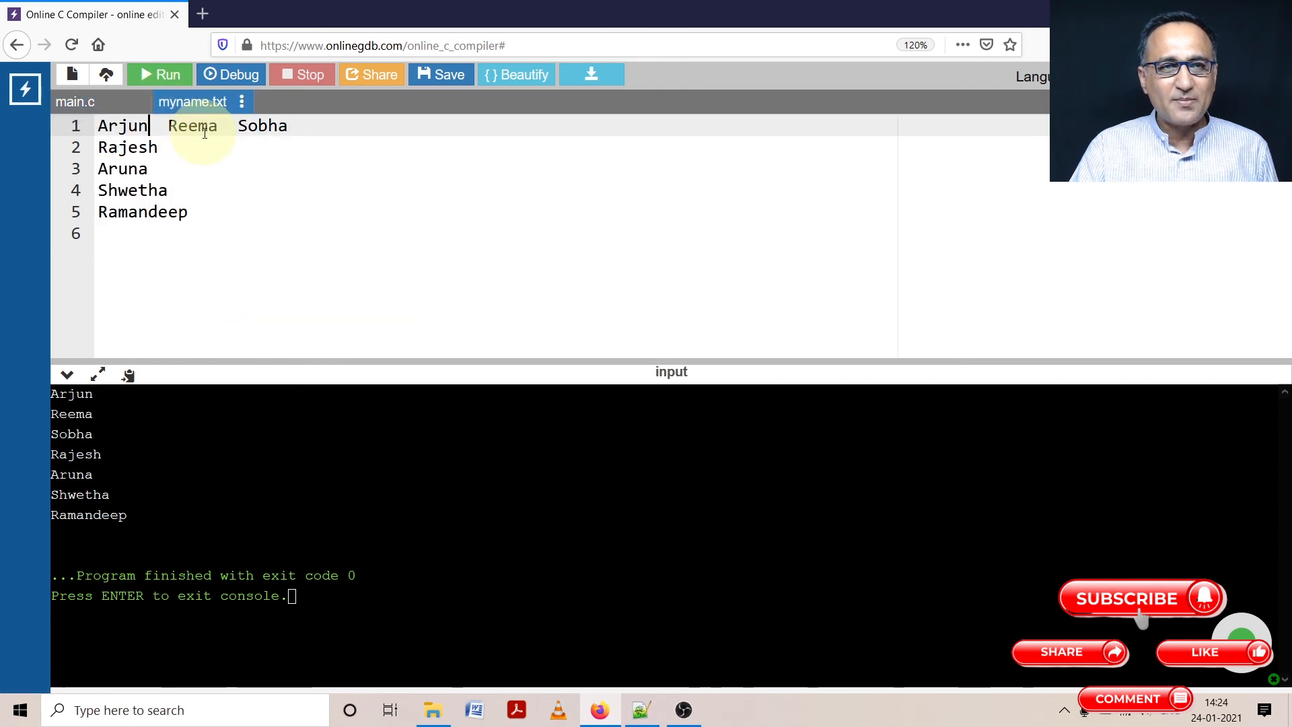
{"action": "left_click", "coordinate": [74, 101]}
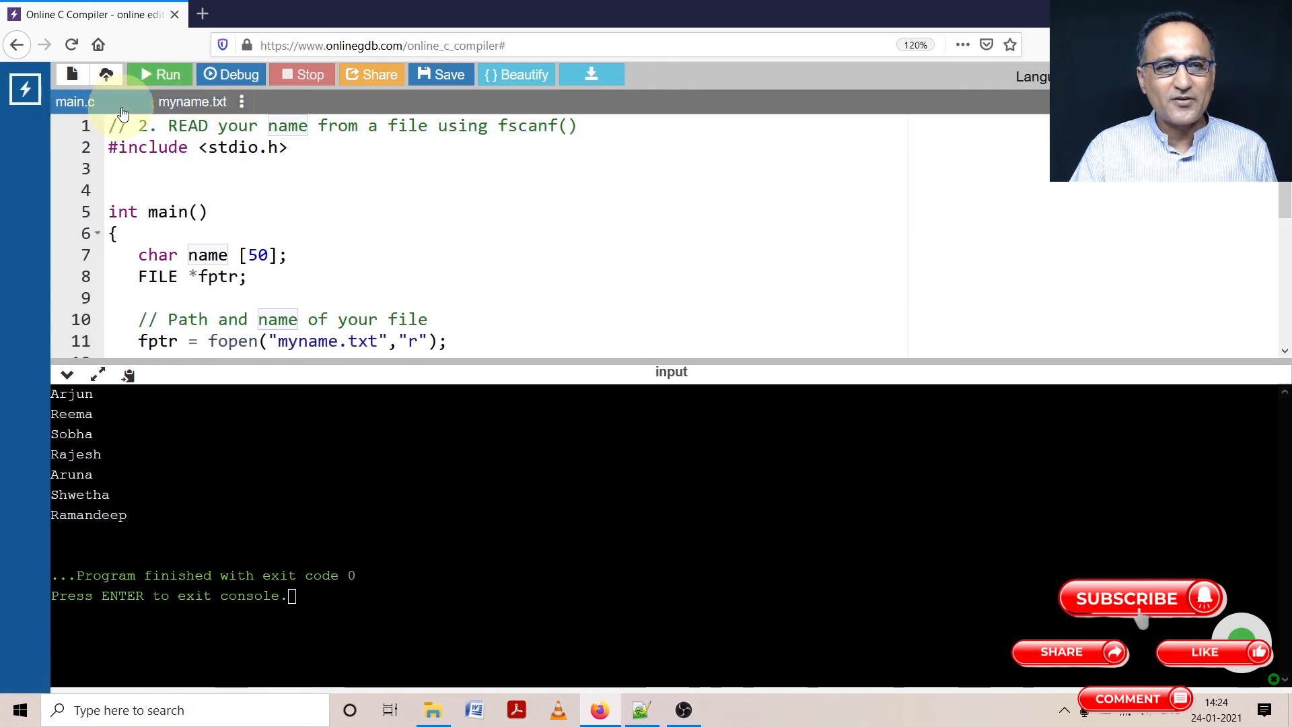
{"action": "mouse_move", "coordinate": [119, 440]}
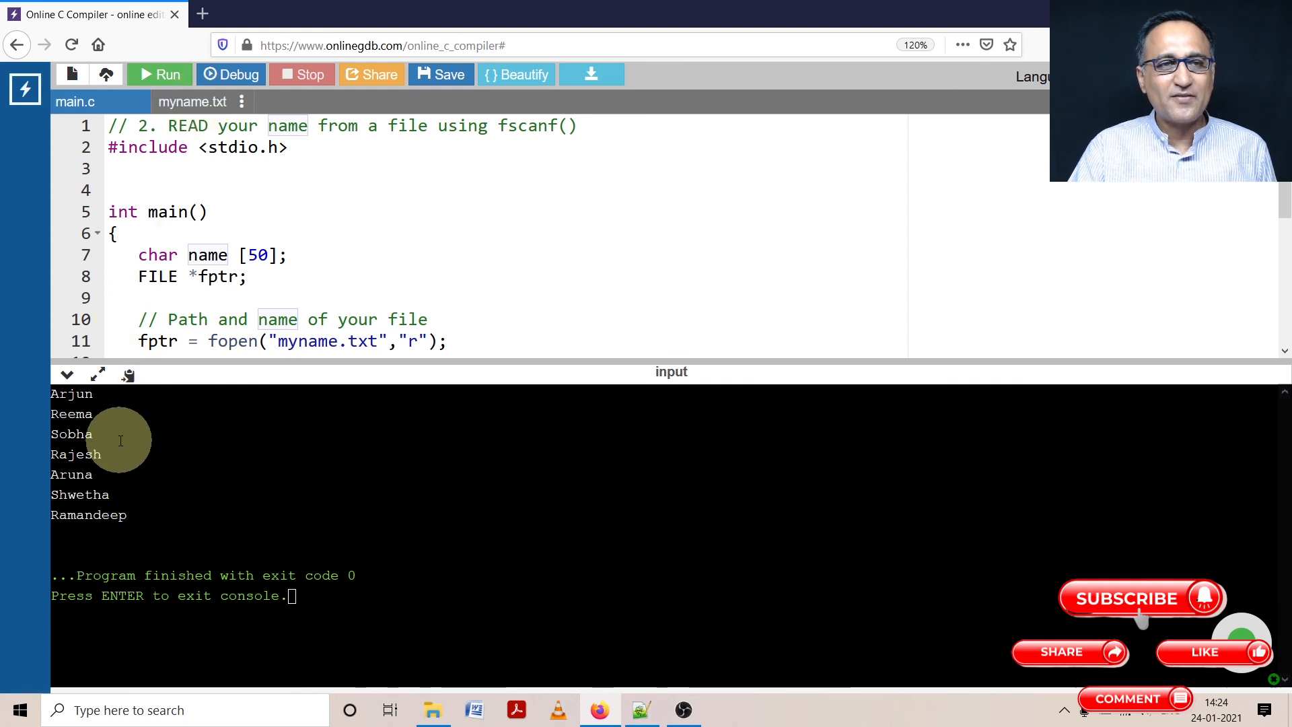
{"action": "mouse_move", "coordinate": [169, 419]}
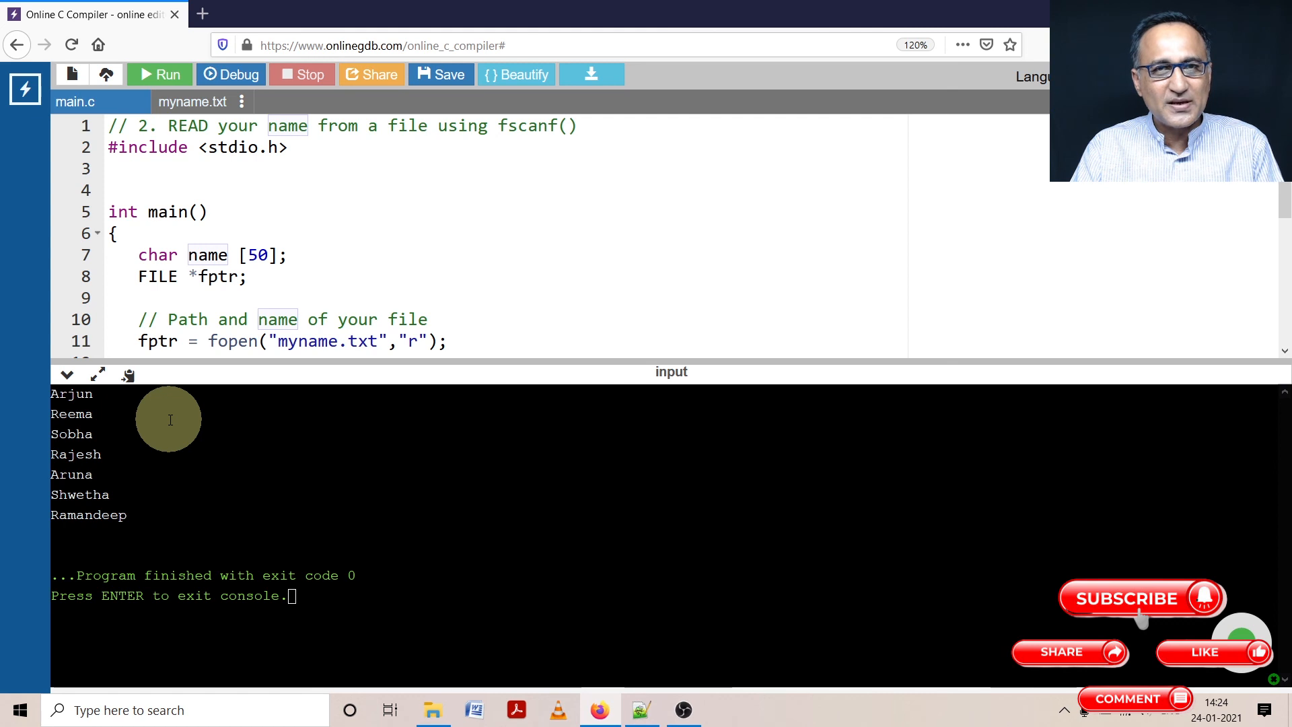
{"action": "mouse_move", "coordinate": [245, 386]}
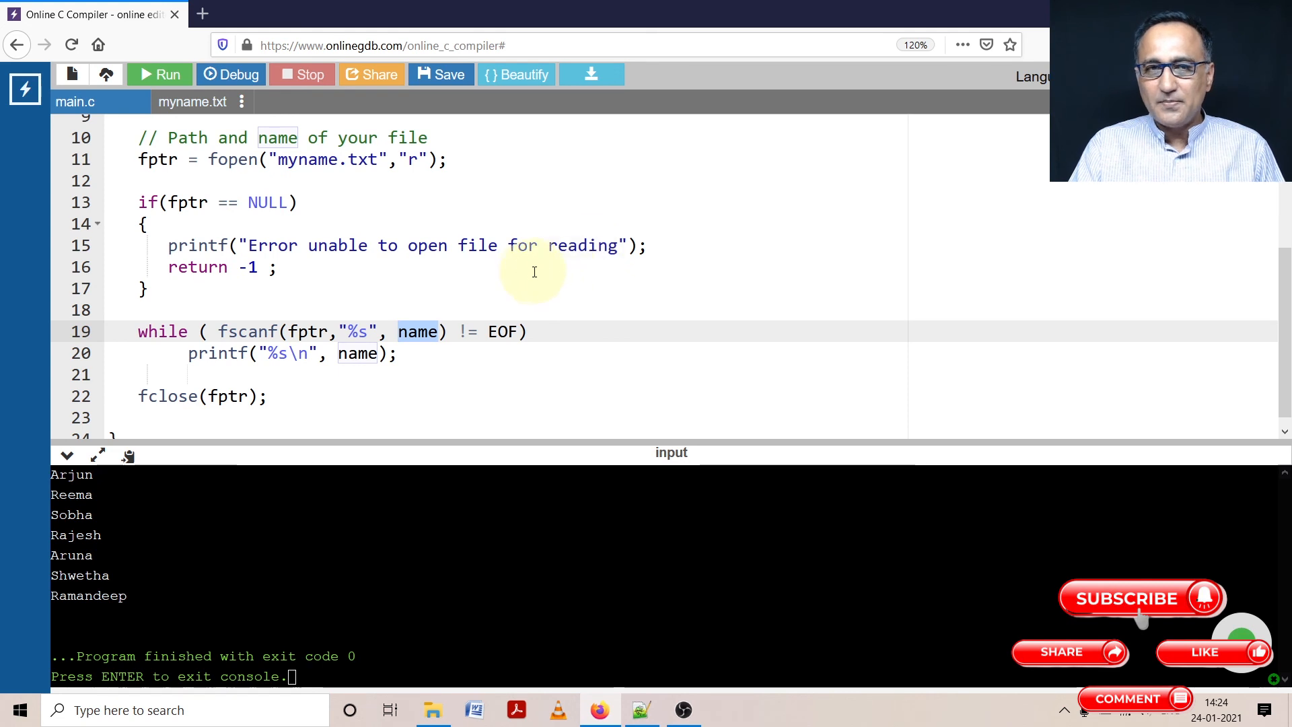
{"action": "scroll", "scroll_direction": "up", "scroll_amount": 3}
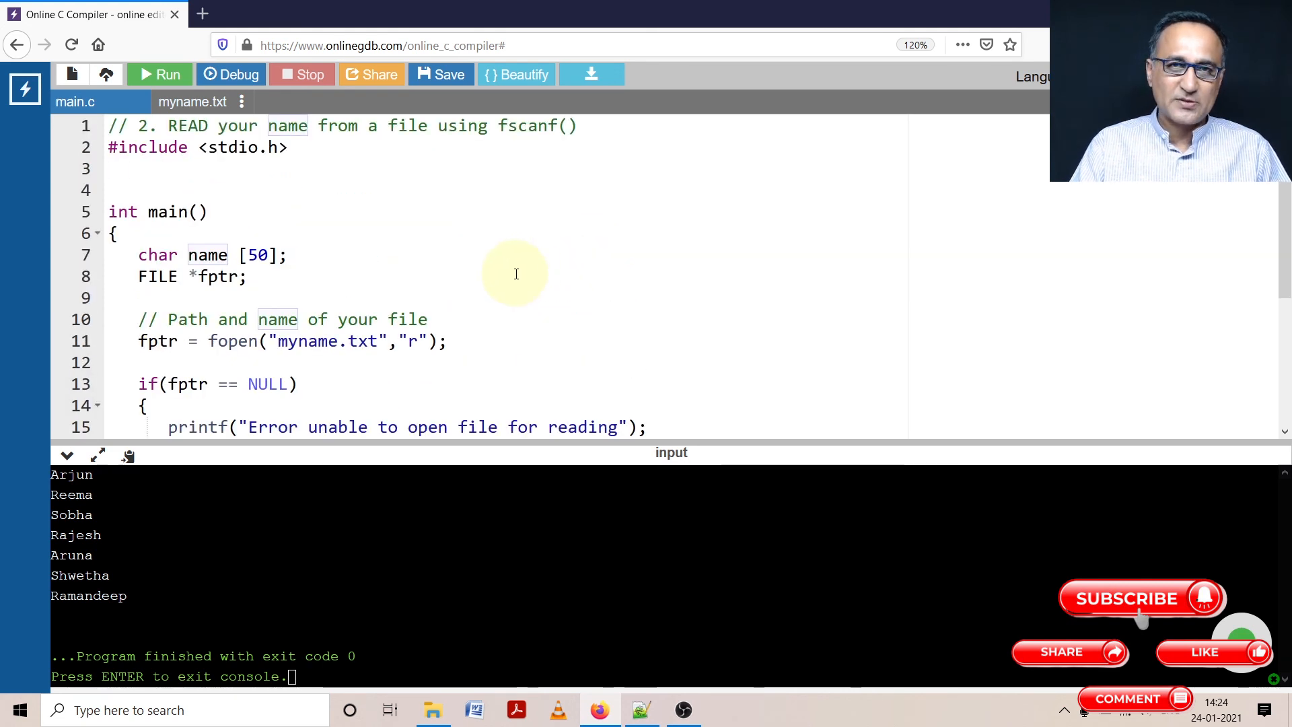